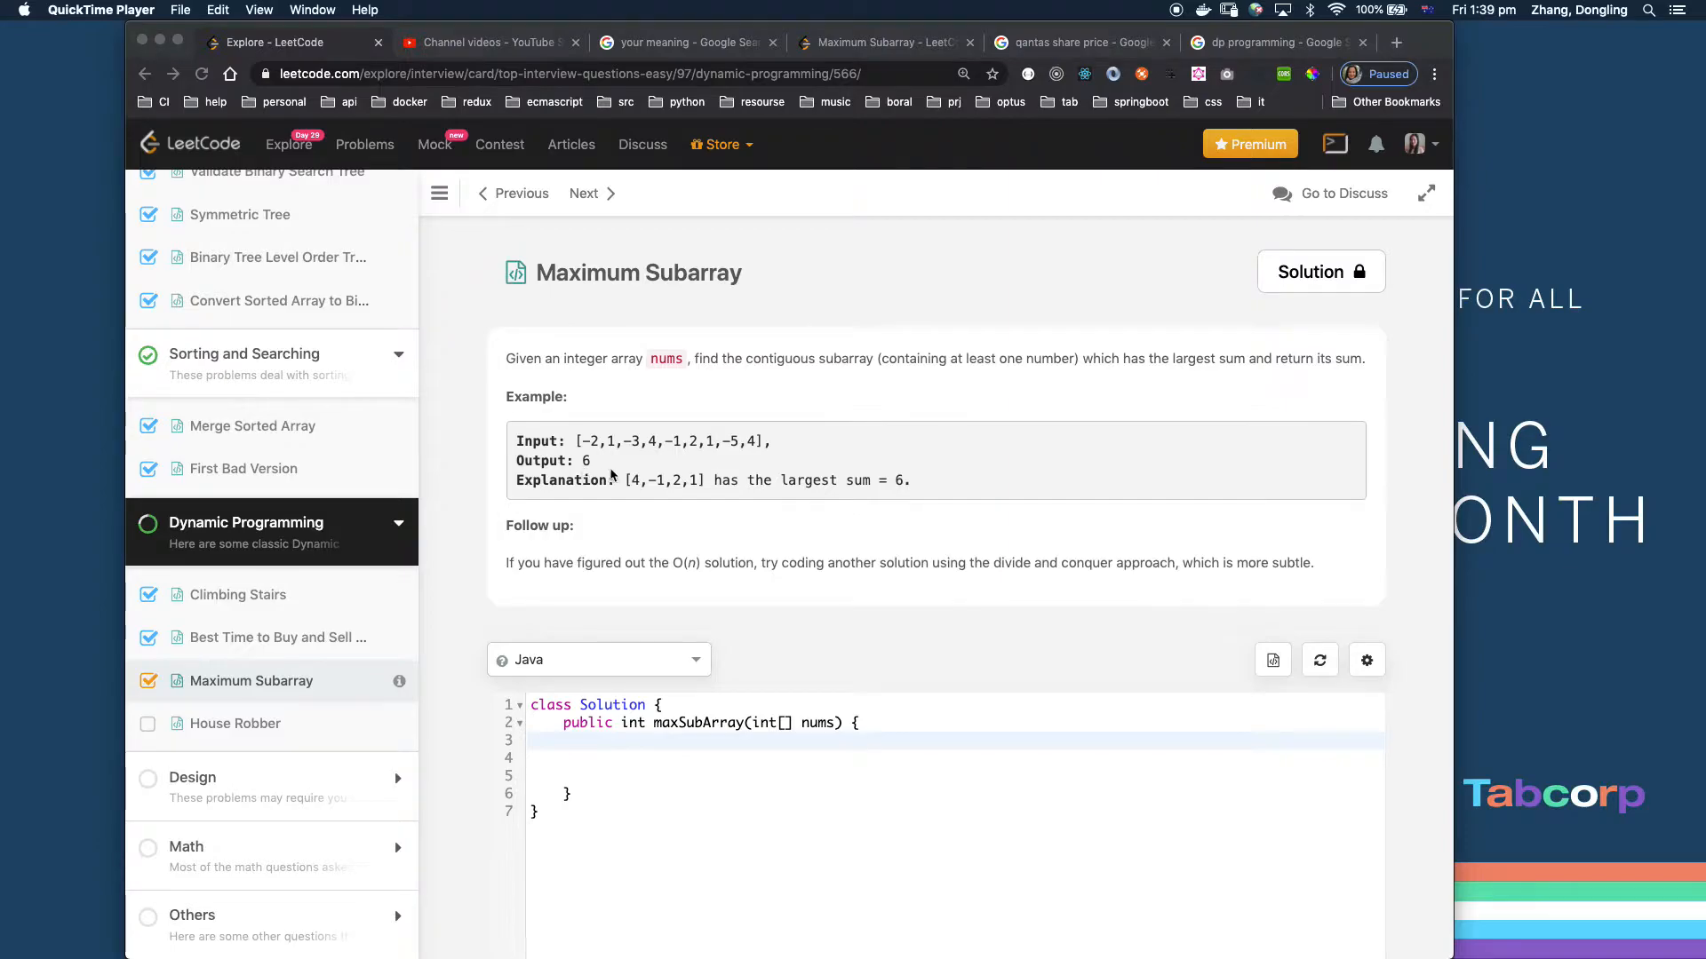
{"action": "mouse_move", "coordinate": [679, 479]}
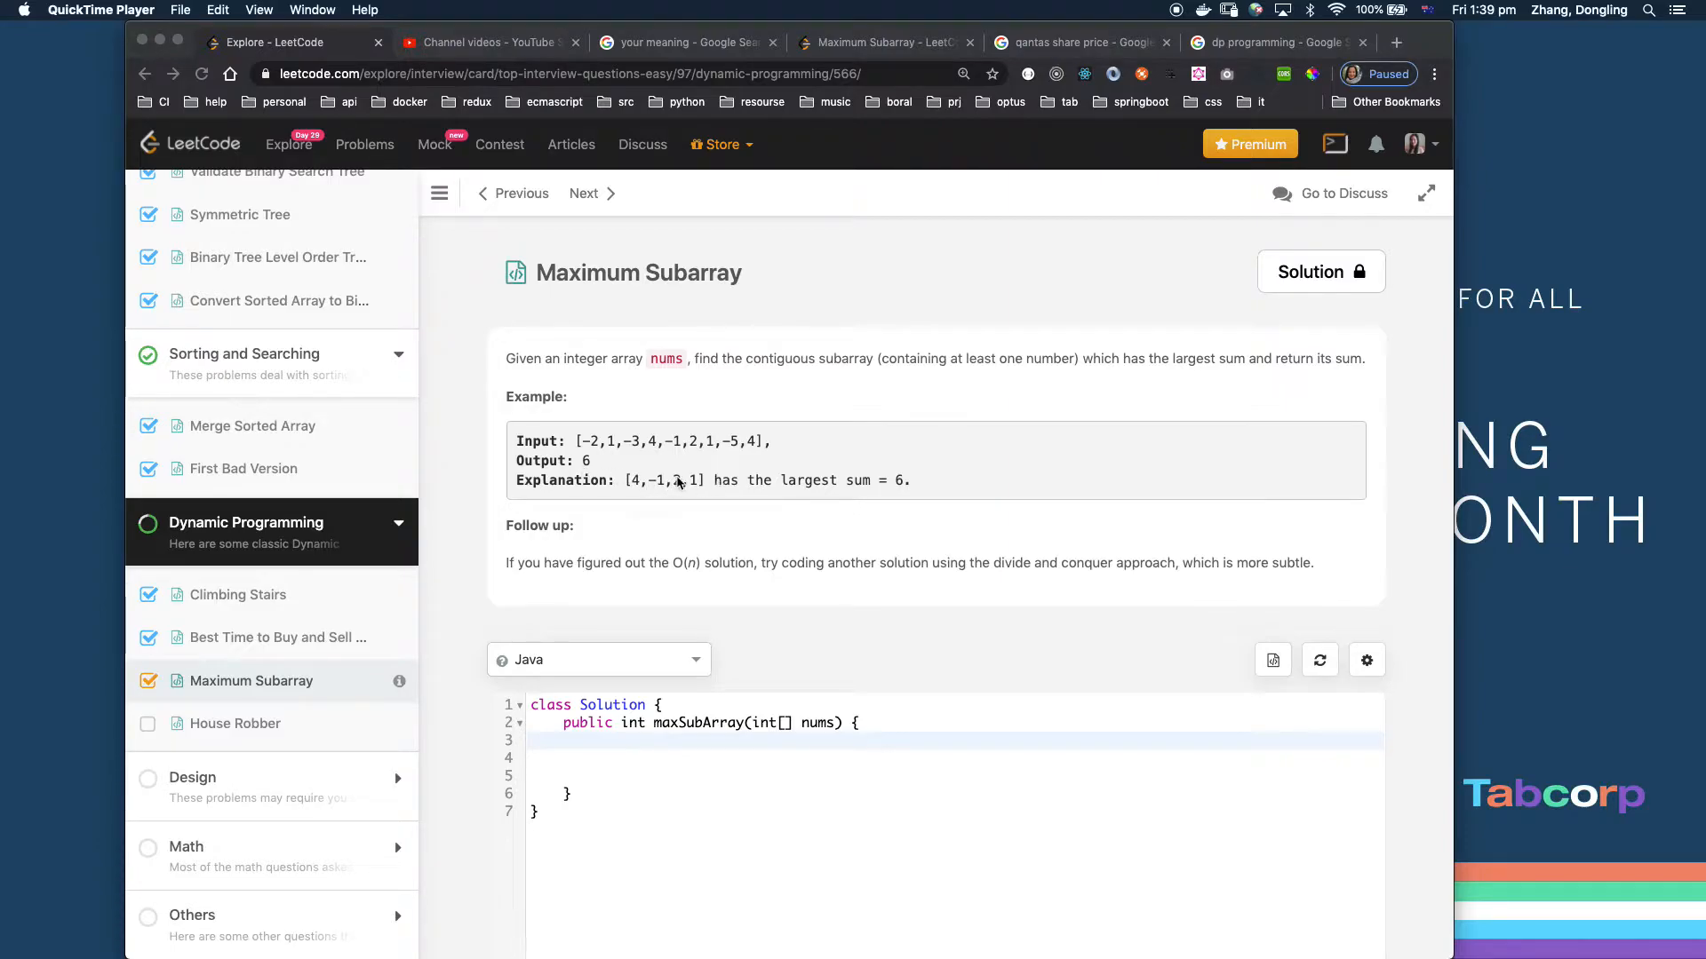
{"action": "mouse_move", "coordinate": [812, 505]}
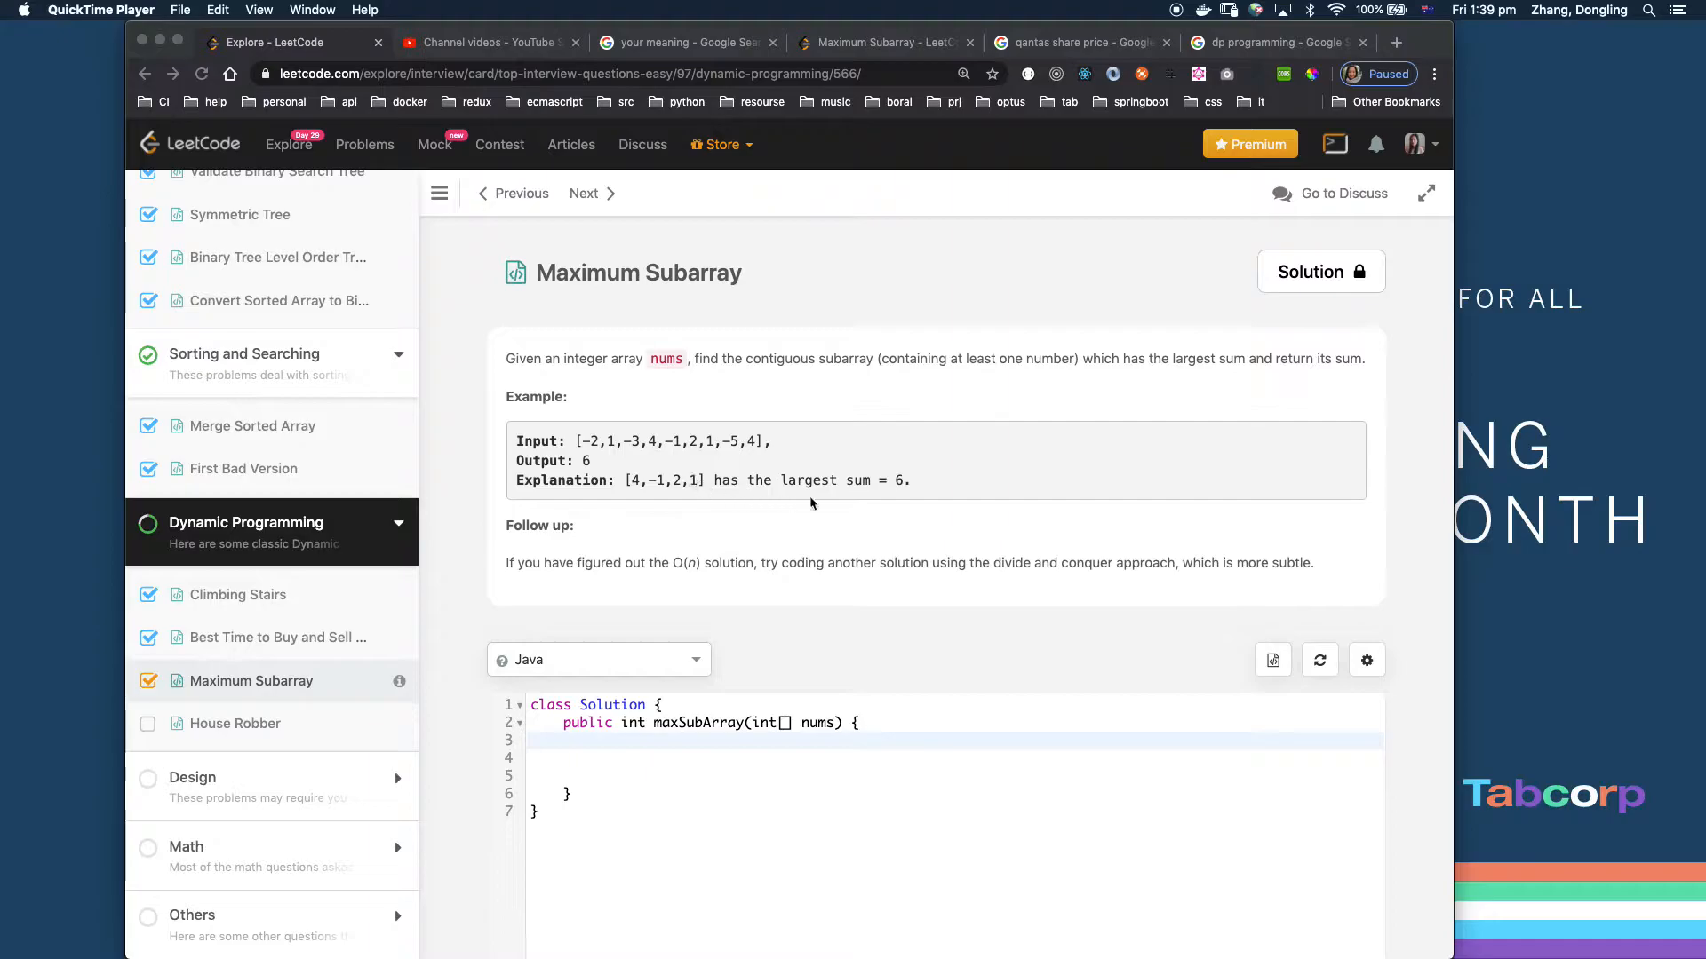
{"action": "mouse_move", "coordinate": [909, 489]}
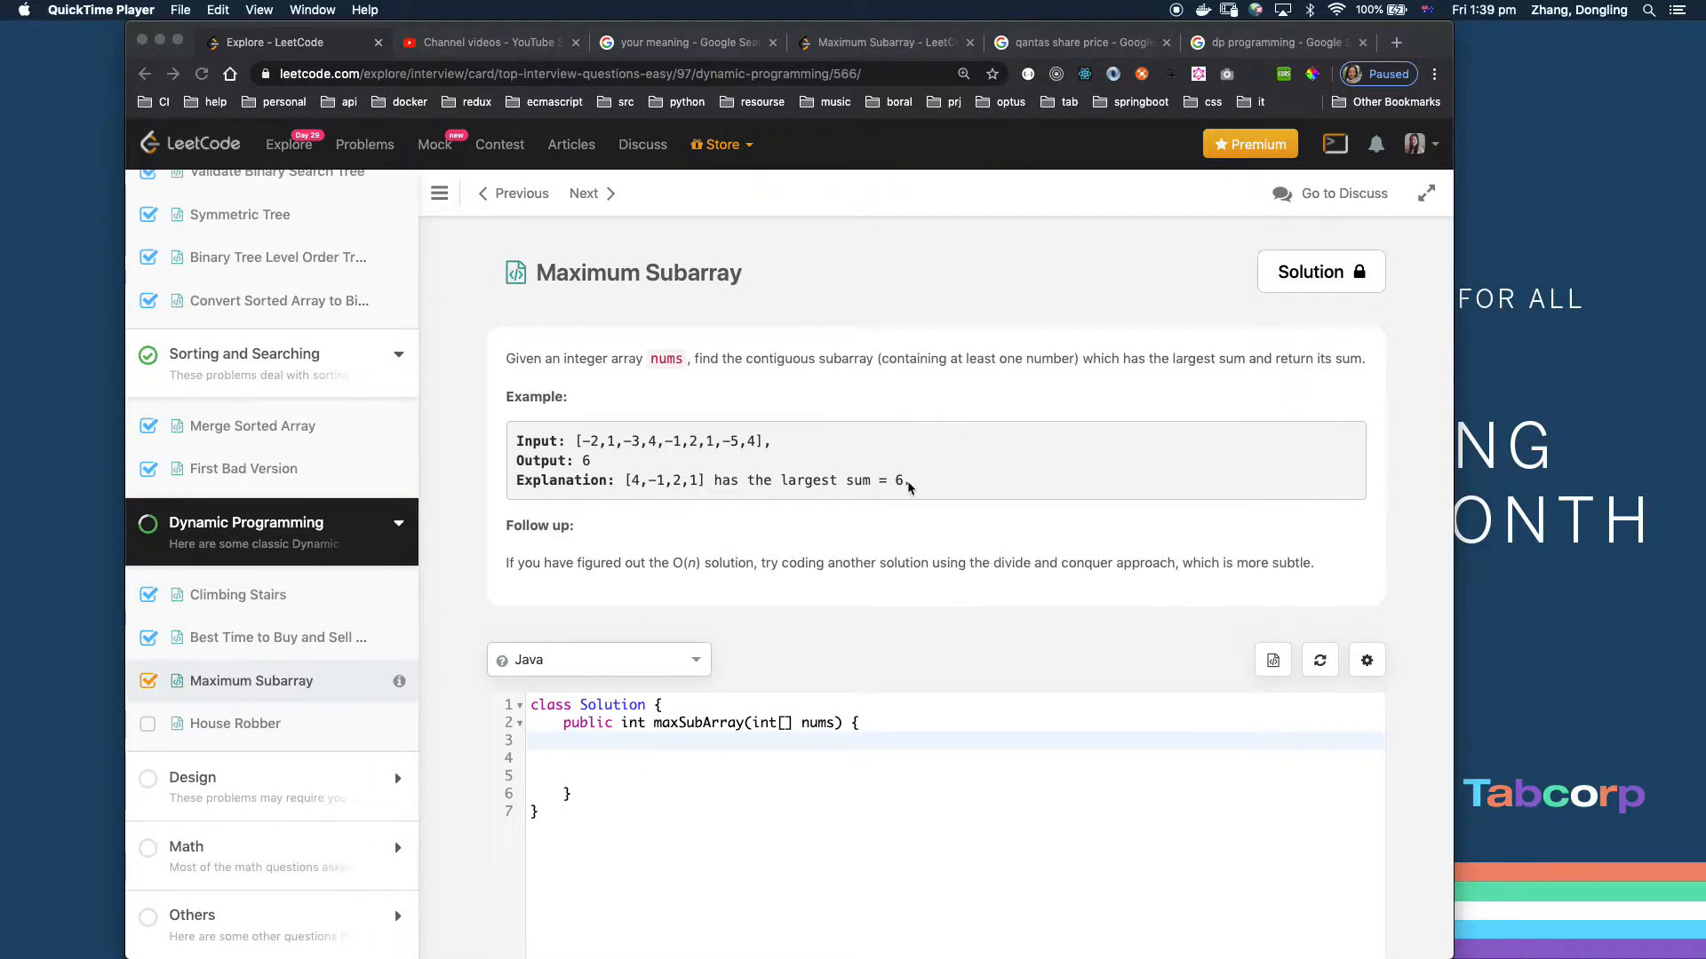
{"action": "mouse_move", "coordinate": [682, 580]}
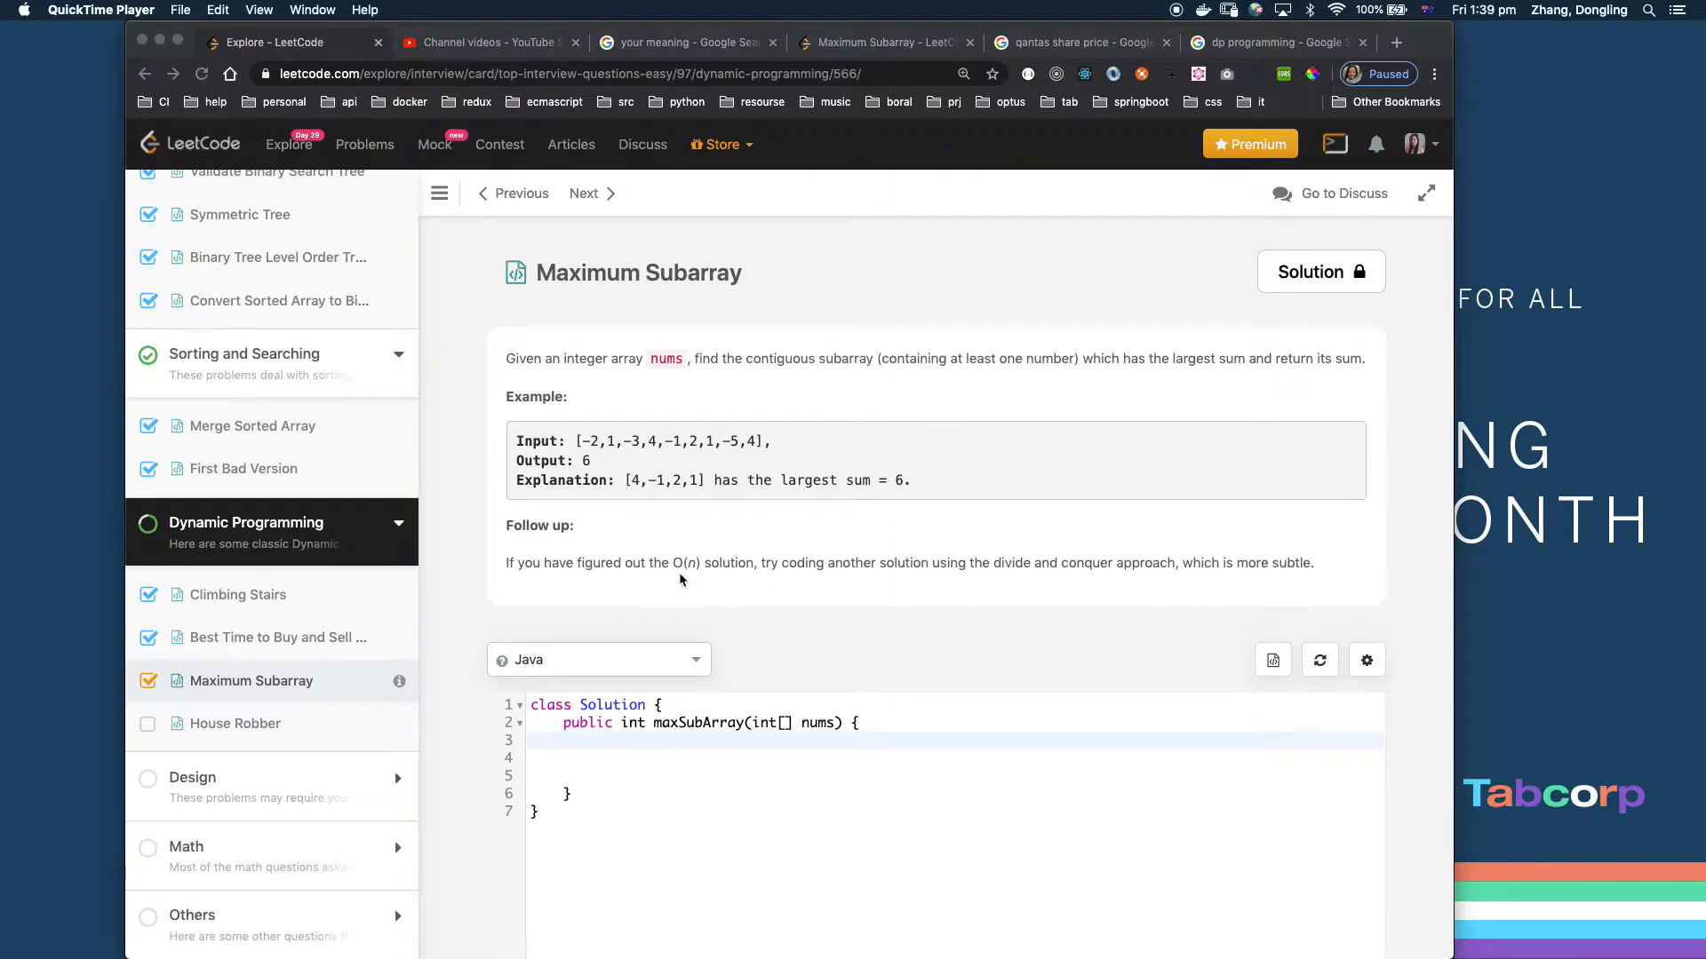
{"action": "mouse_move", "coordinate": [700, 579]}
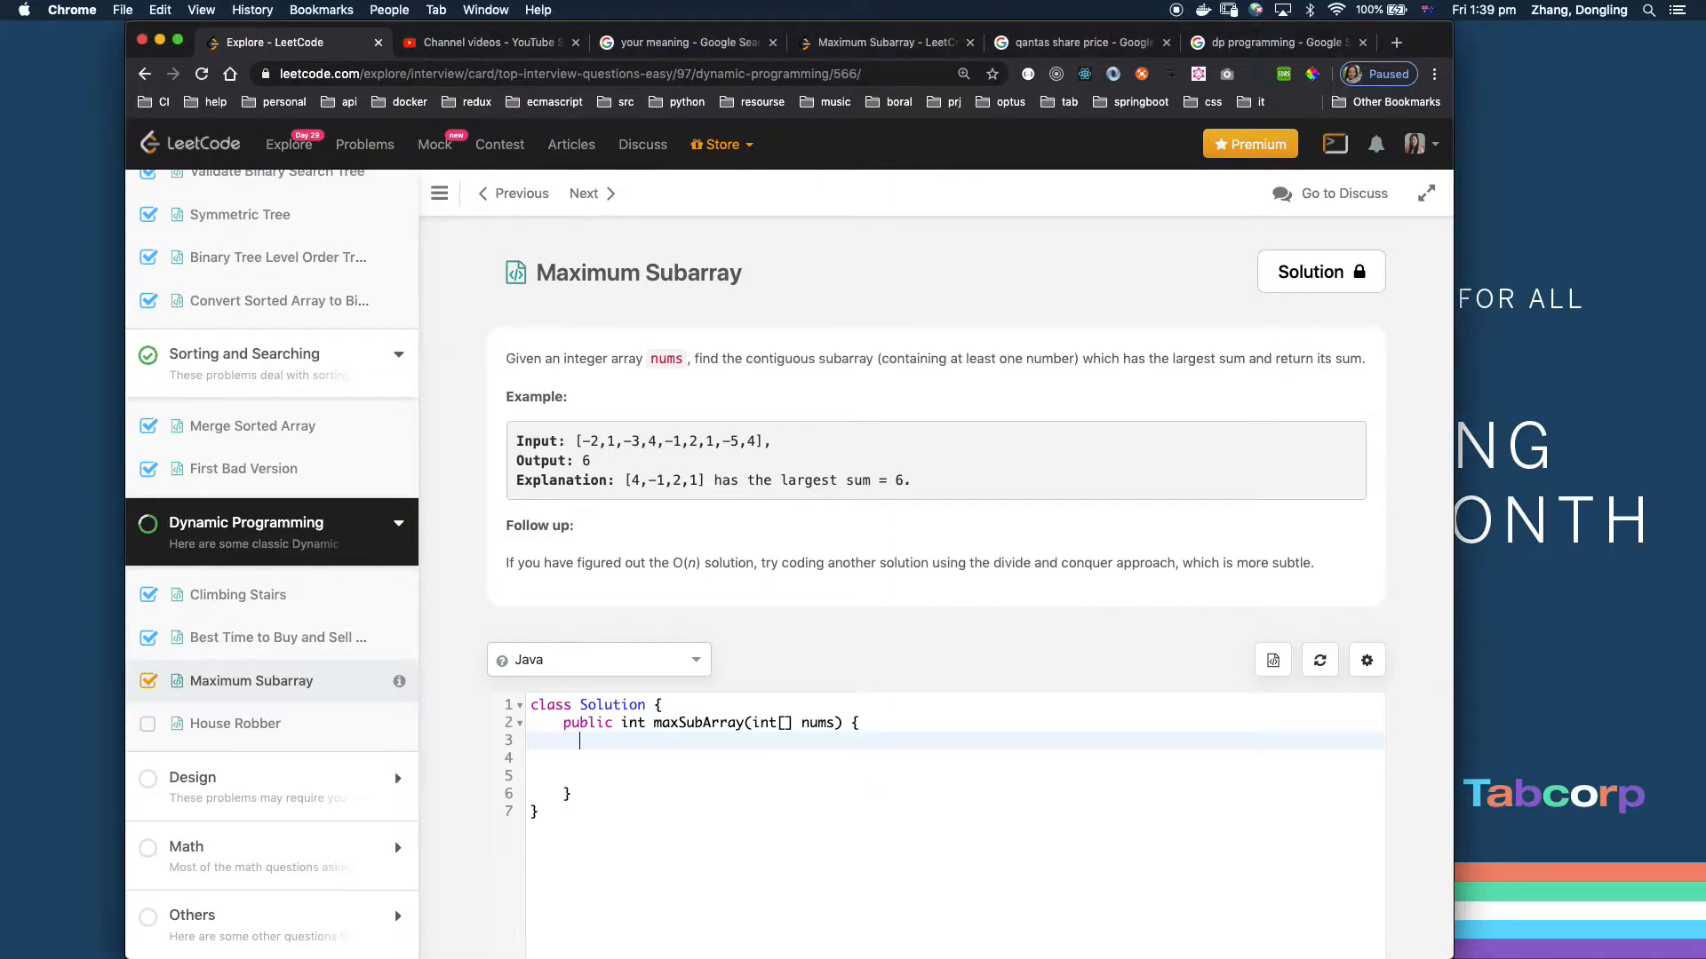
- Declare 'int max = Integer.MIN_VALUE, sum = 0;' at the top of maxSubArray
{"action": "type", "text": "int ma"}
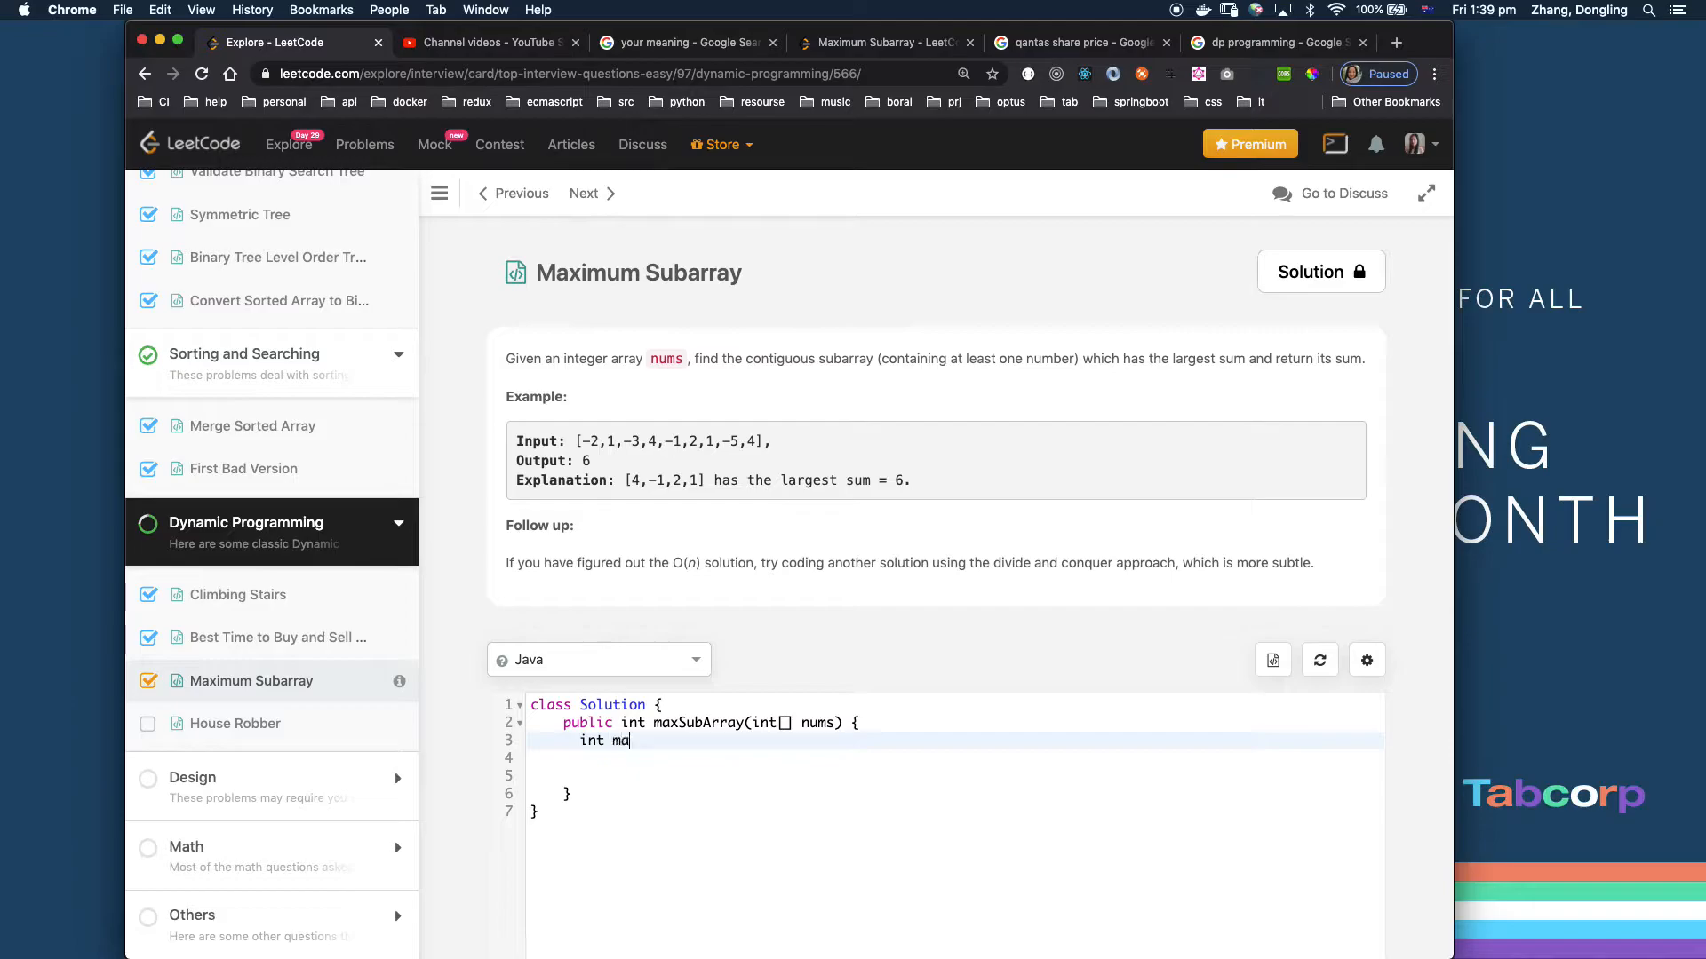
{"action": "type", "text": "x ="}
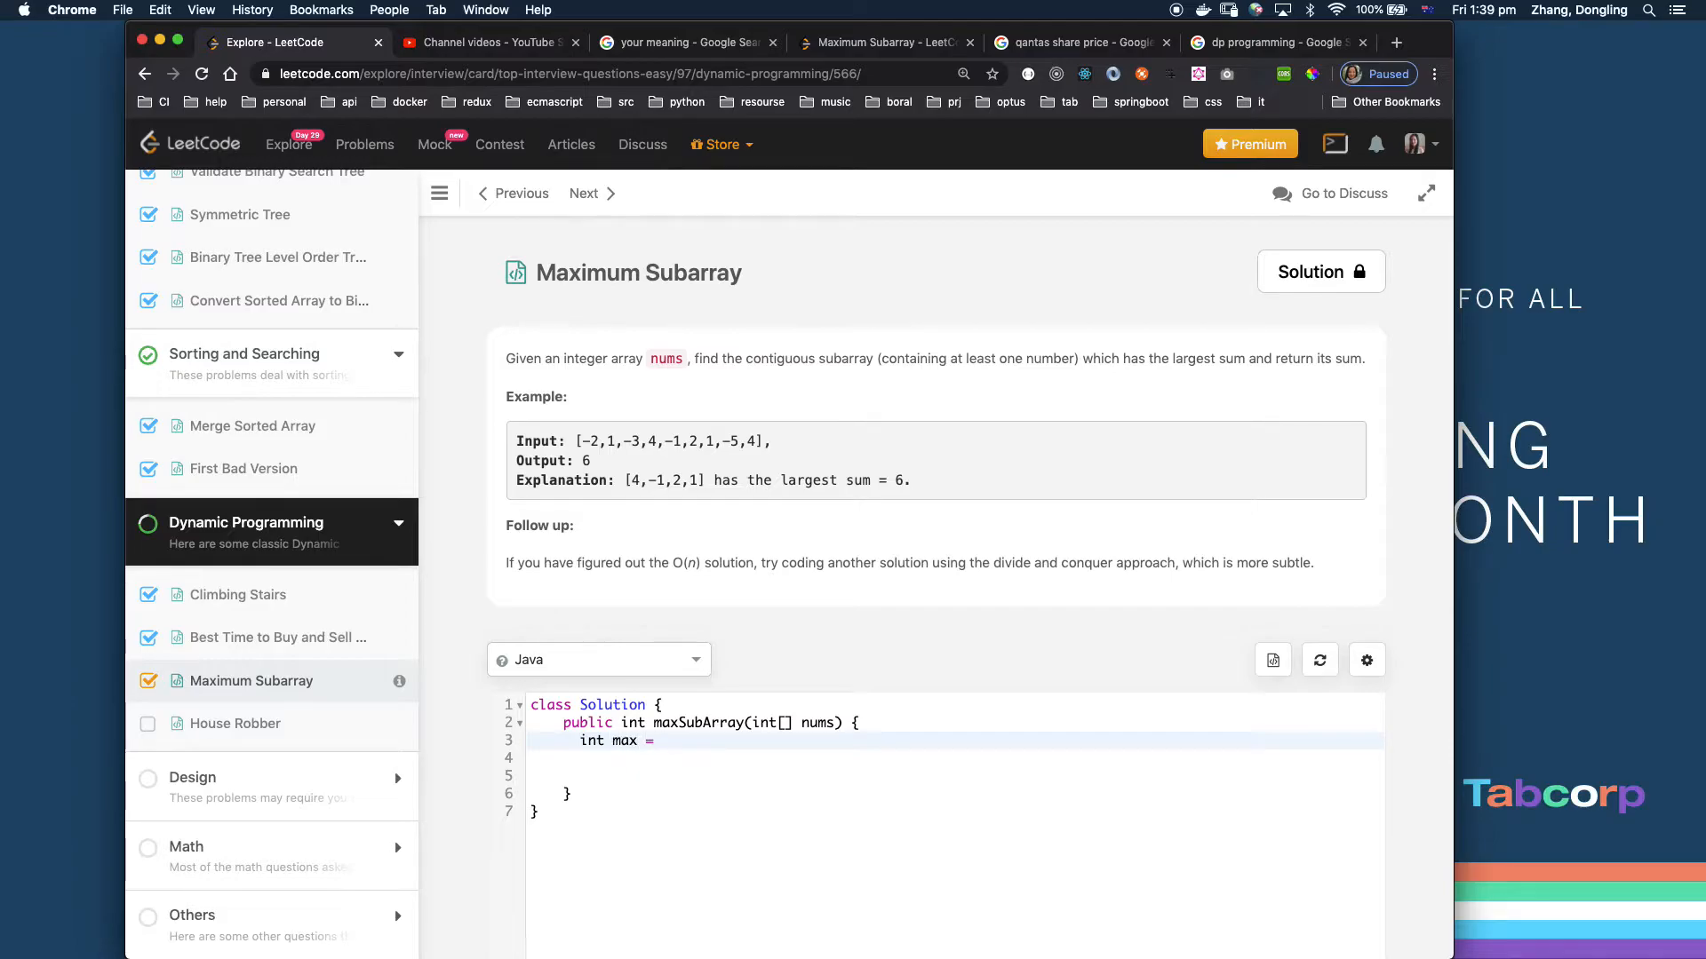
{"action": "type", "text": "I"}
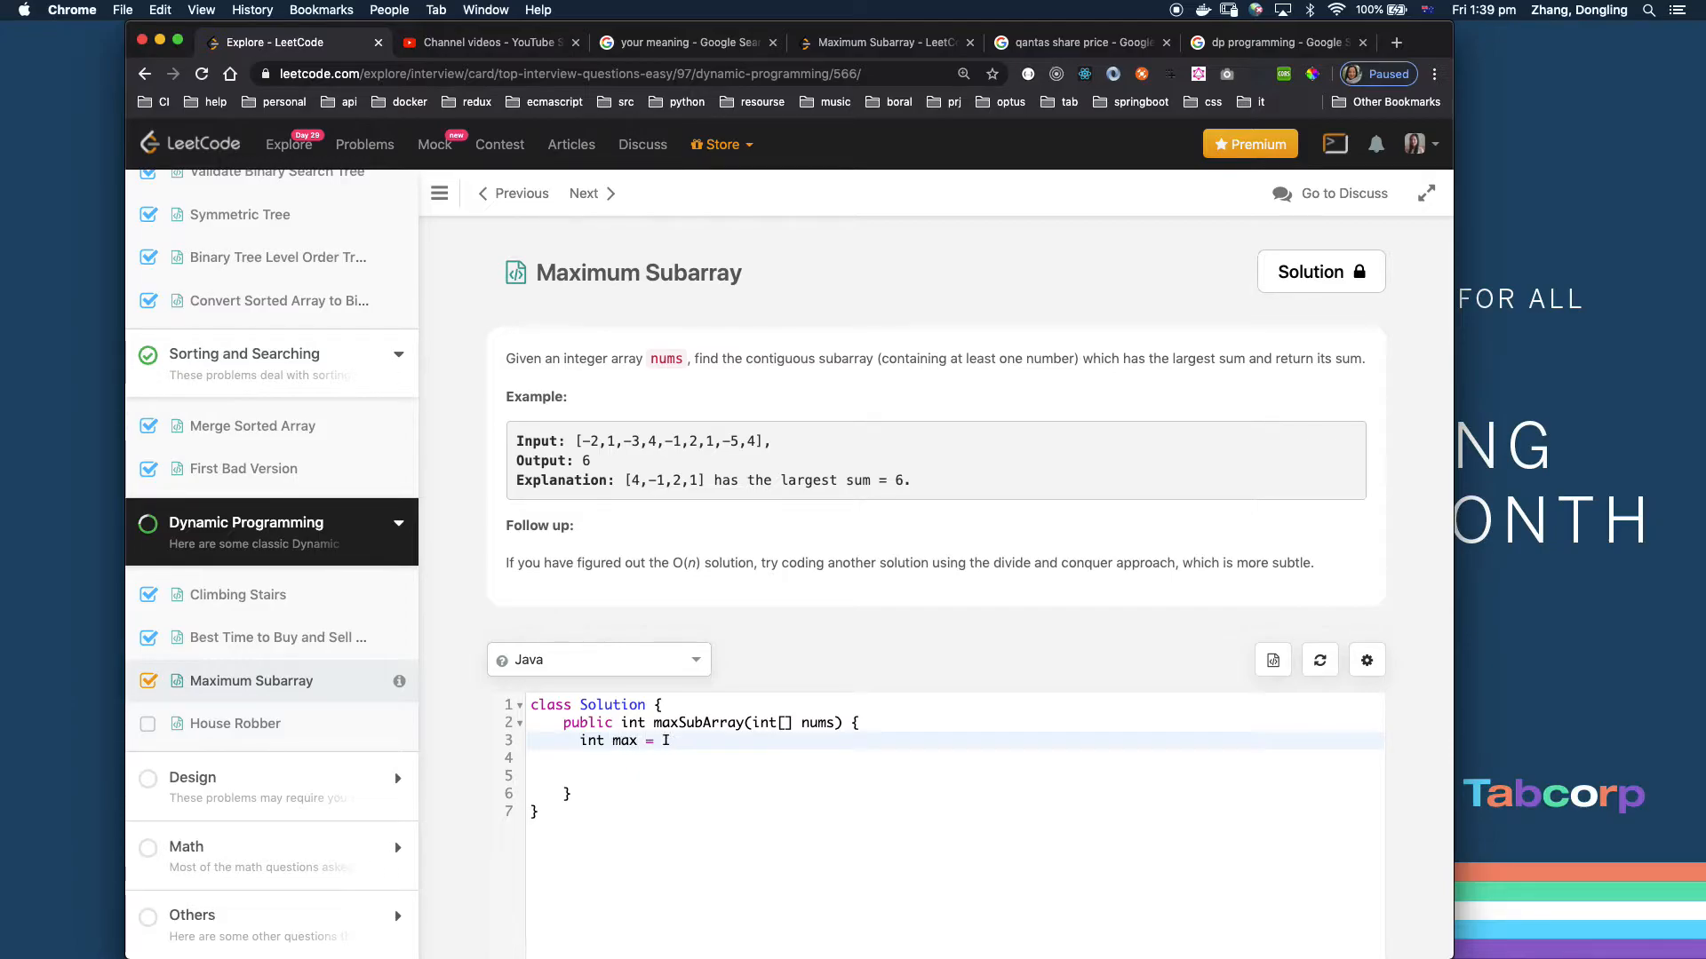
{"action": "type", "text": "nte"}
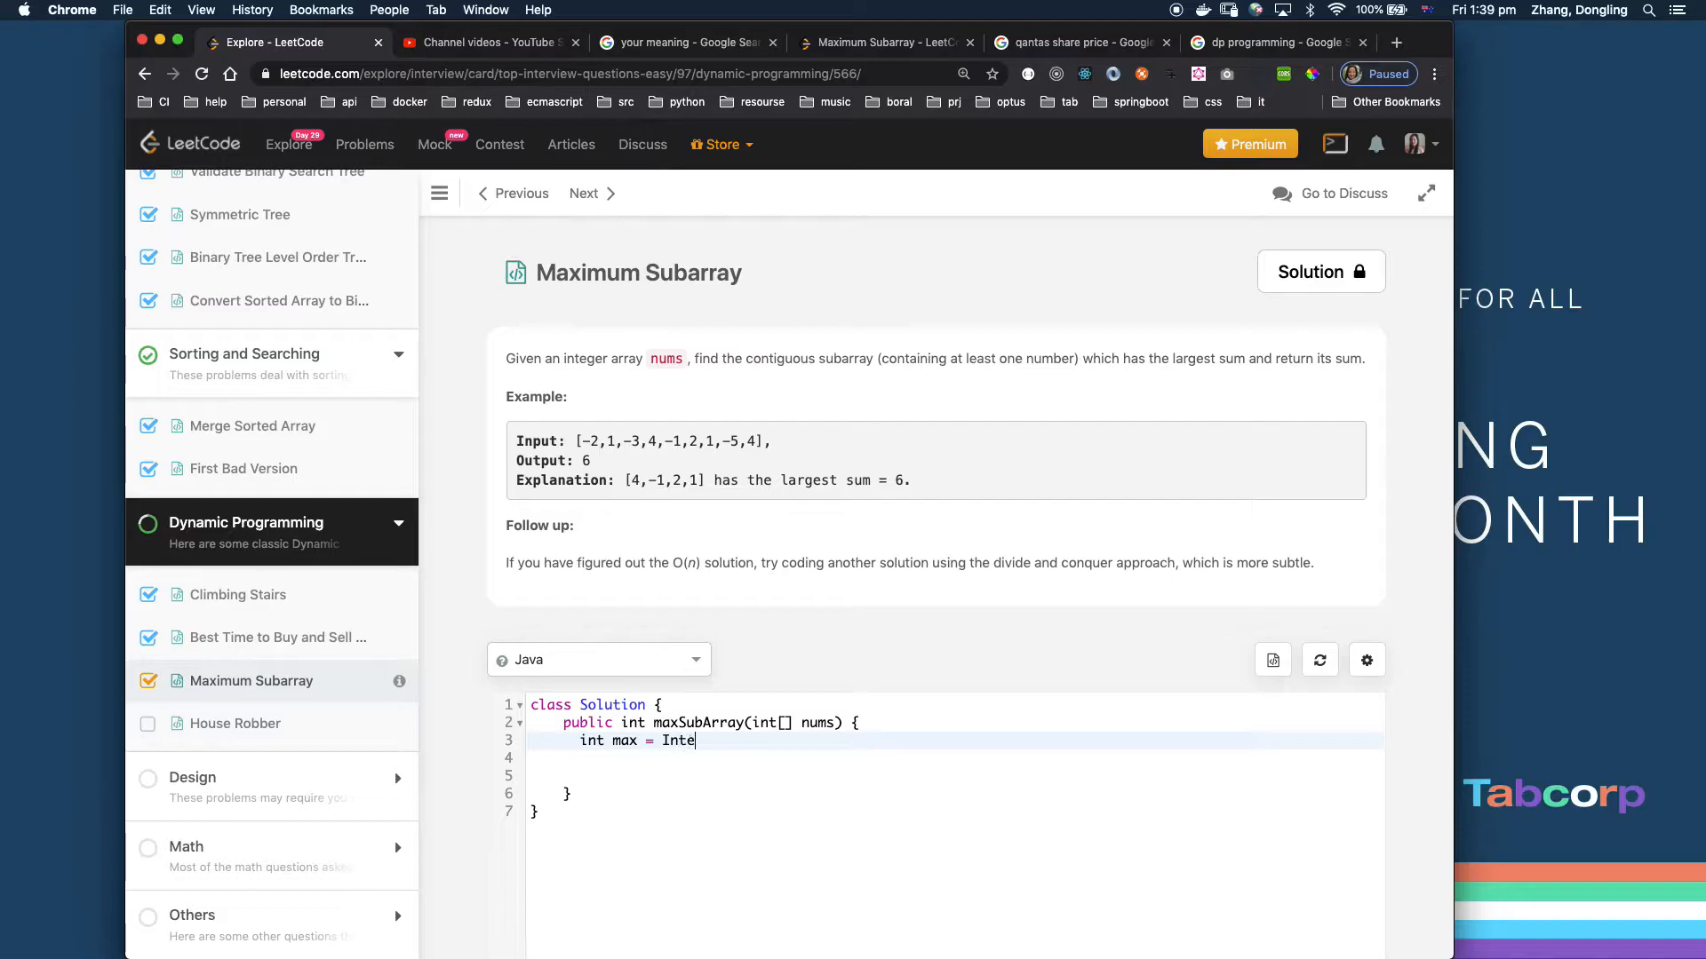
{"action": "type", "text": "get."}
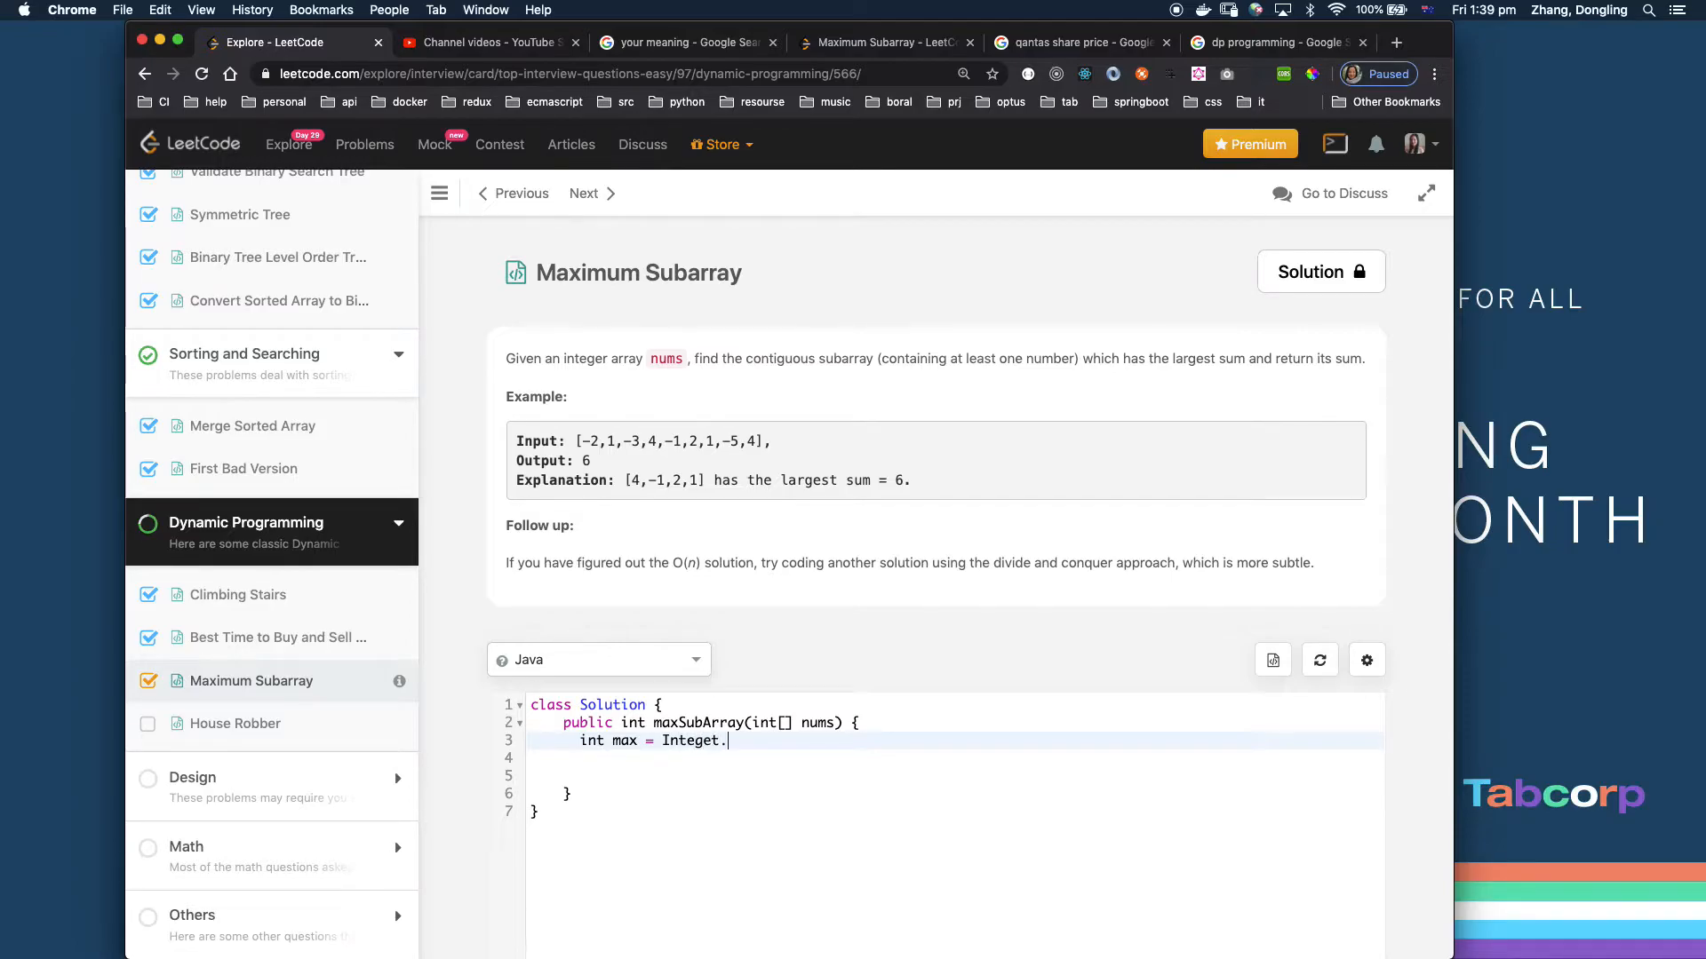
{"action": "type", "text": "MIN_"}
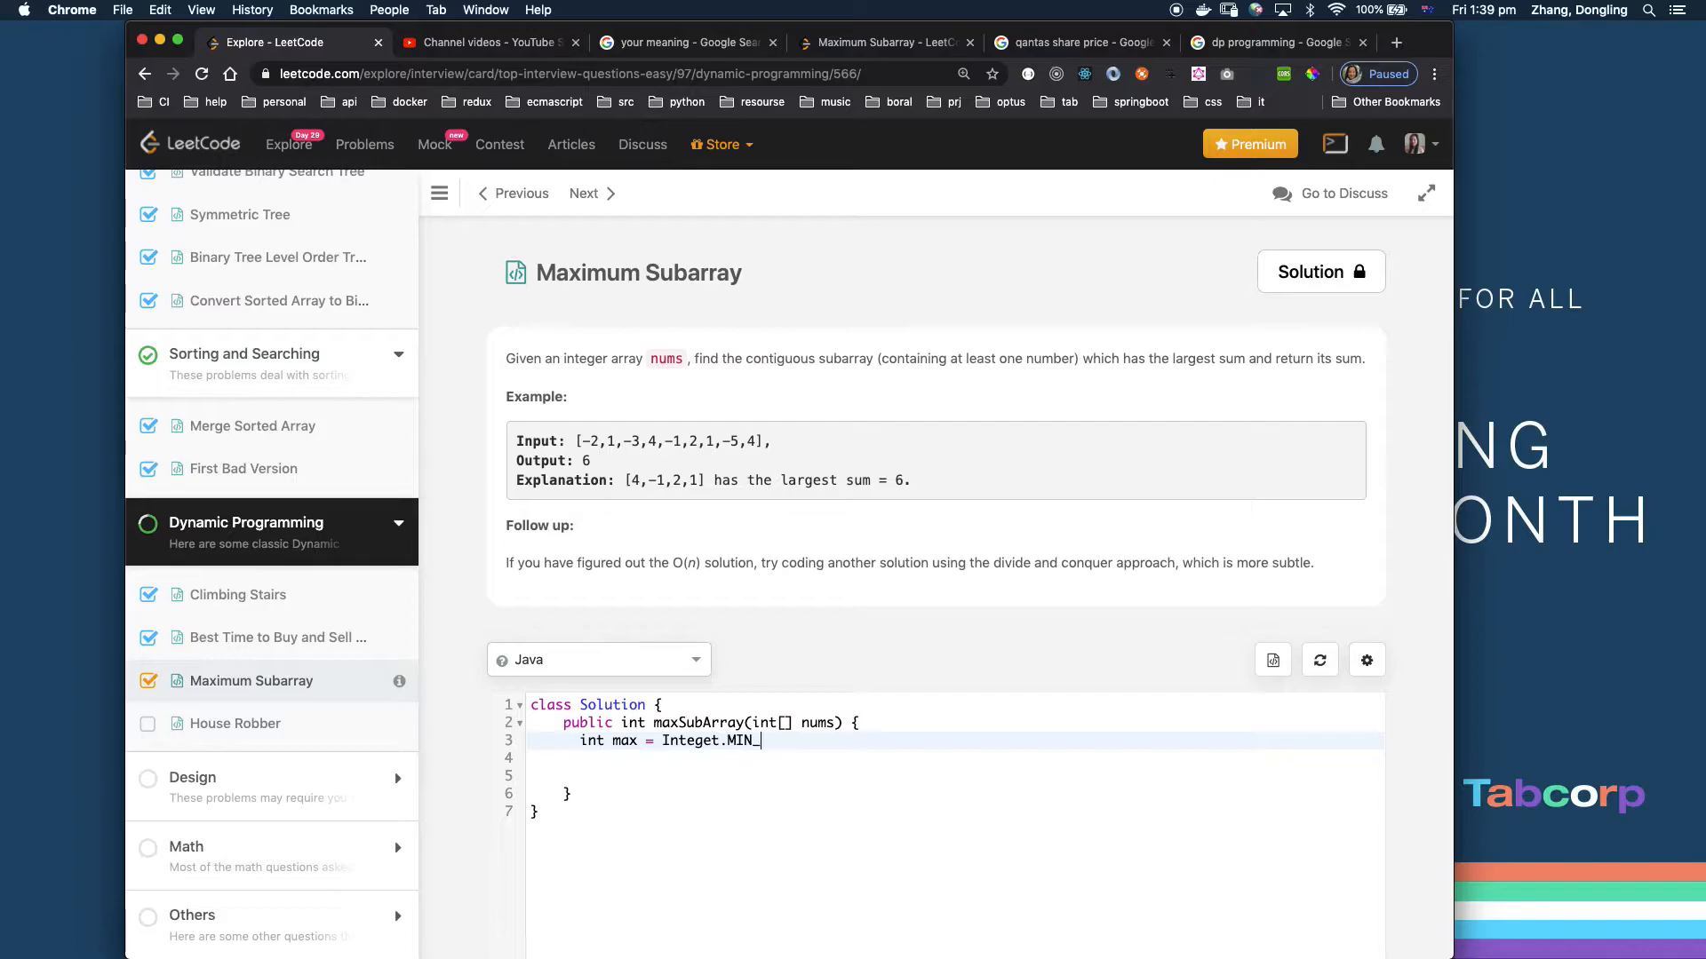
{"action": "type", "text": "VA"}
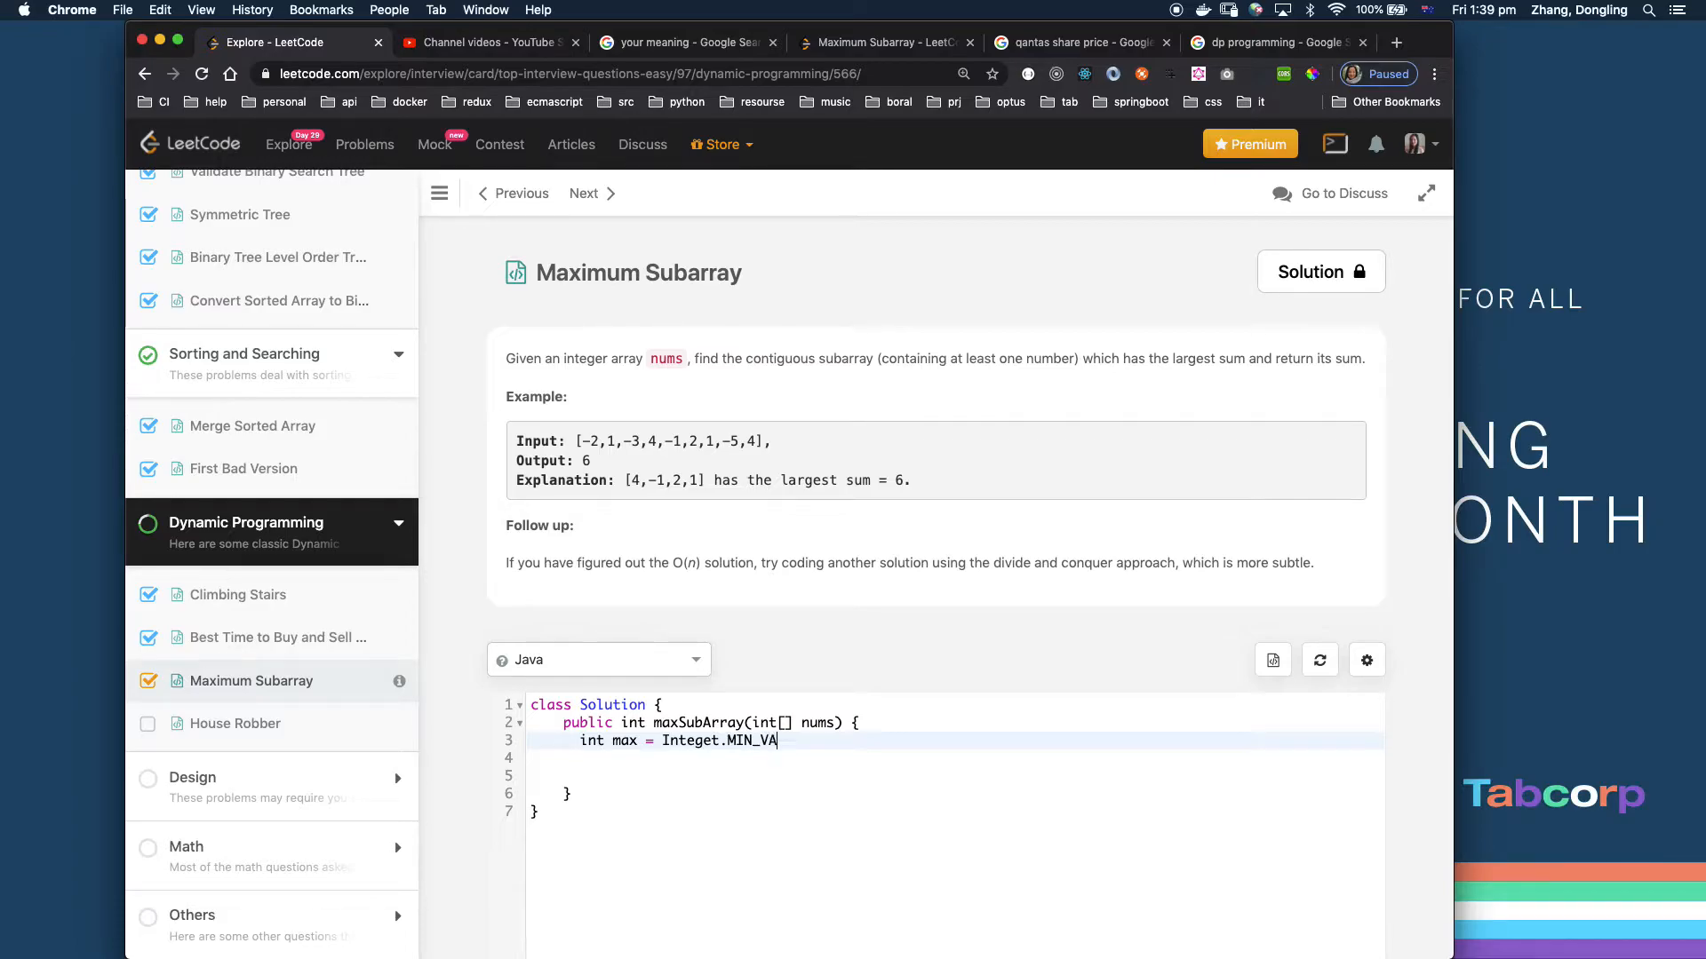
{"action": "type", "text": "LUE"}
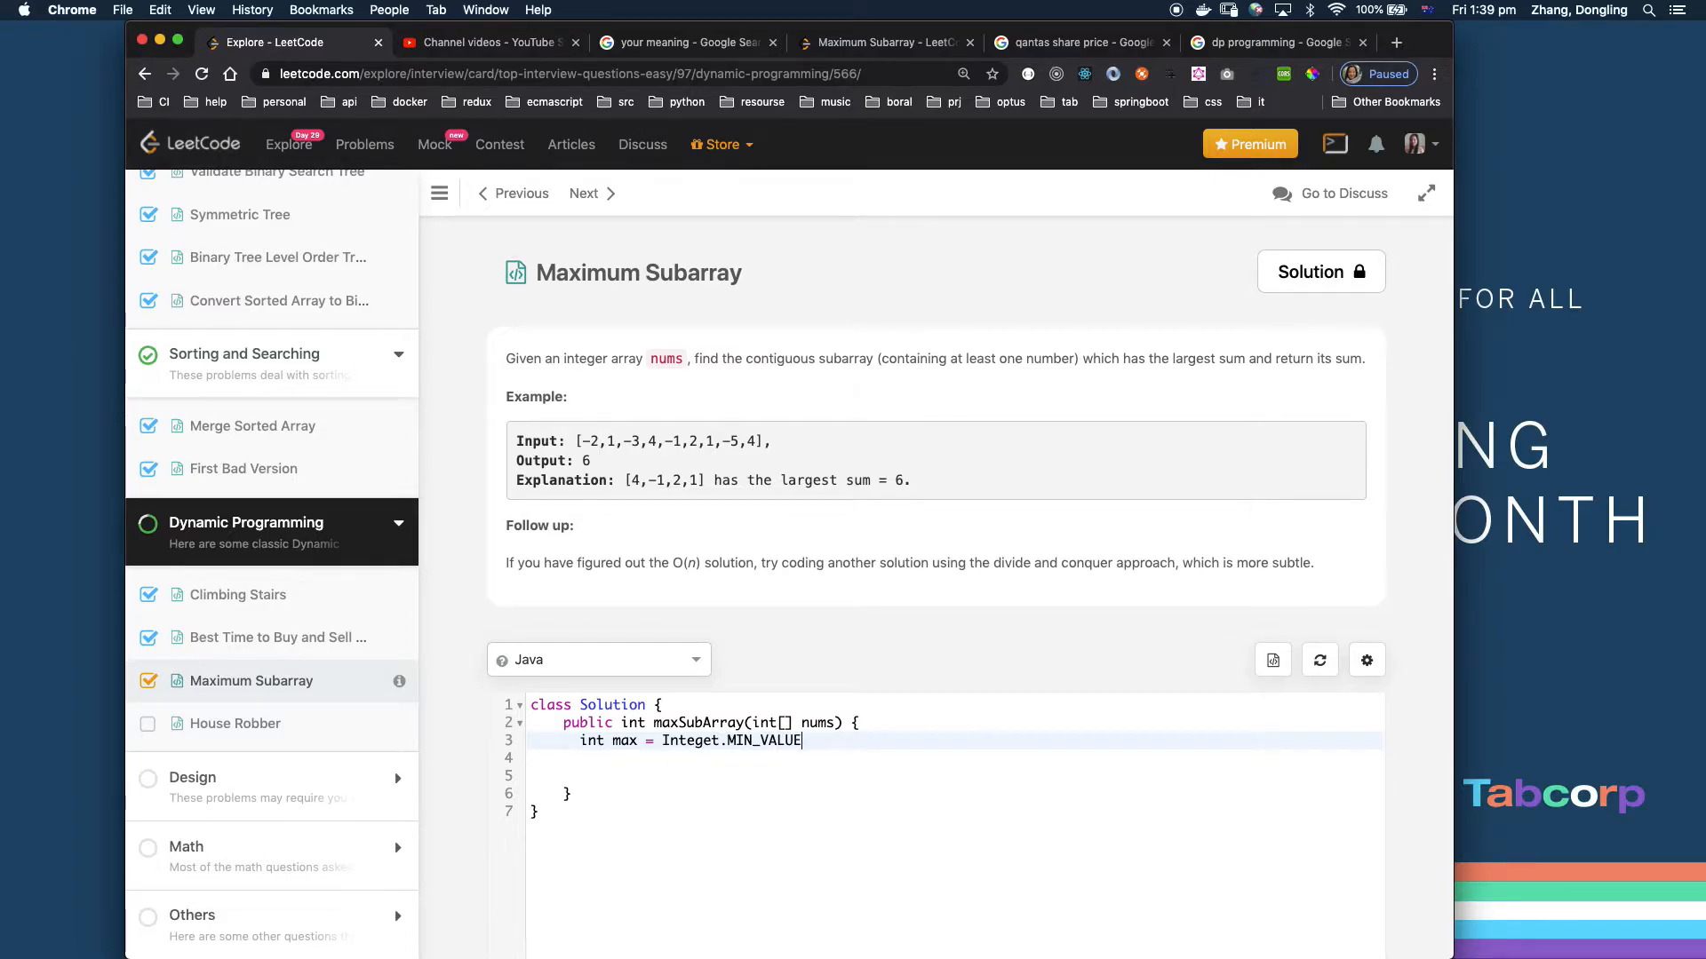
{"action": "type", "text": ", su"}
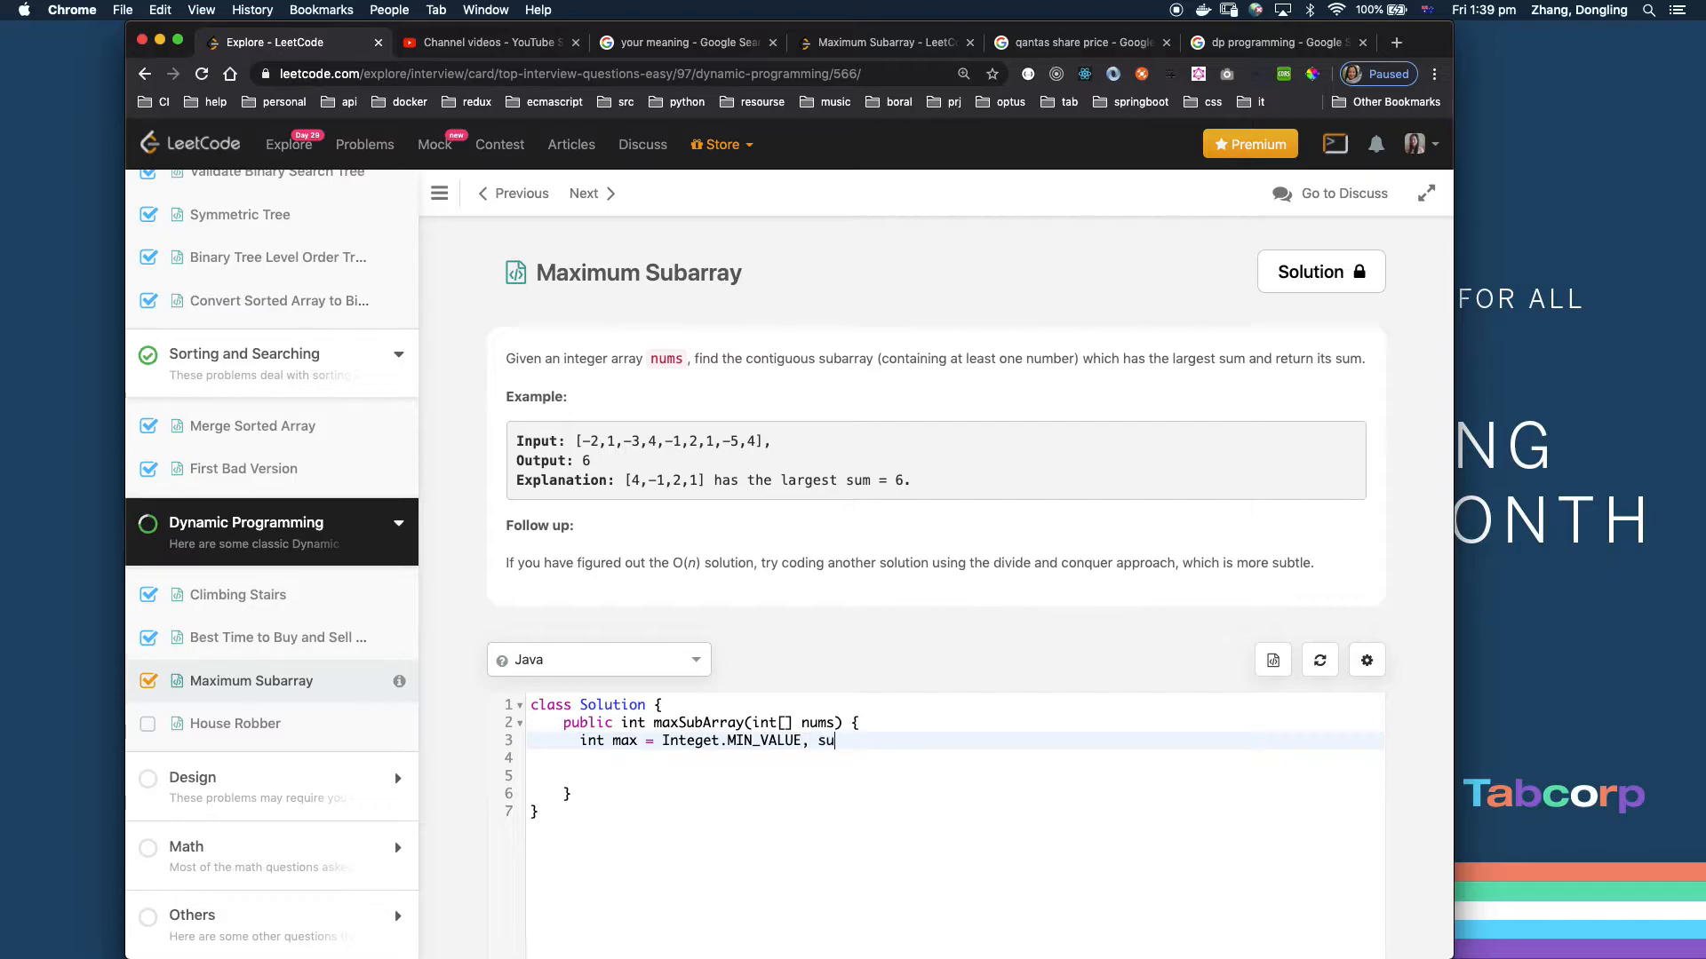
{"action": "type", "text": "m ="}
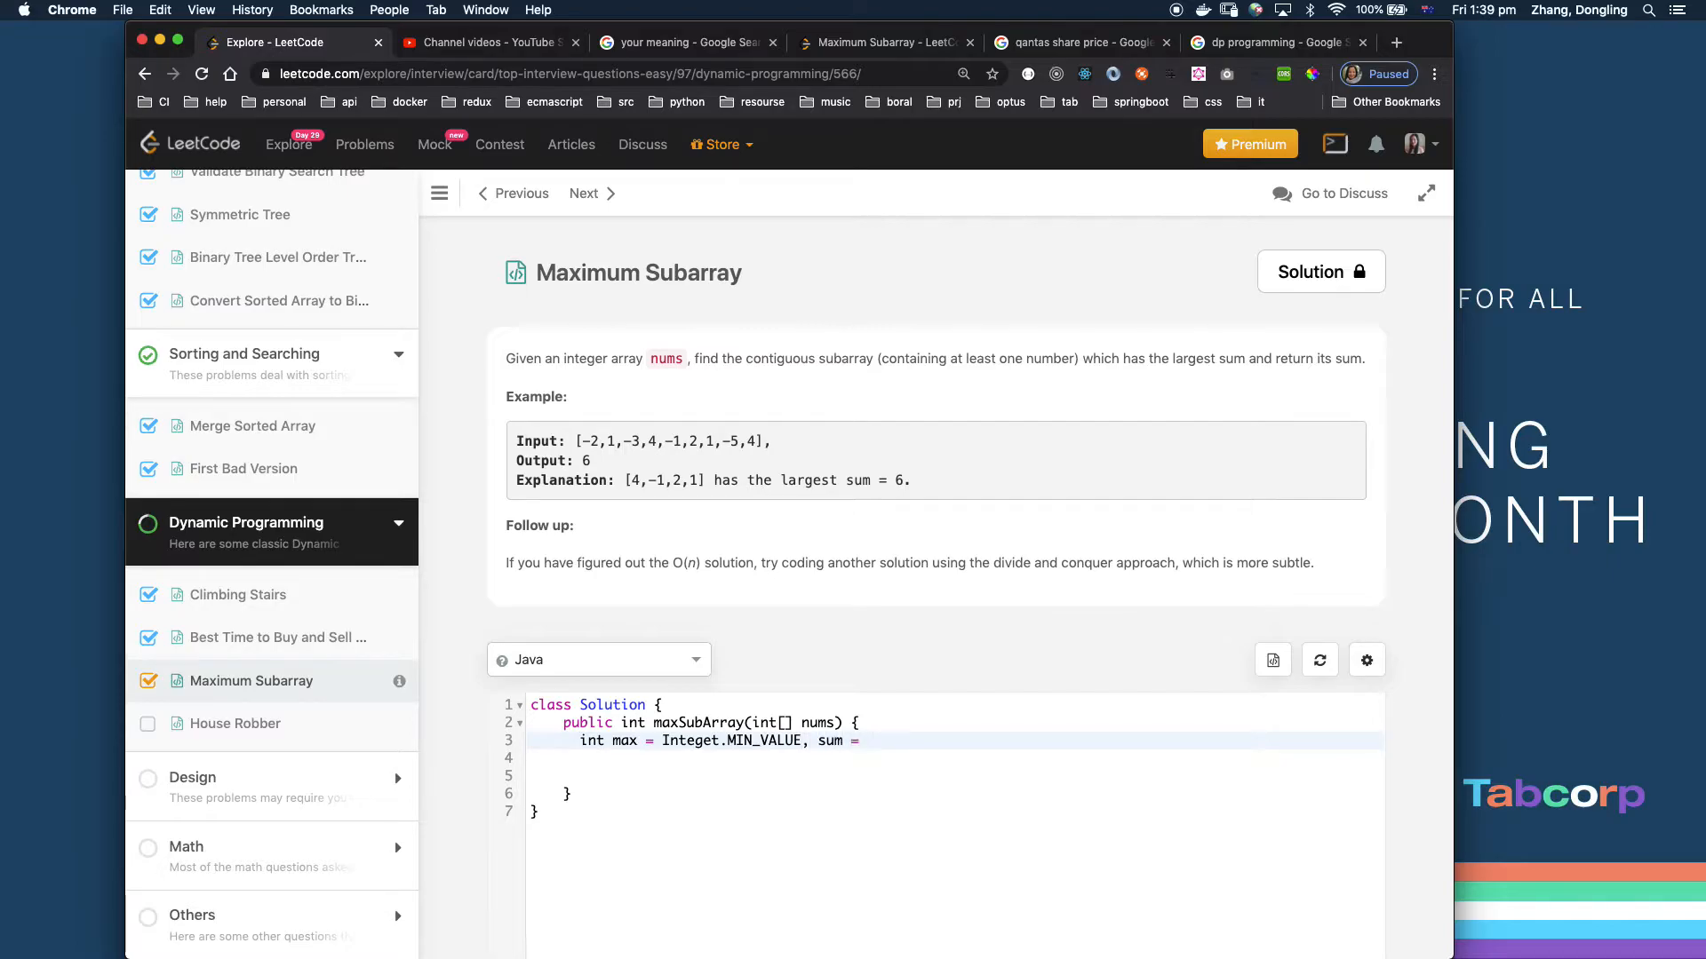
{"action": "type", "text": "0;"}
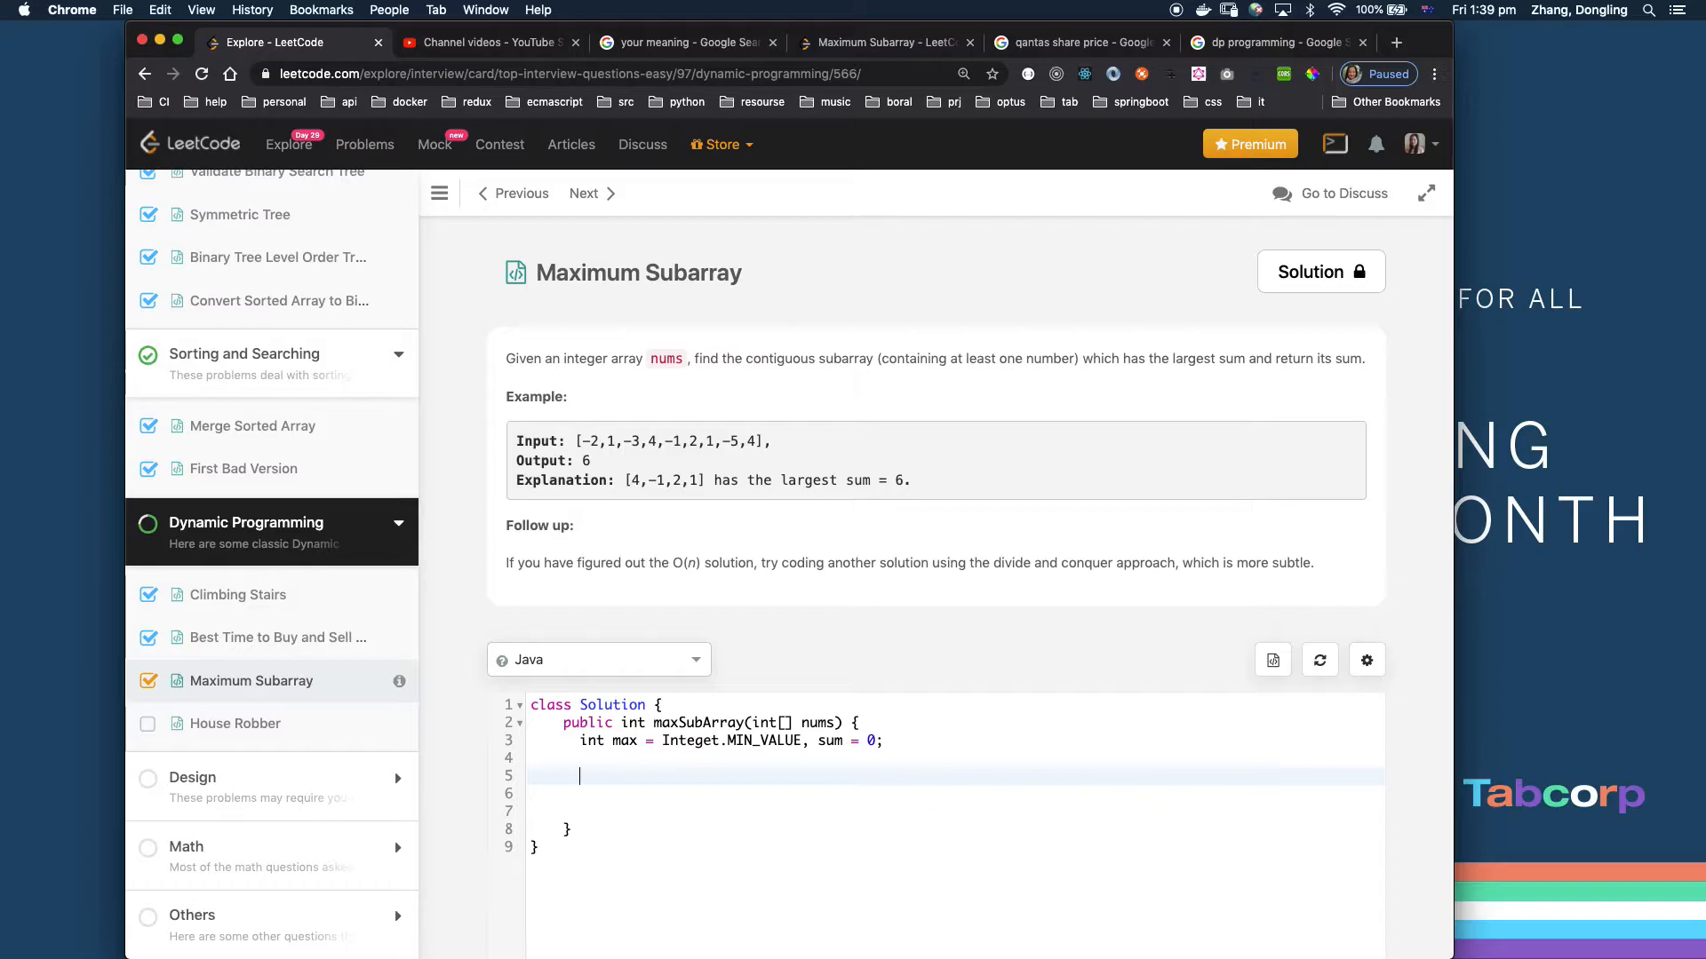
- Write the for loop header iterating i from 0 to nums.length
{"action": "type", "text": "for("}
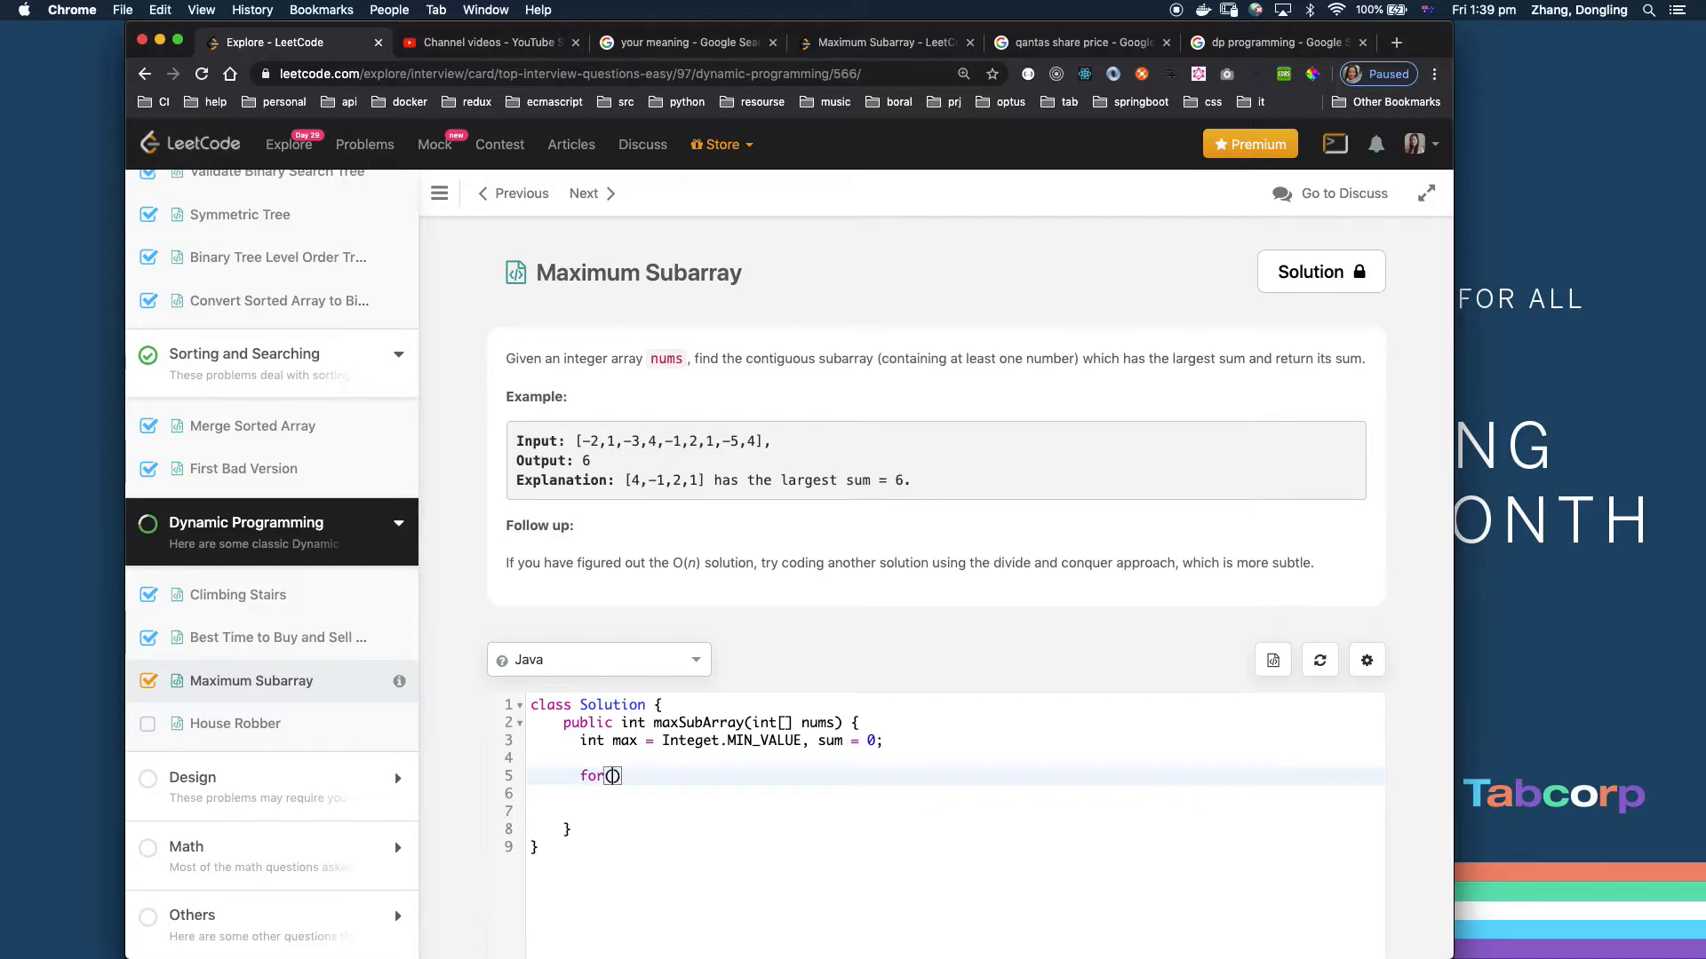
{"action": "type", "text": "int i"}
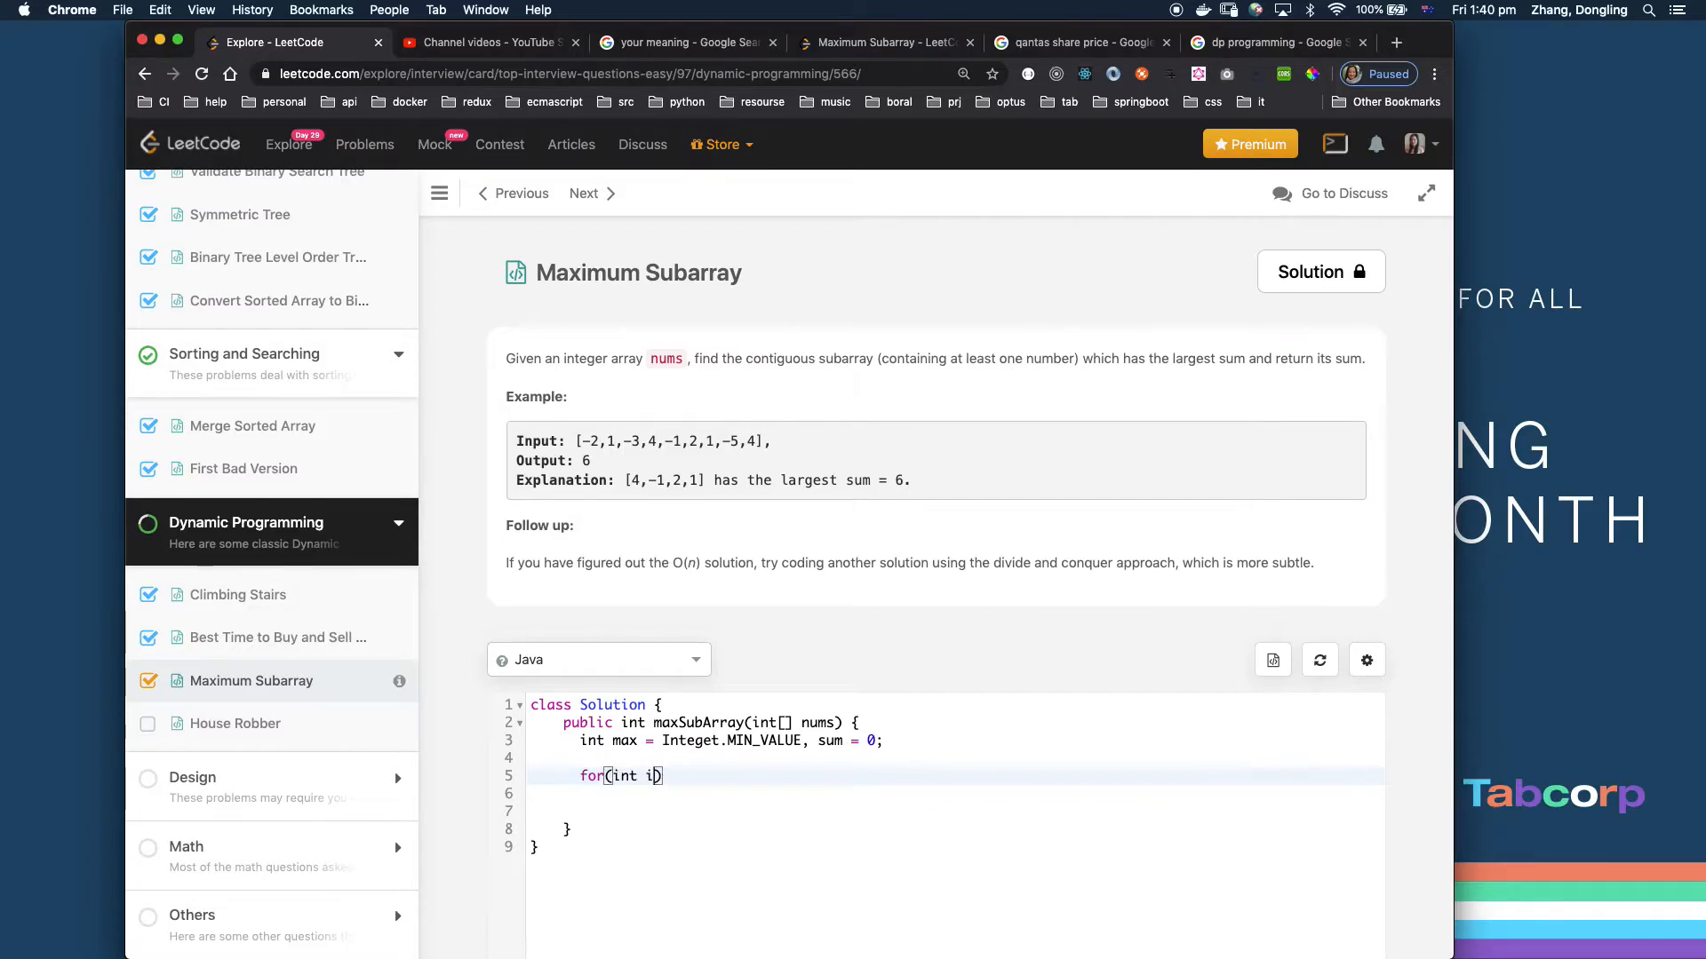
{"action": "type", "text": "=0;"}
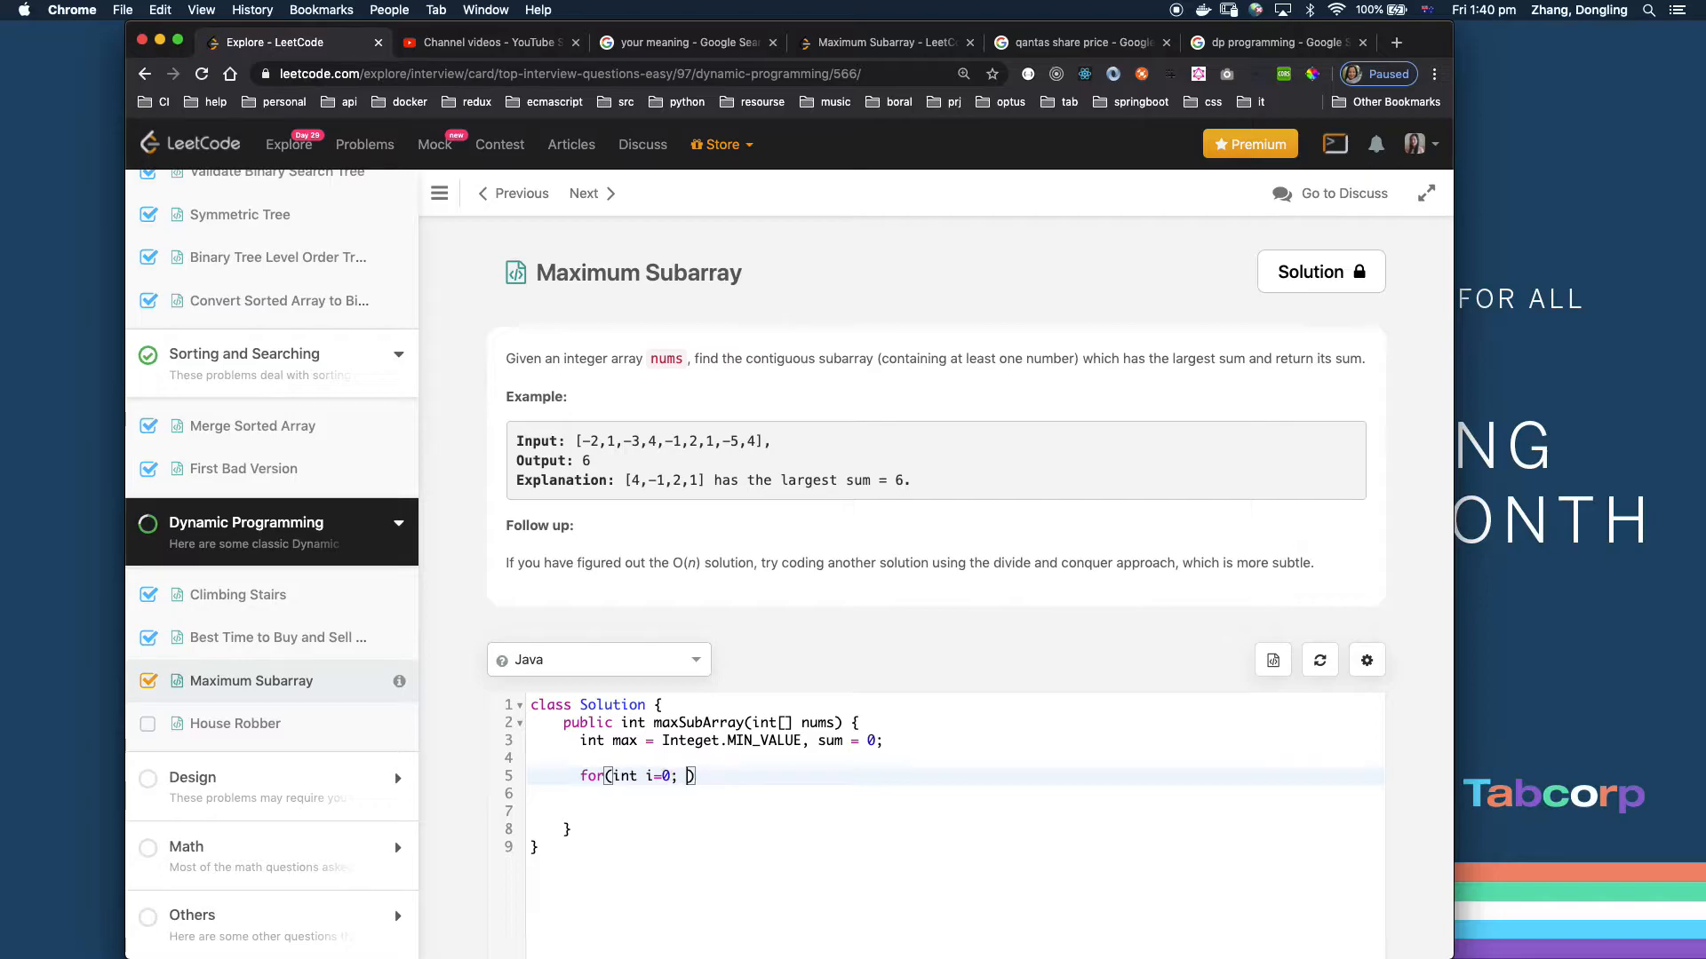
{"action": "type", "text": "i< nums"}
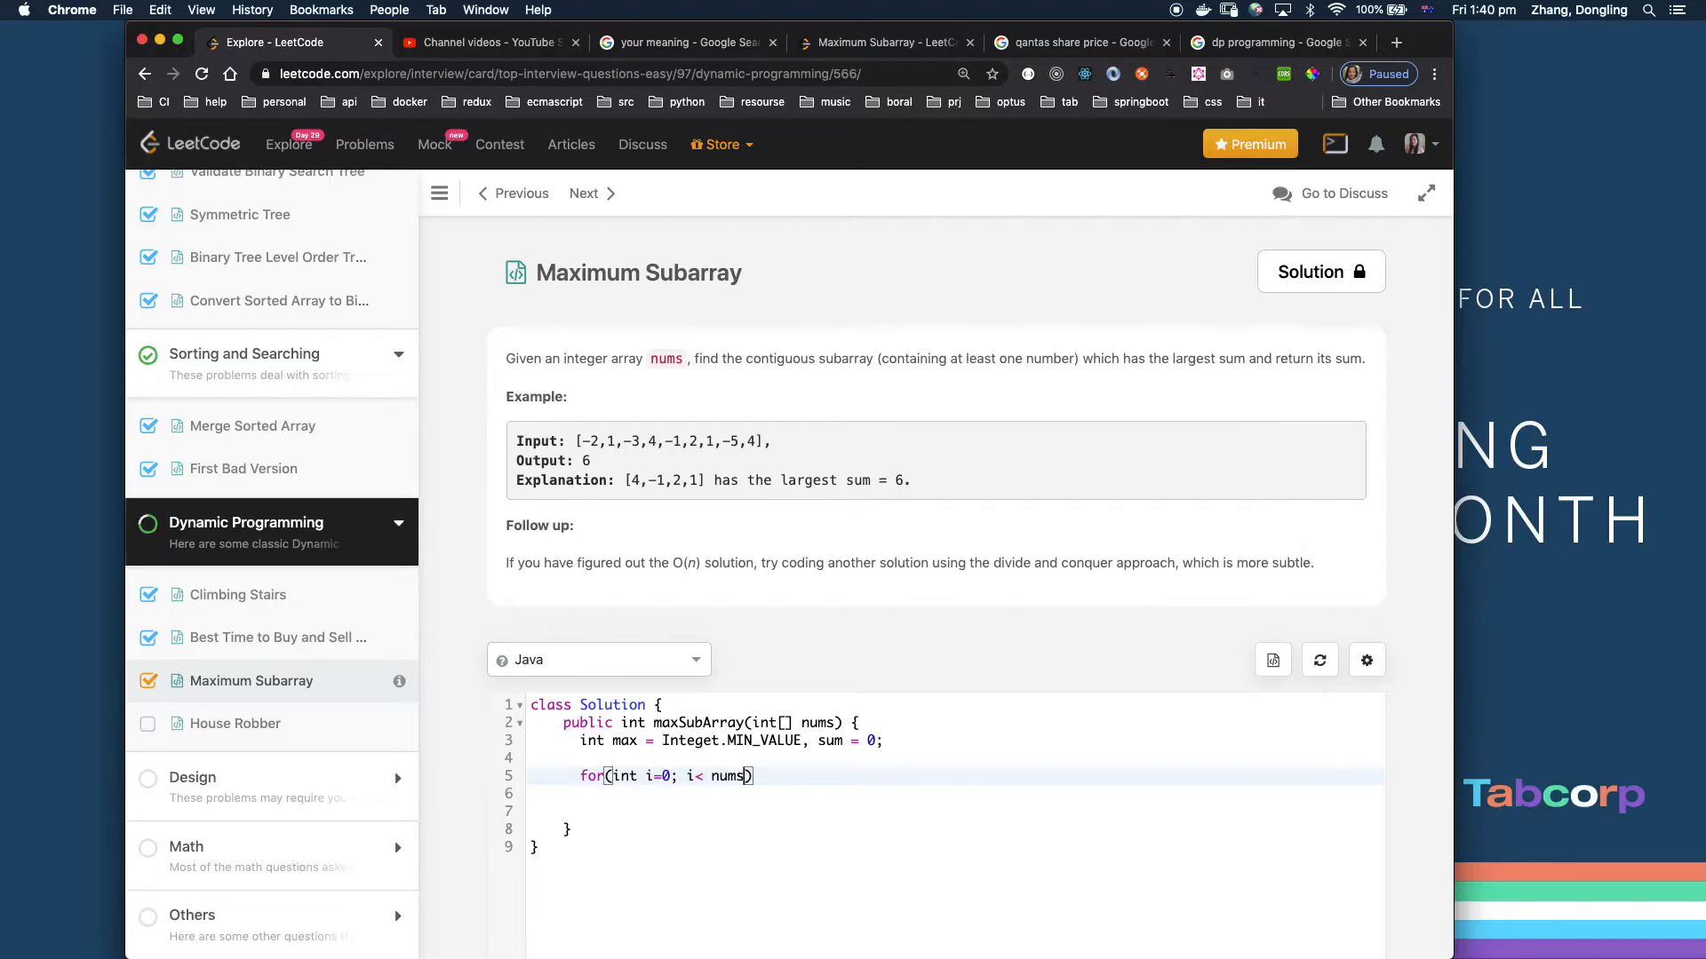
{"action": "type", "text": ".length"}
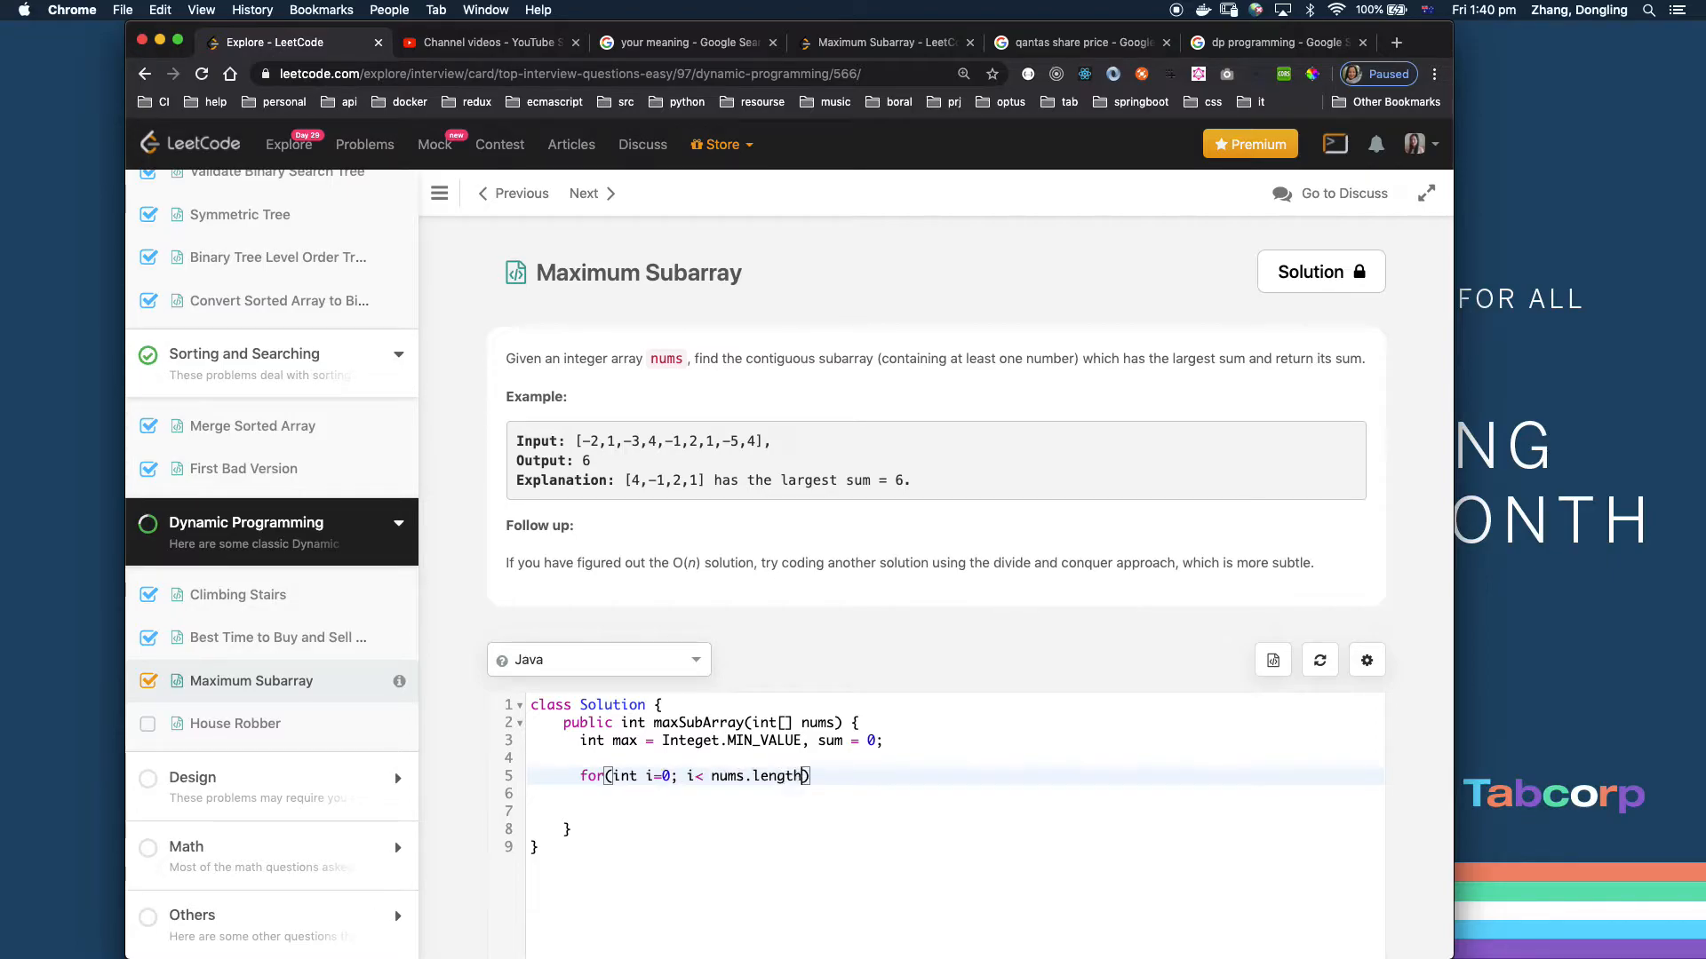
{"action": "type", "text": "; i++"}
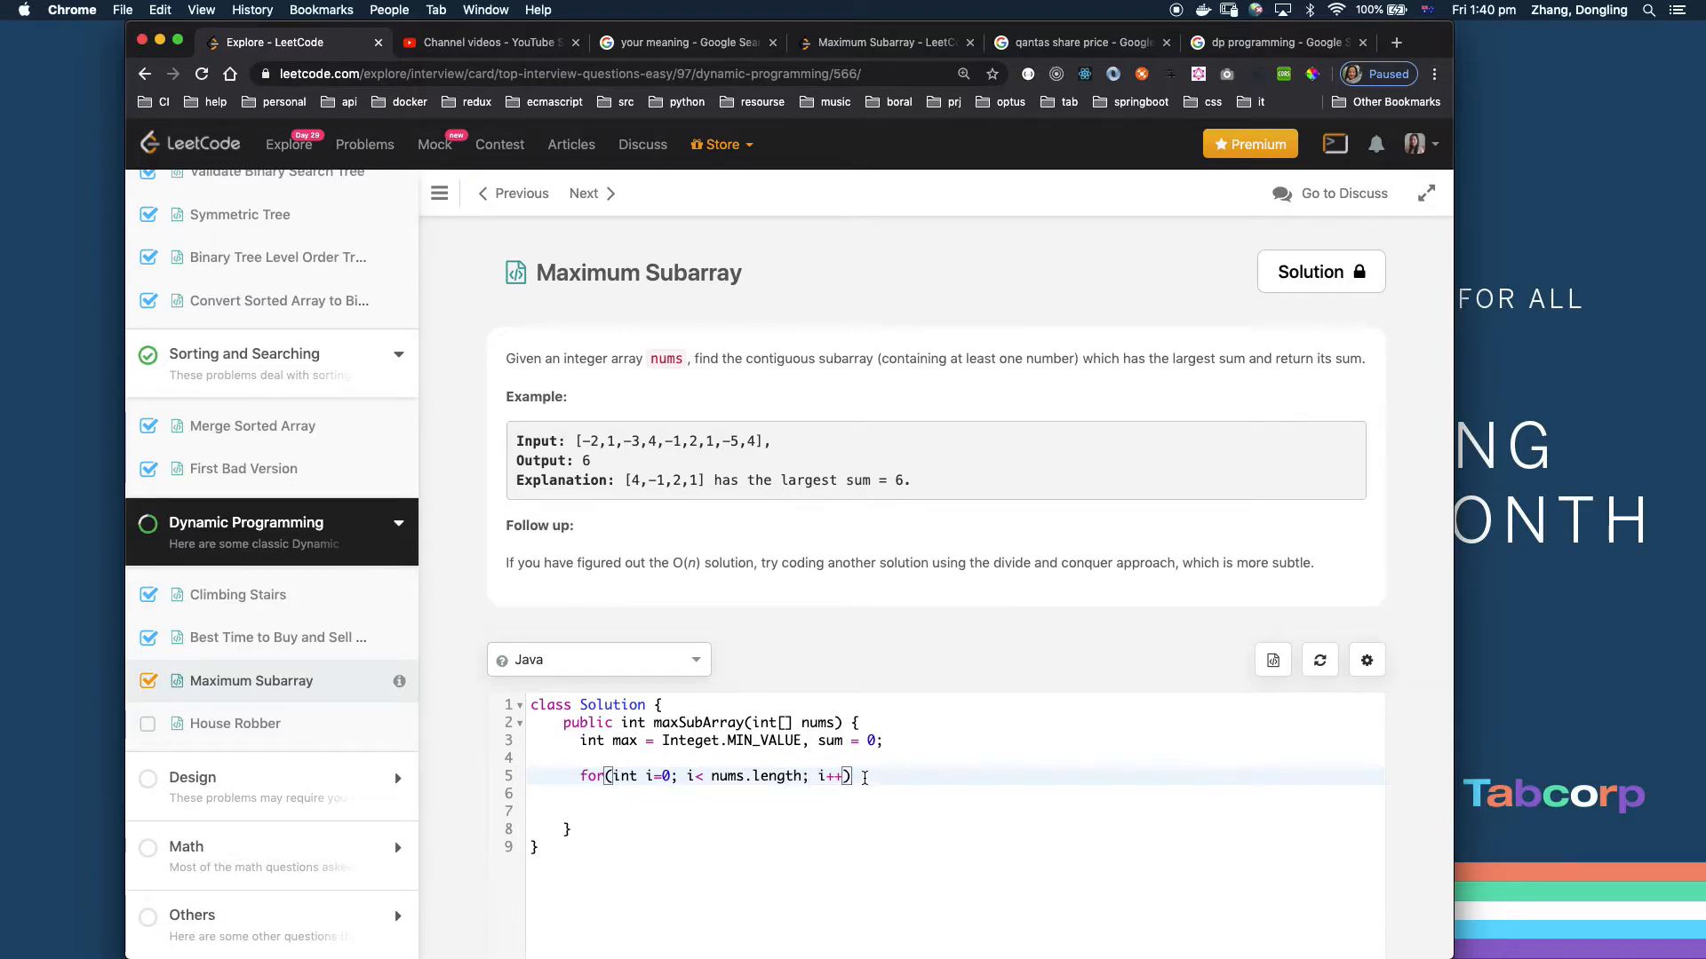
{"action": "type", "text": "{"}
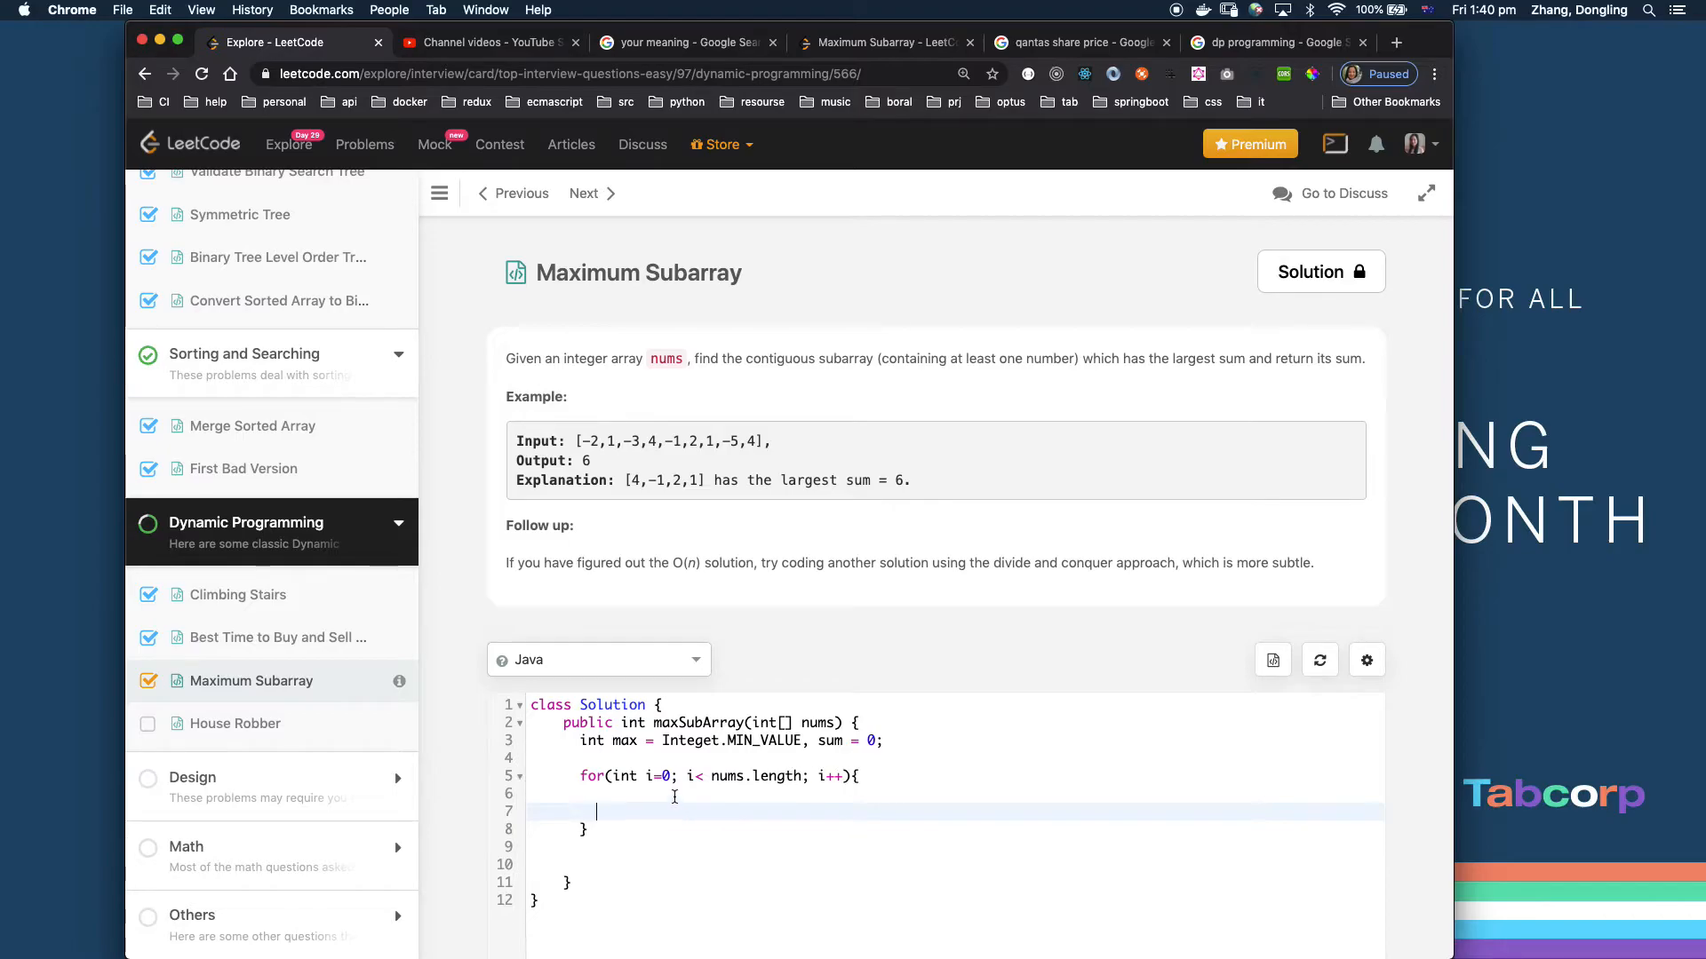
- Add each element to the running total with 'sum += nums[i];'
{"action": "type", "text": "sum"}
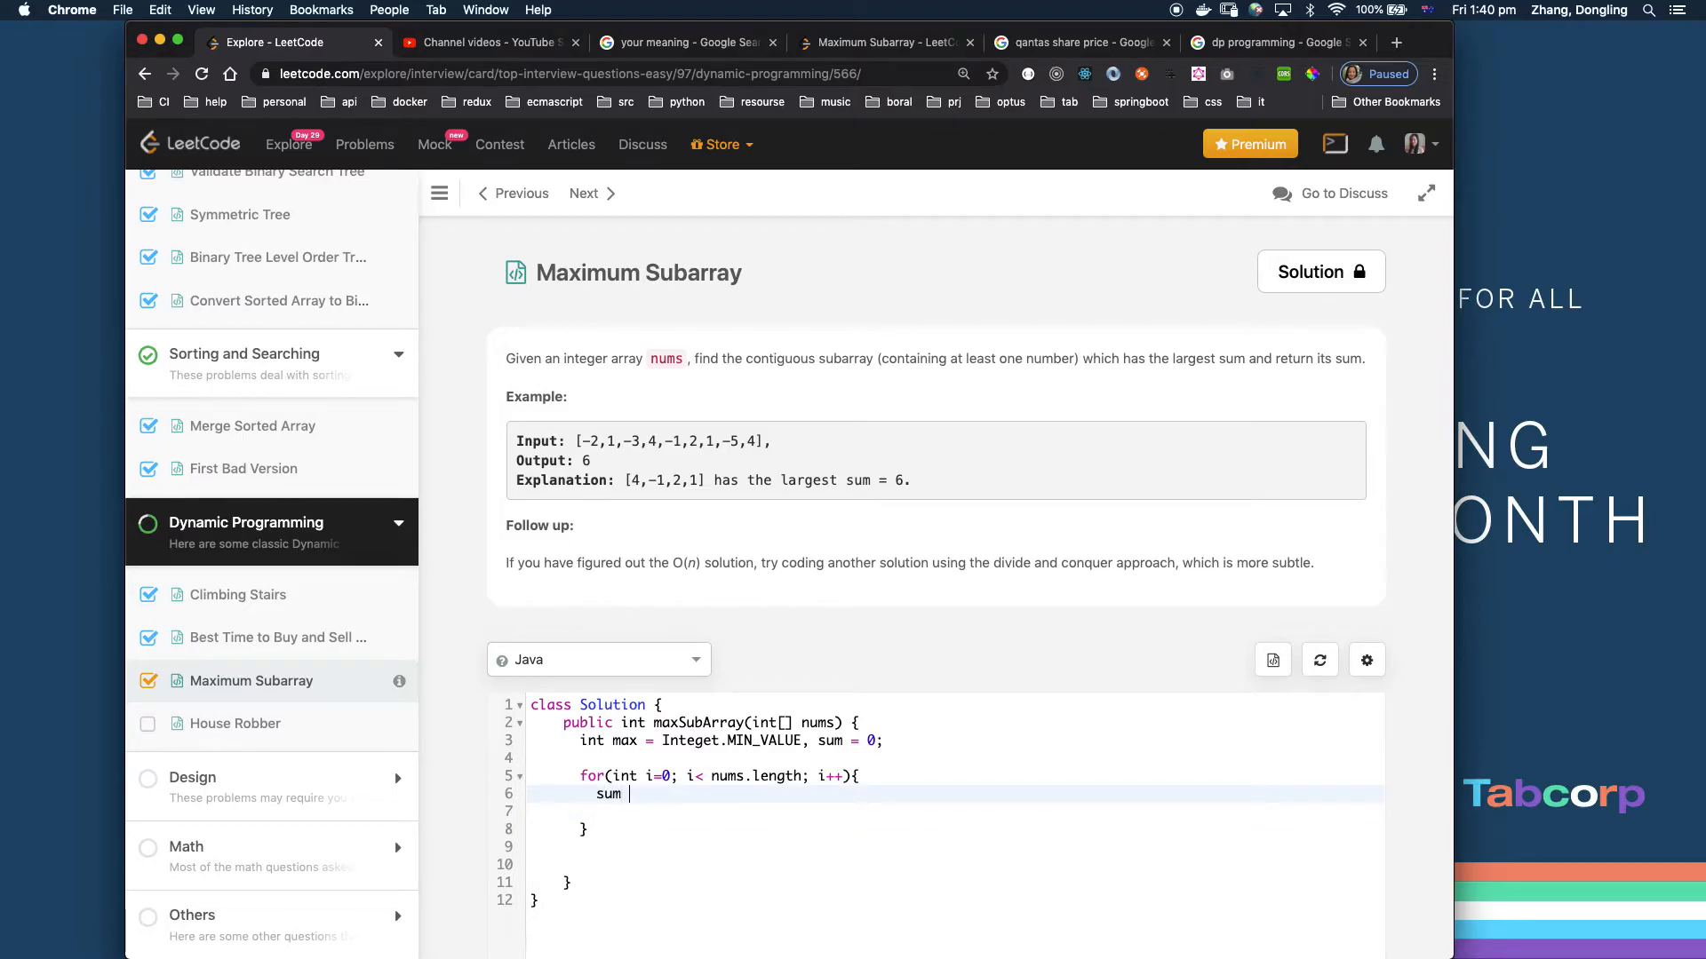
{"action": "type", "text": "++"}
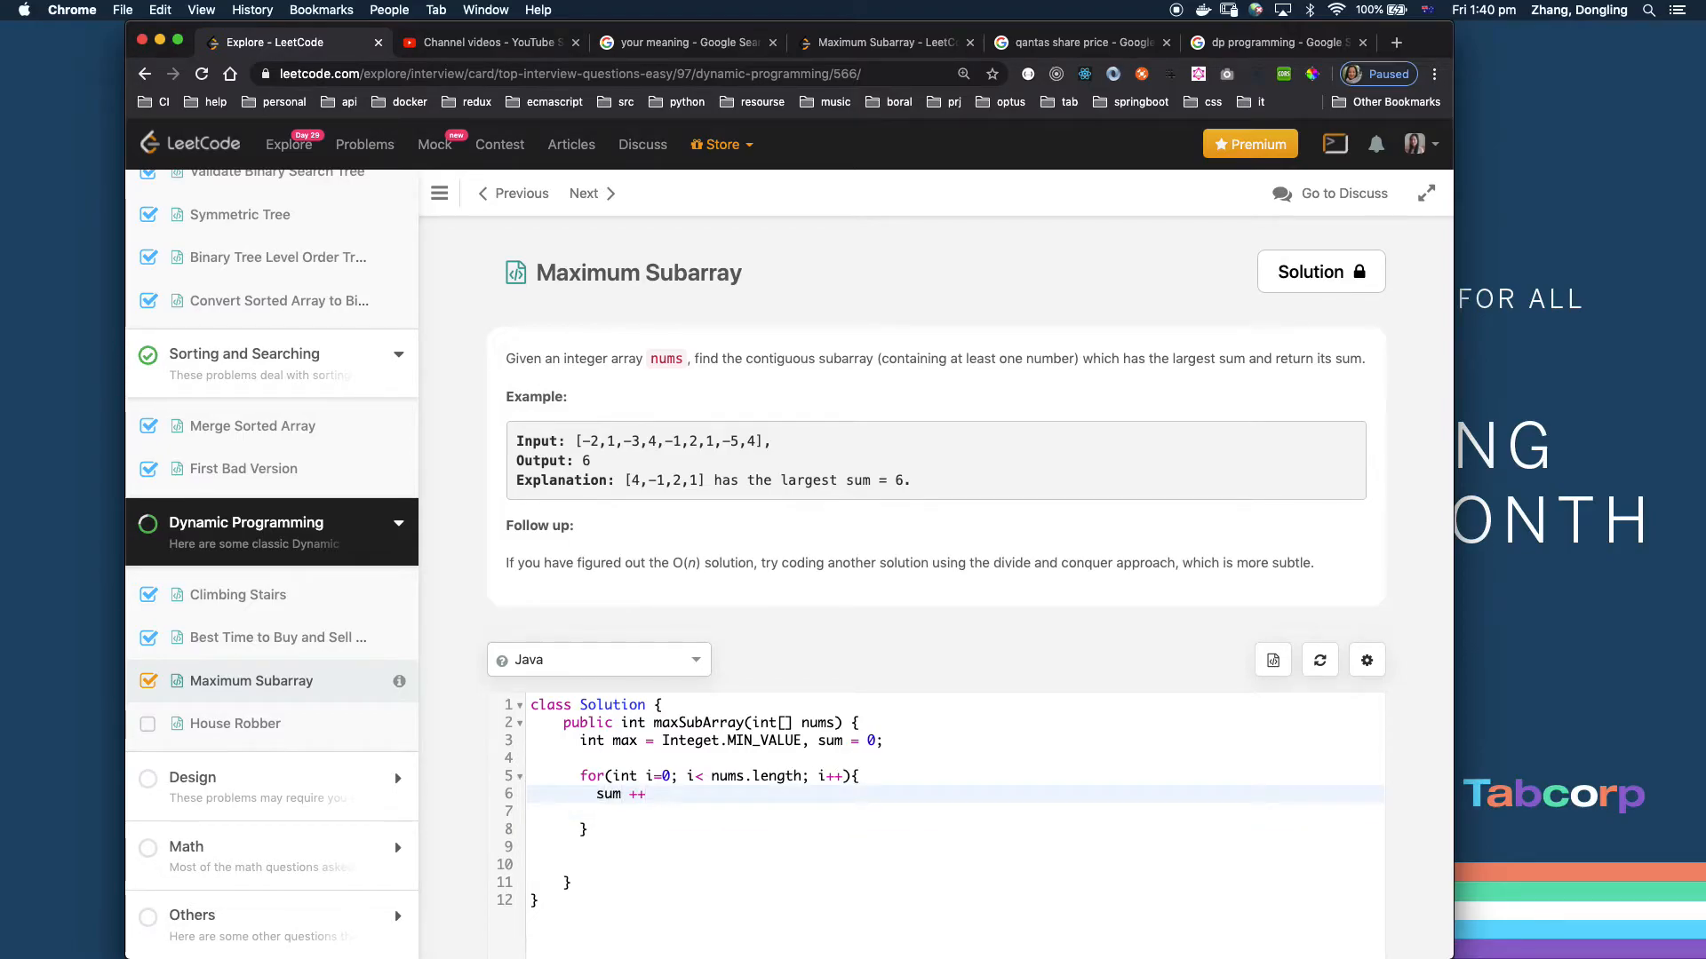
{"action": "type", "text": "="}
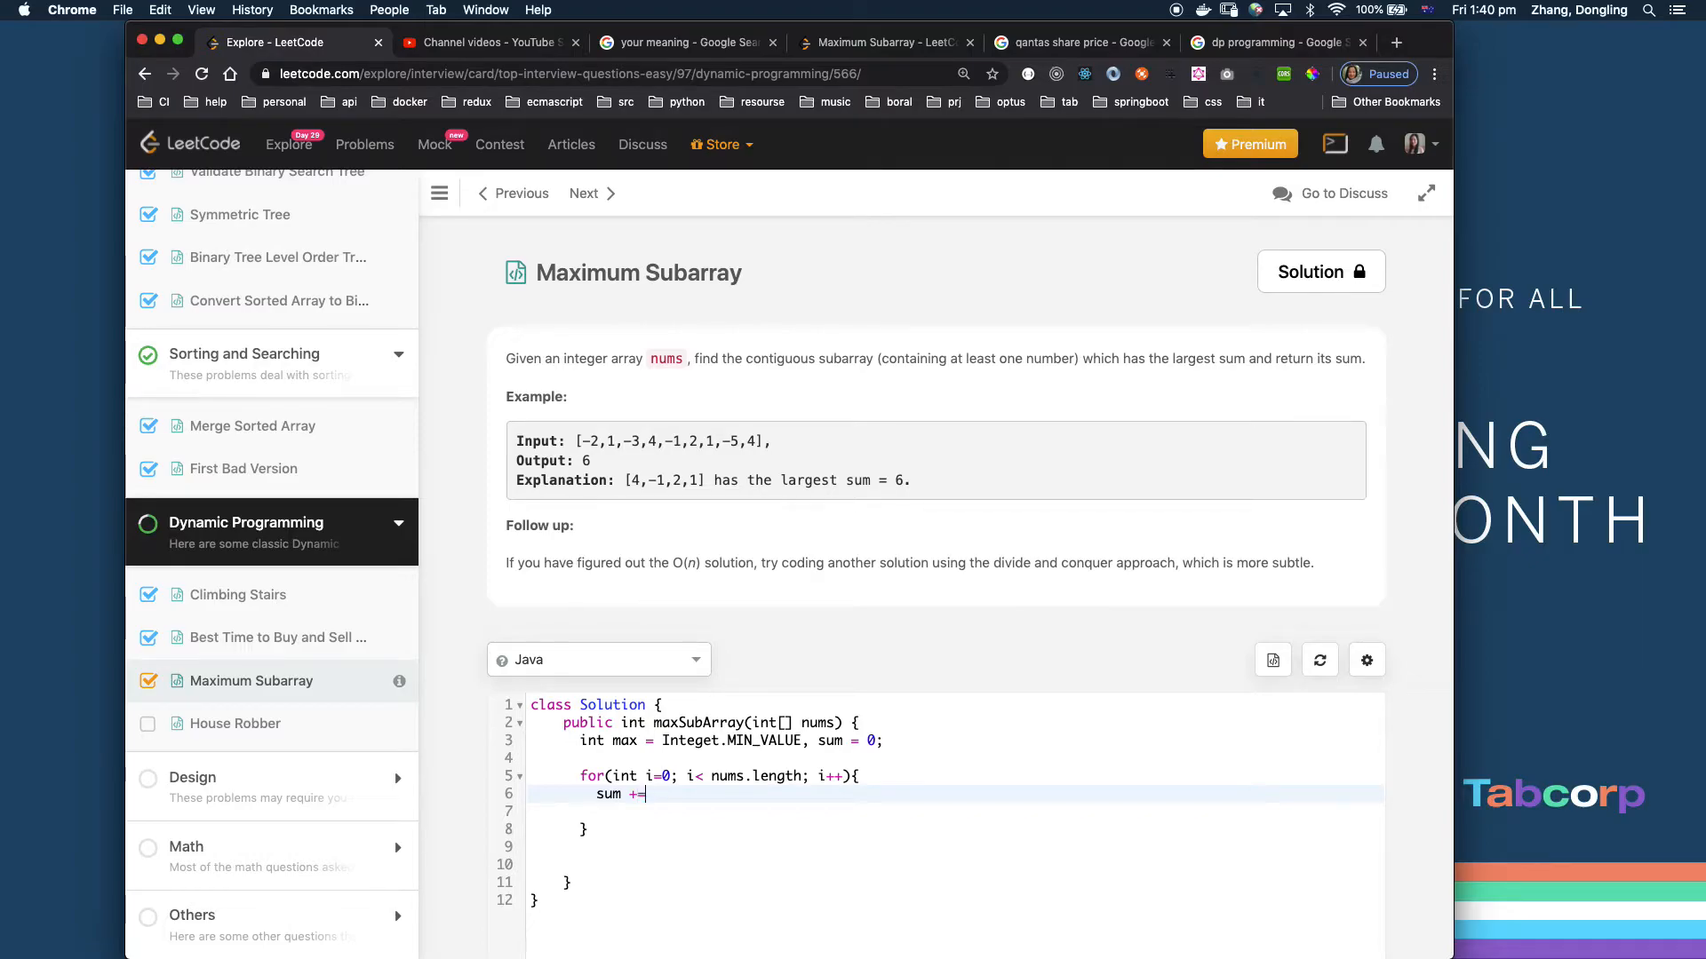
{"action": "type", "text": "n"}
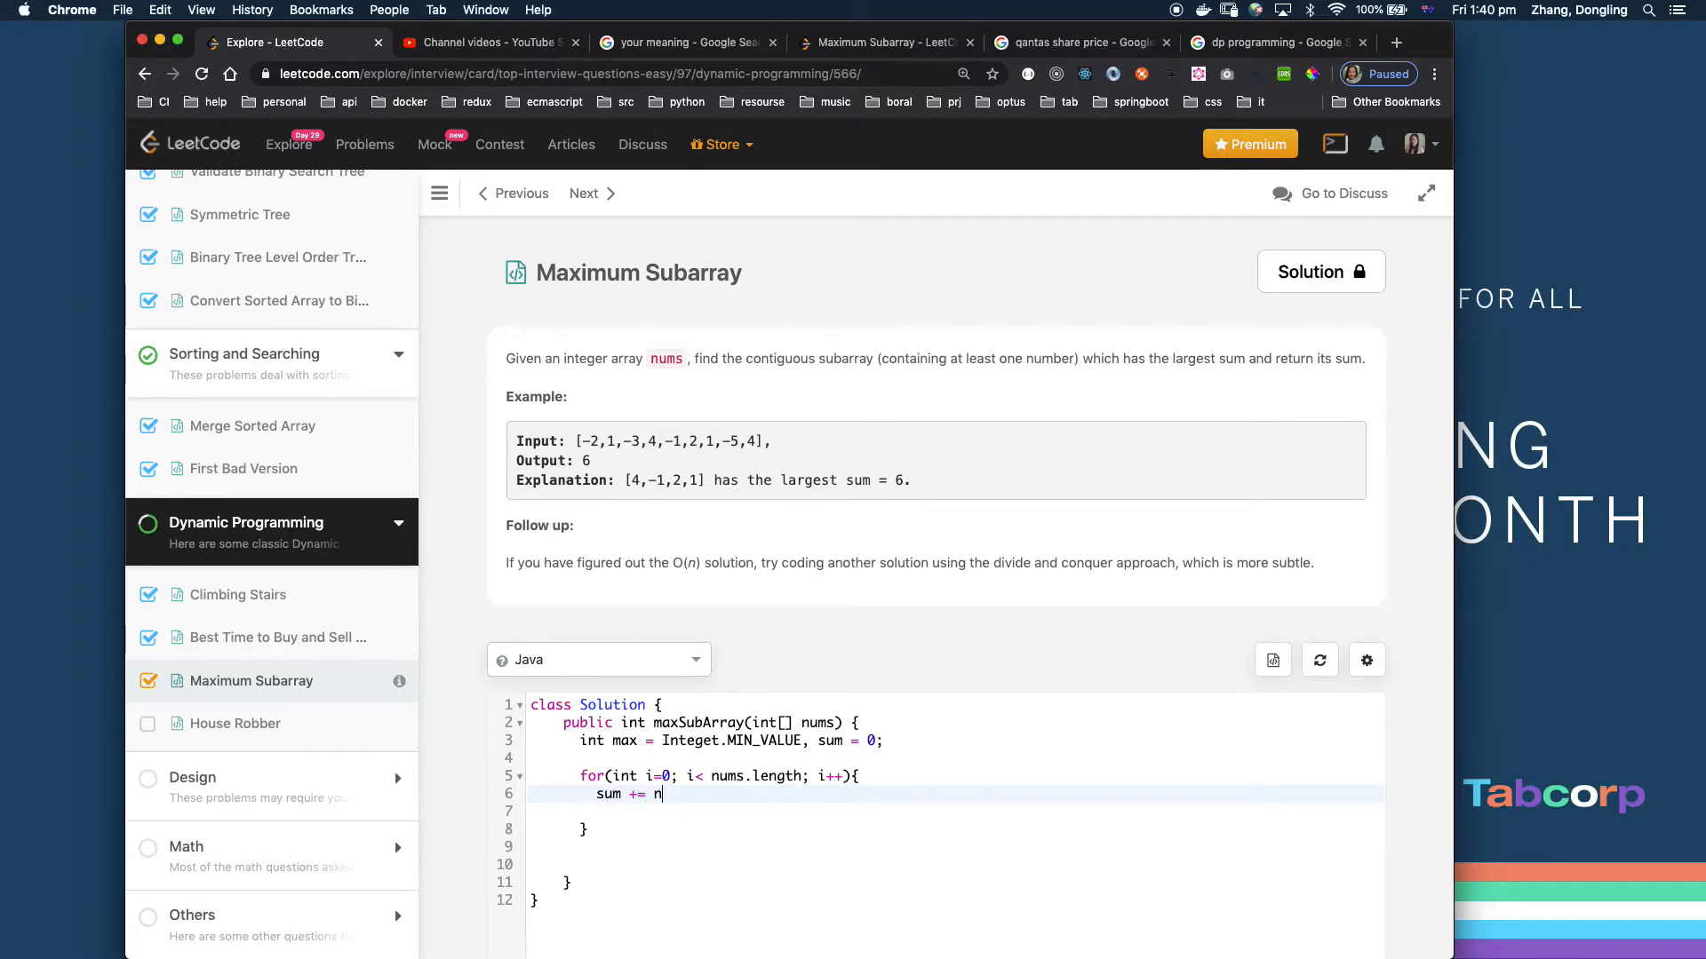
{"action": "type", "text": "ums[i];"}
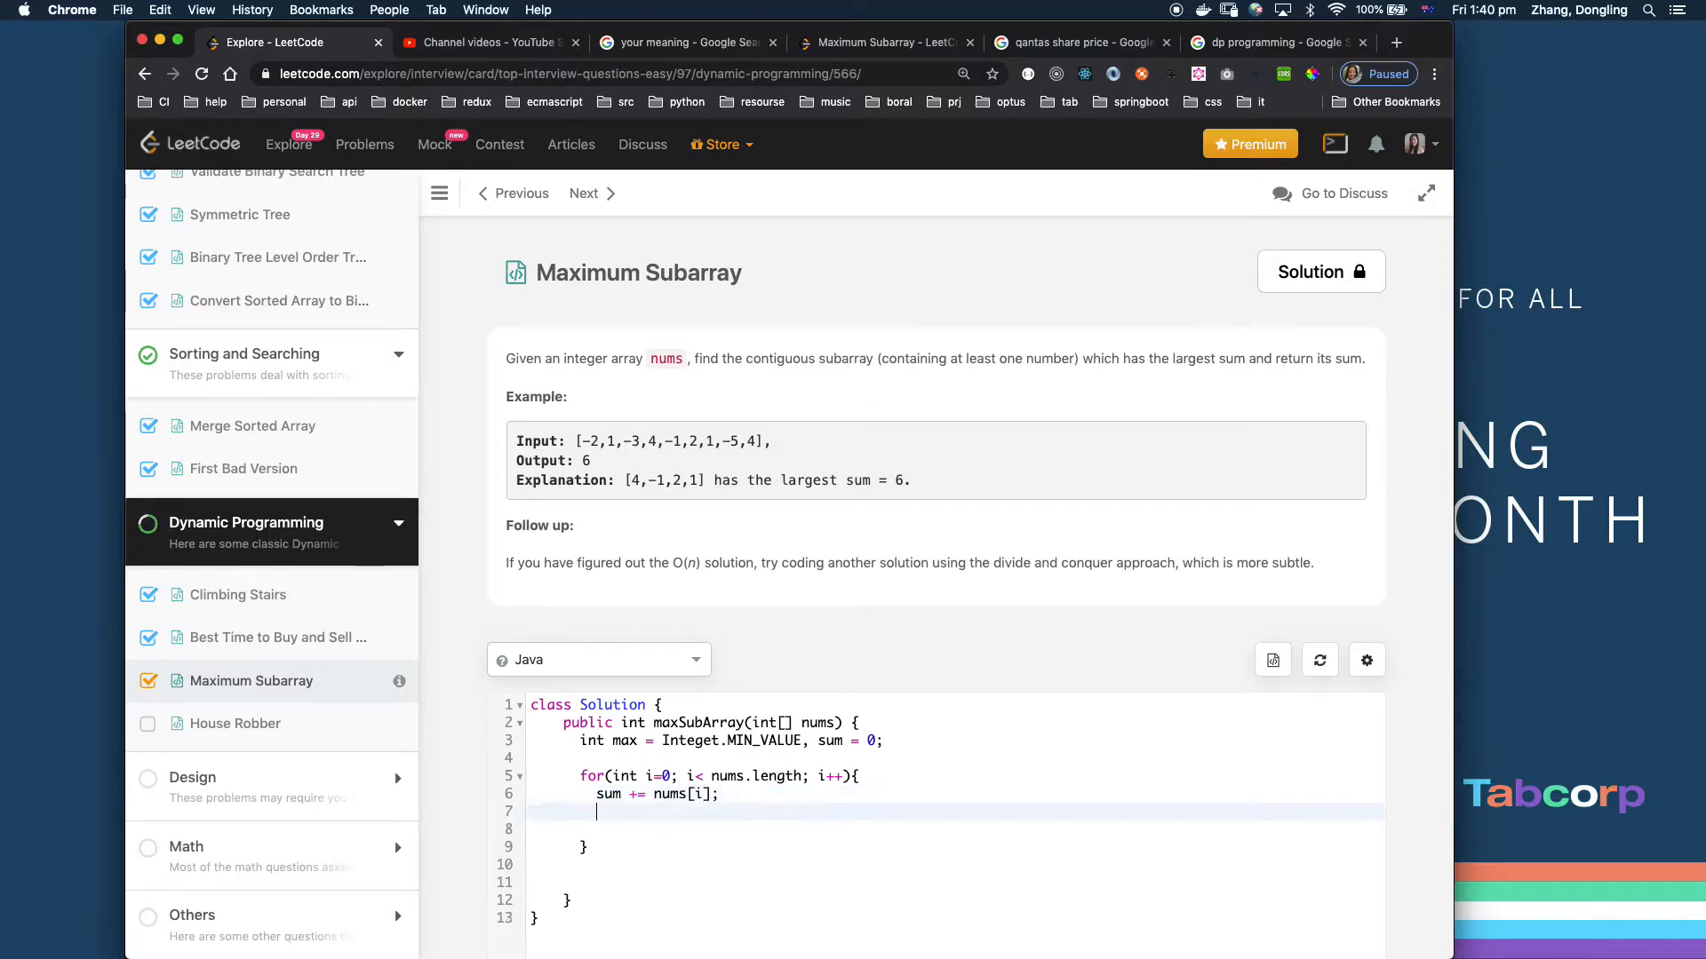
{"action": "key", "text": "Enter"}
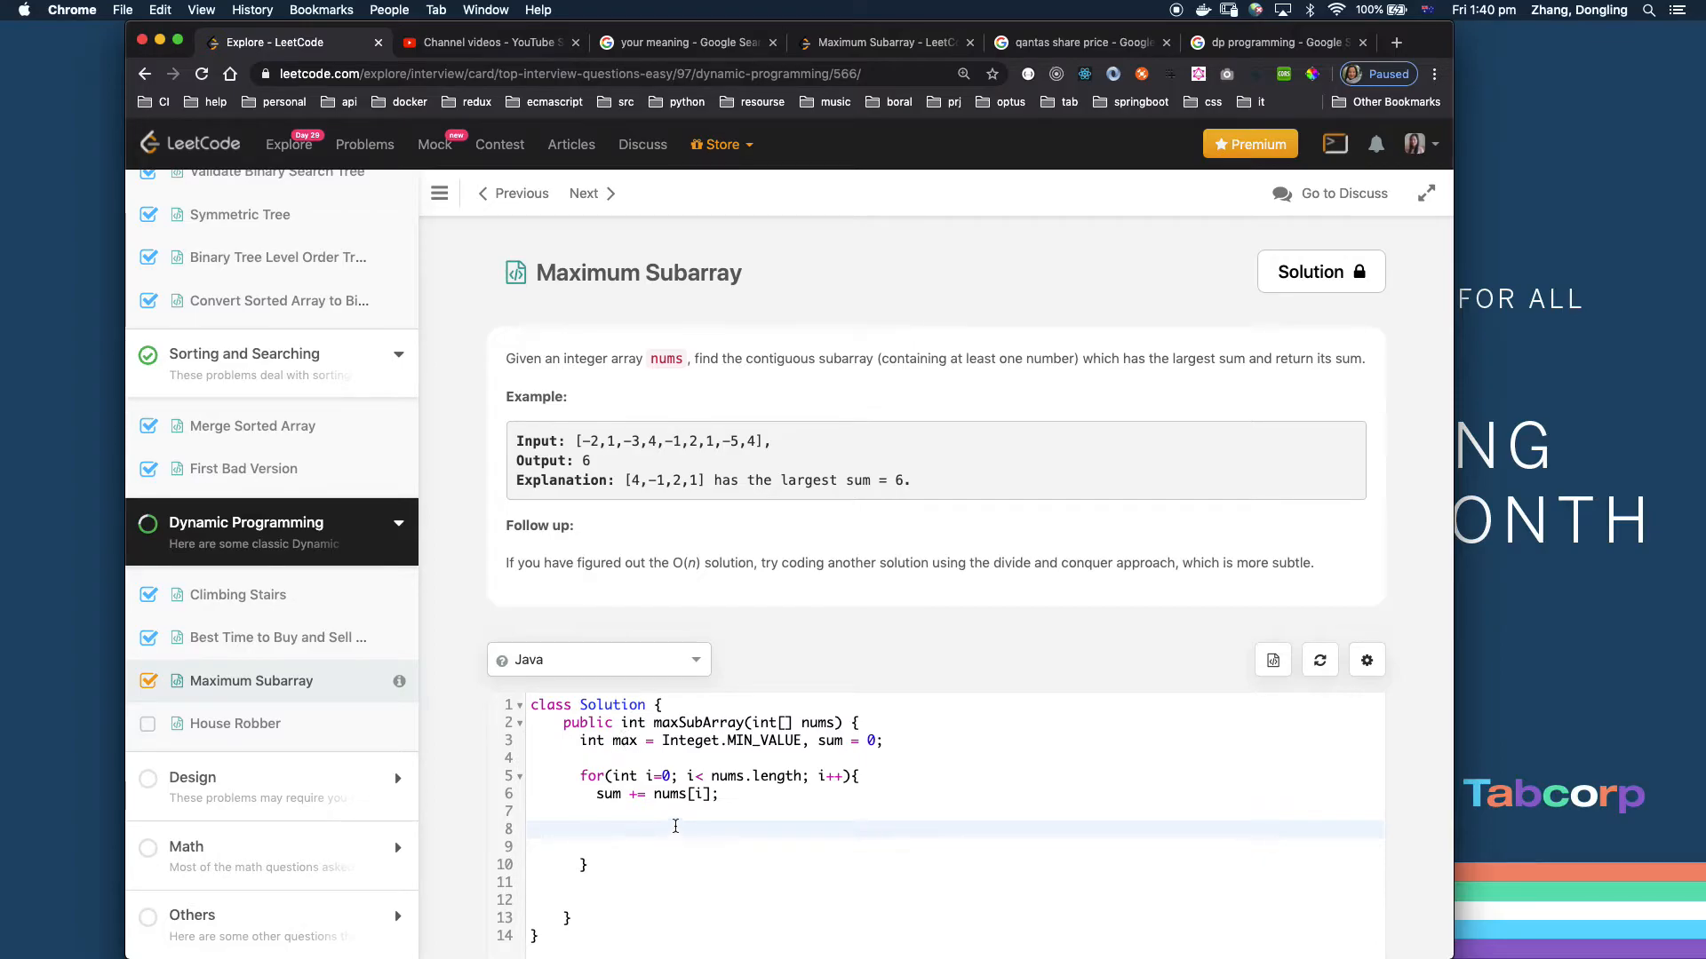
- Update the best result with 'if(sum > max) max = sum;'
{"action": "type", "text": "if(m"}
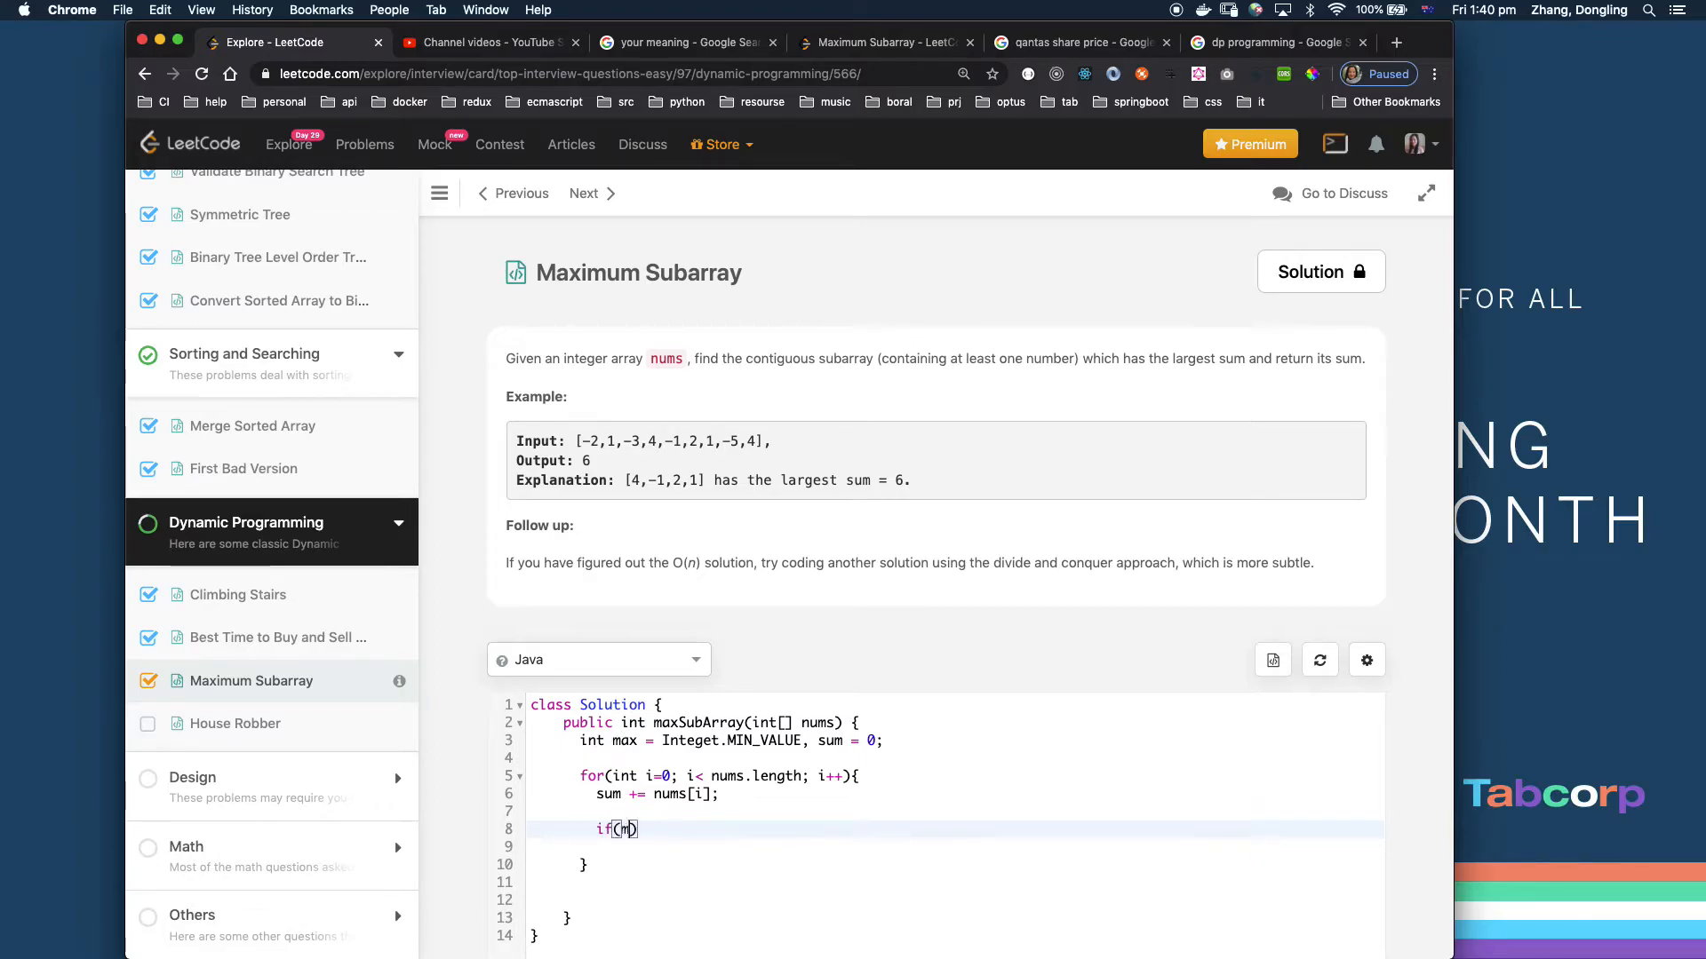
{"action": "type", "text": "sum"}
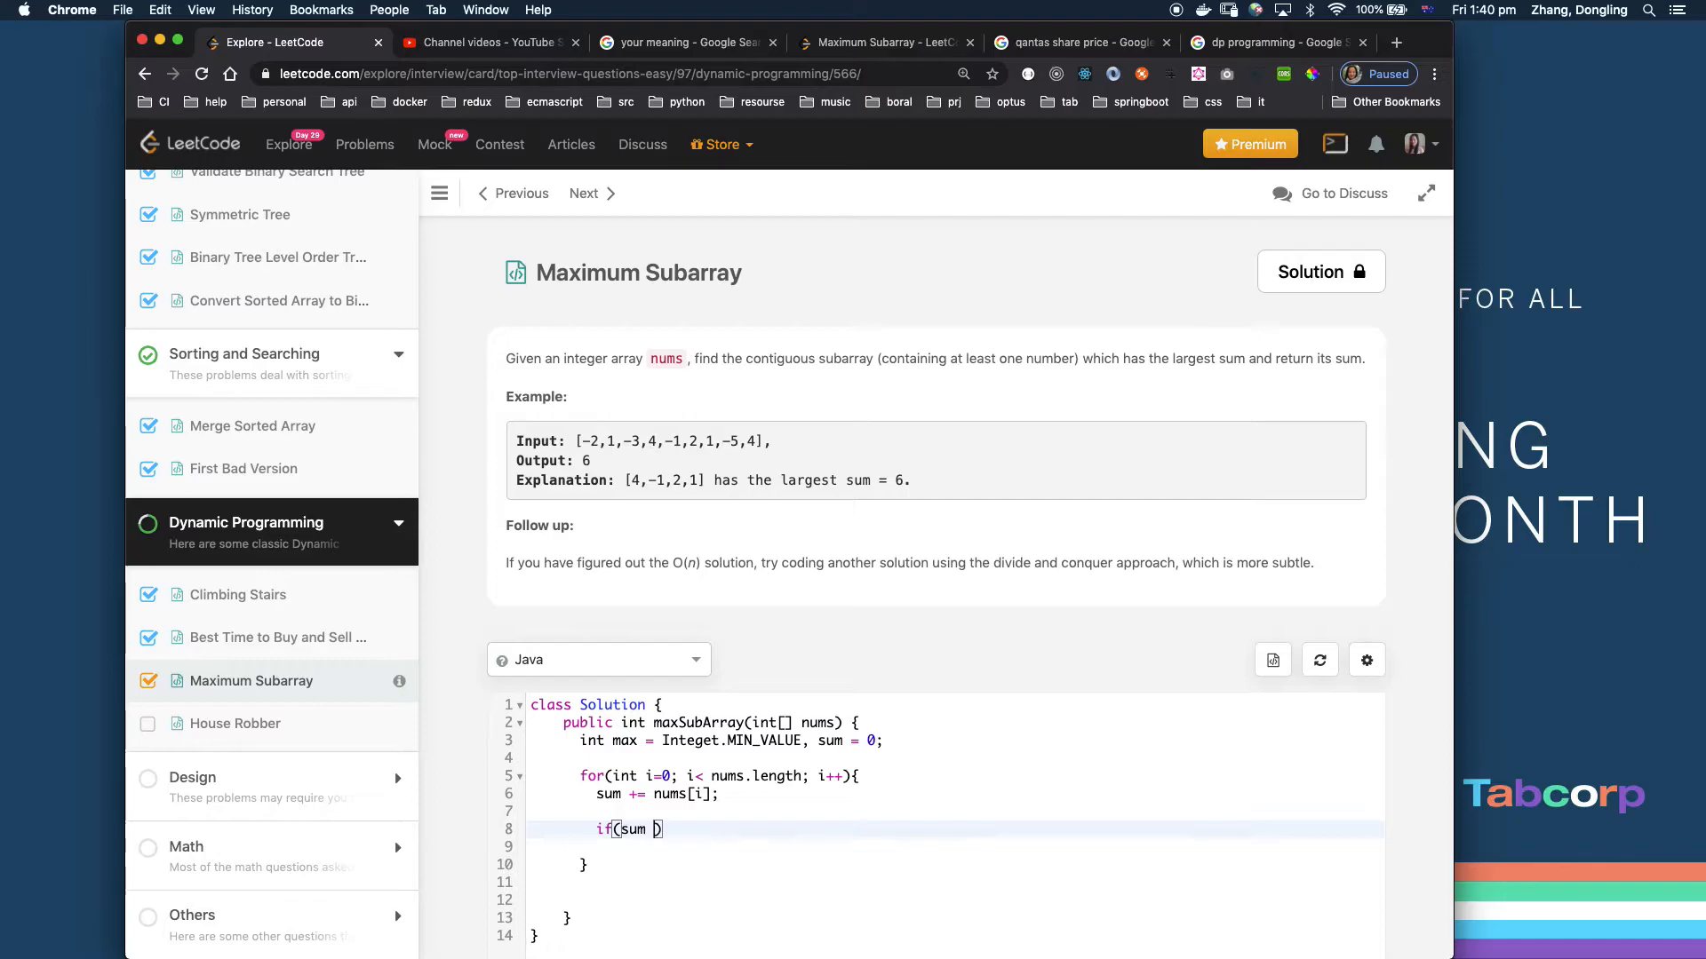
{"action": "type", "text": "> max"}
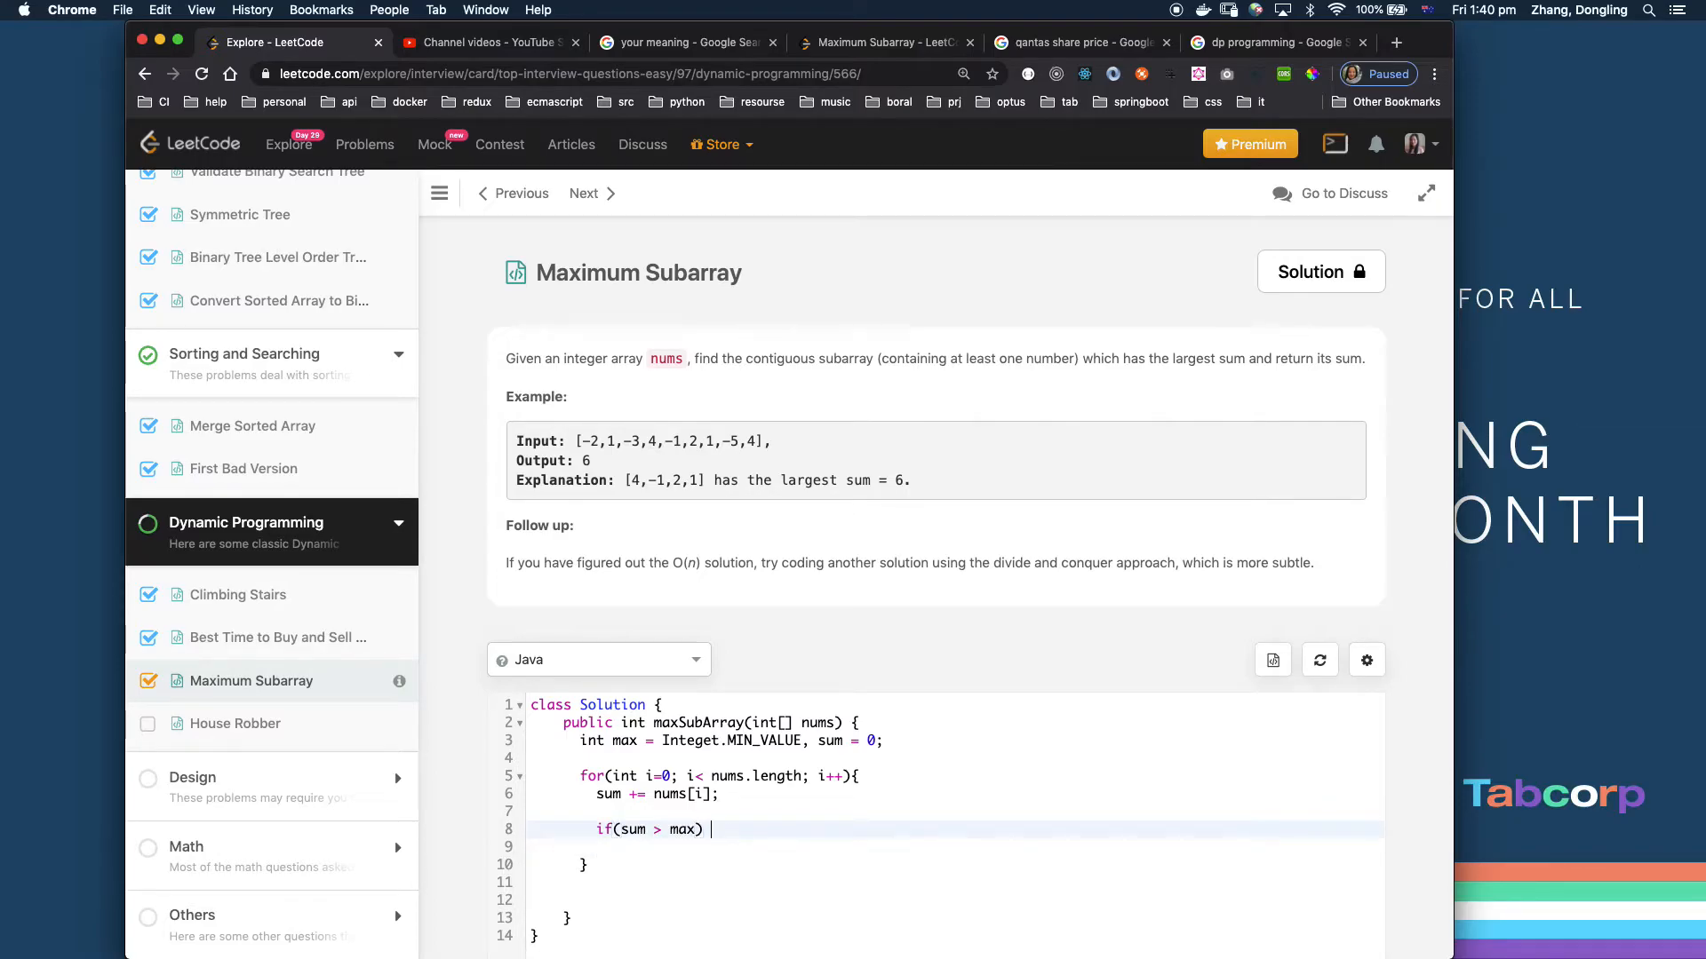
{"action": "type", "text": "max = s"}
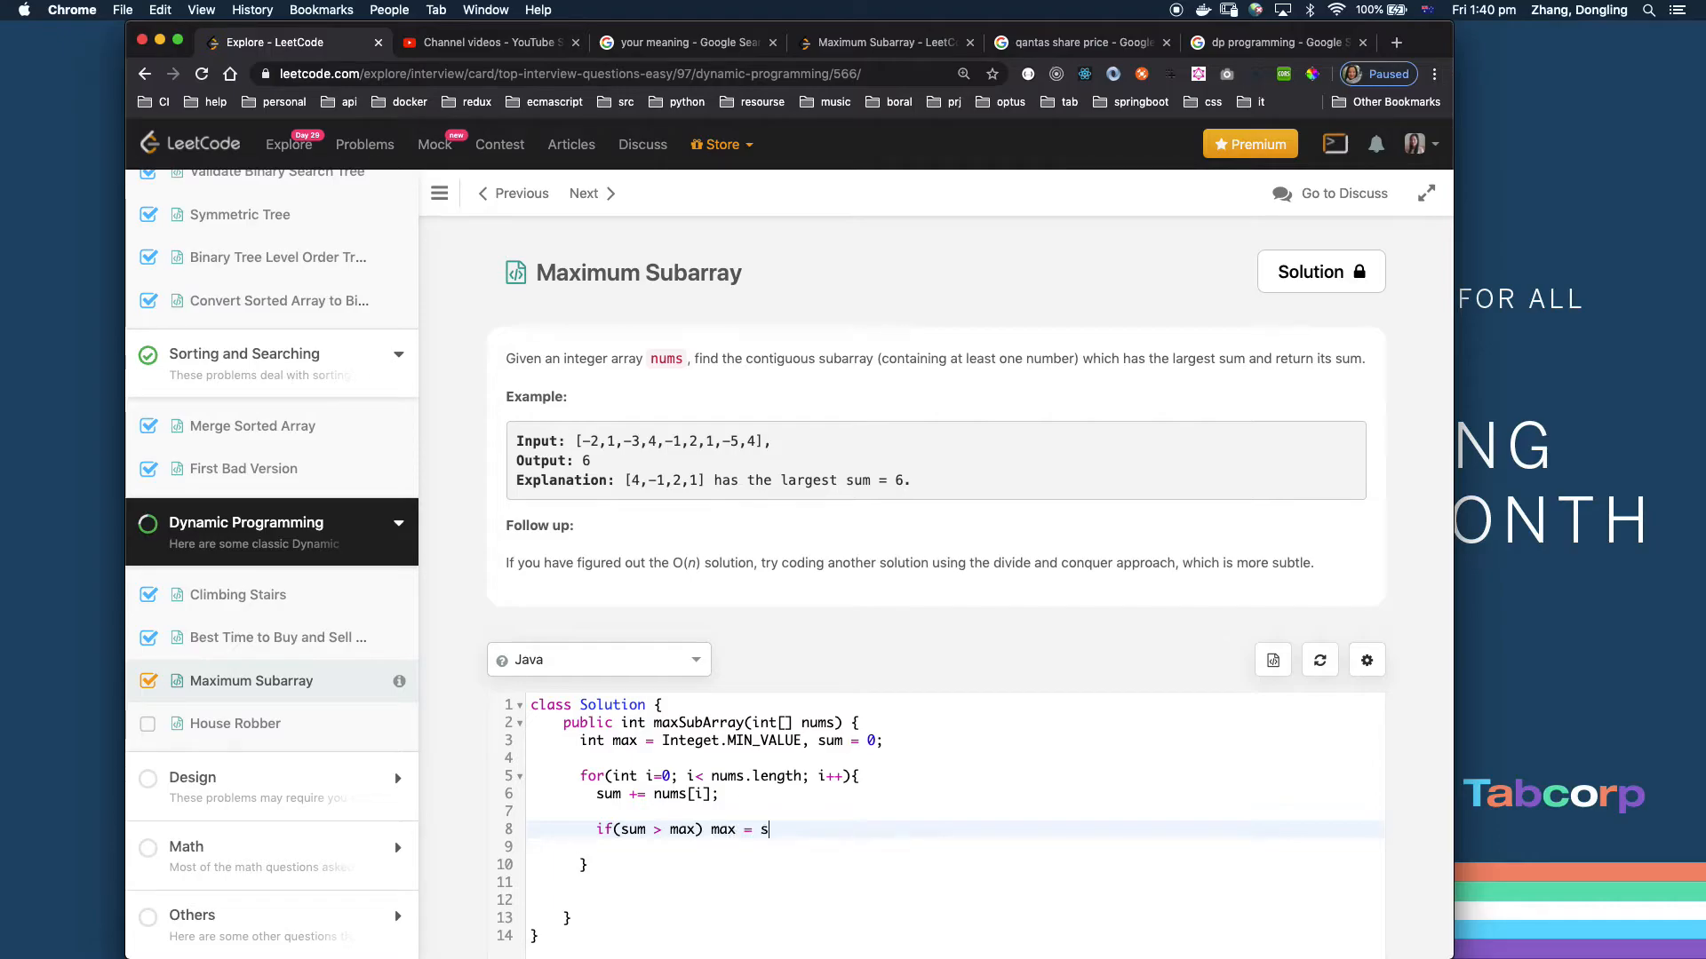
{"action": "type", "text": "um;"}
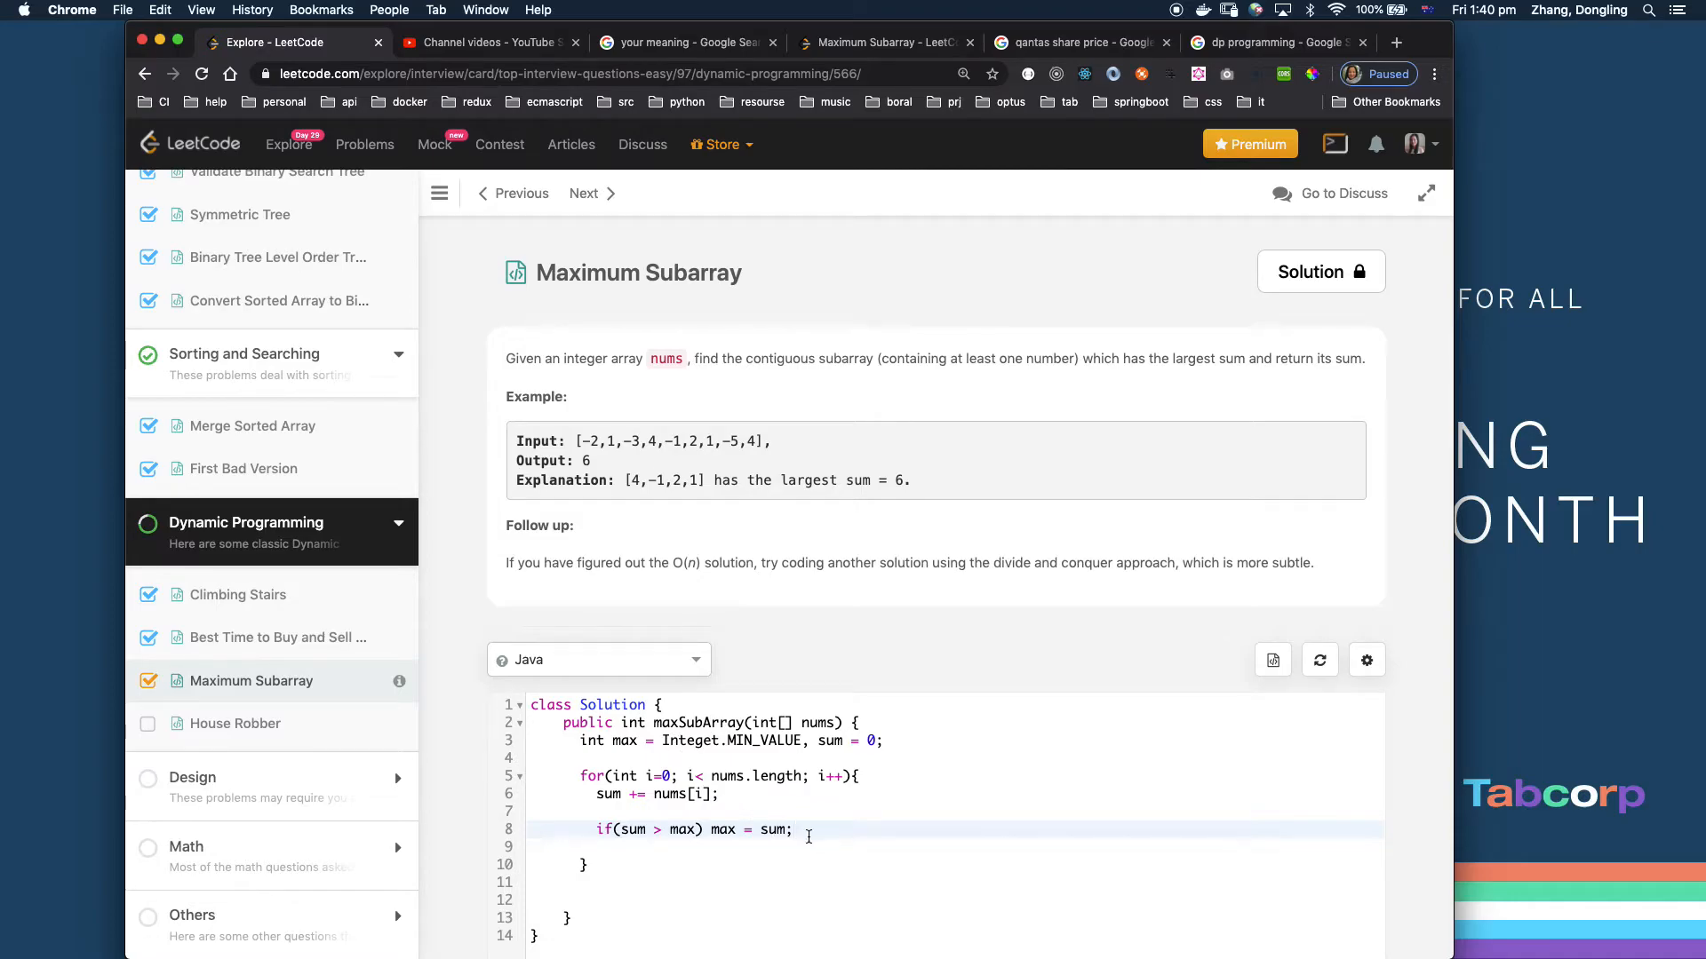
- Reset sum to 0 when it goes negative, then return the result after the loop
{"action": "type", "text": "if"}
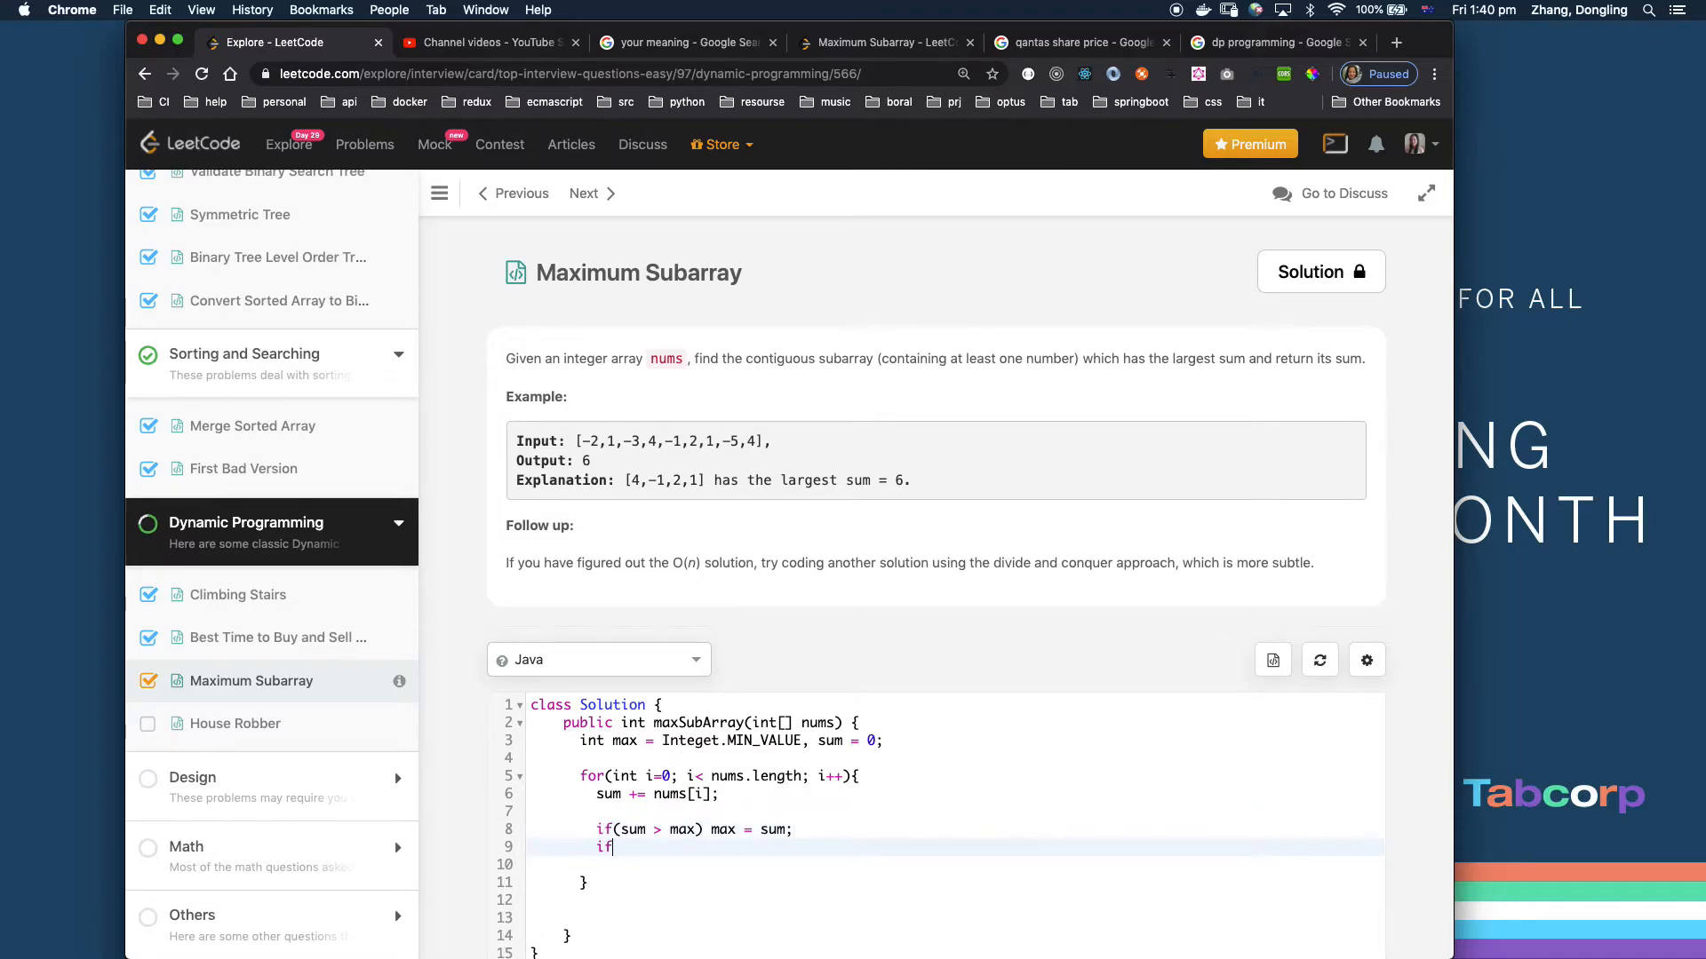
{"action": "type", "text": "(sum)"}
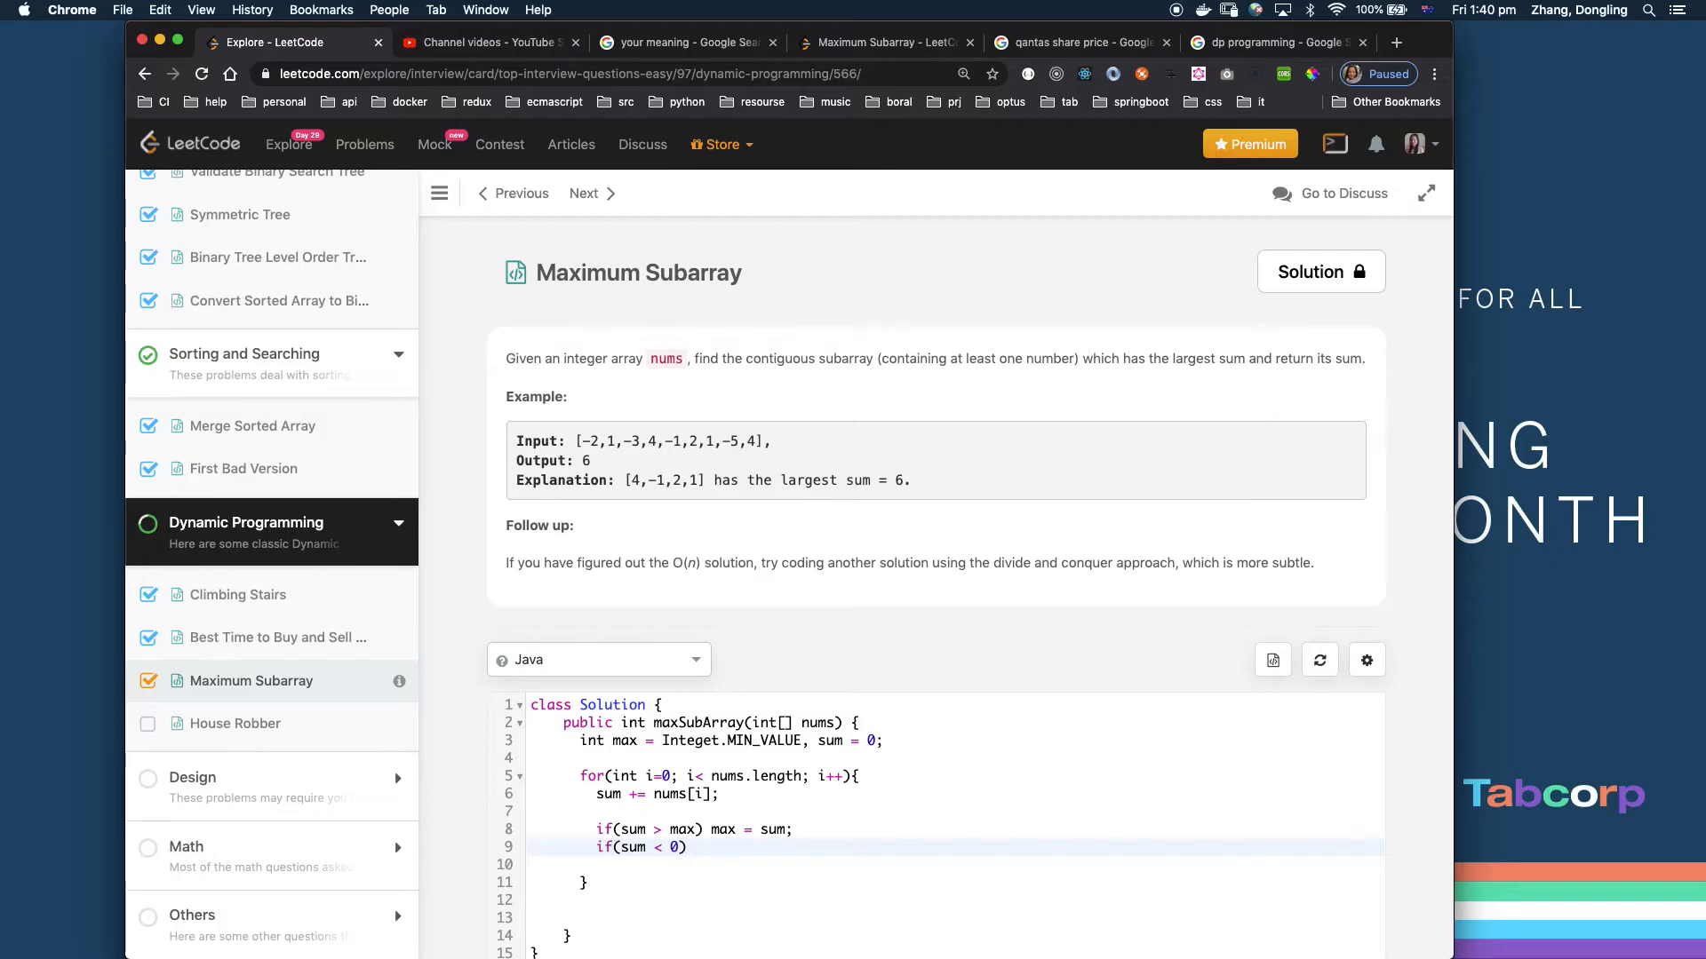
{"action": "type", "text": "sum ="}
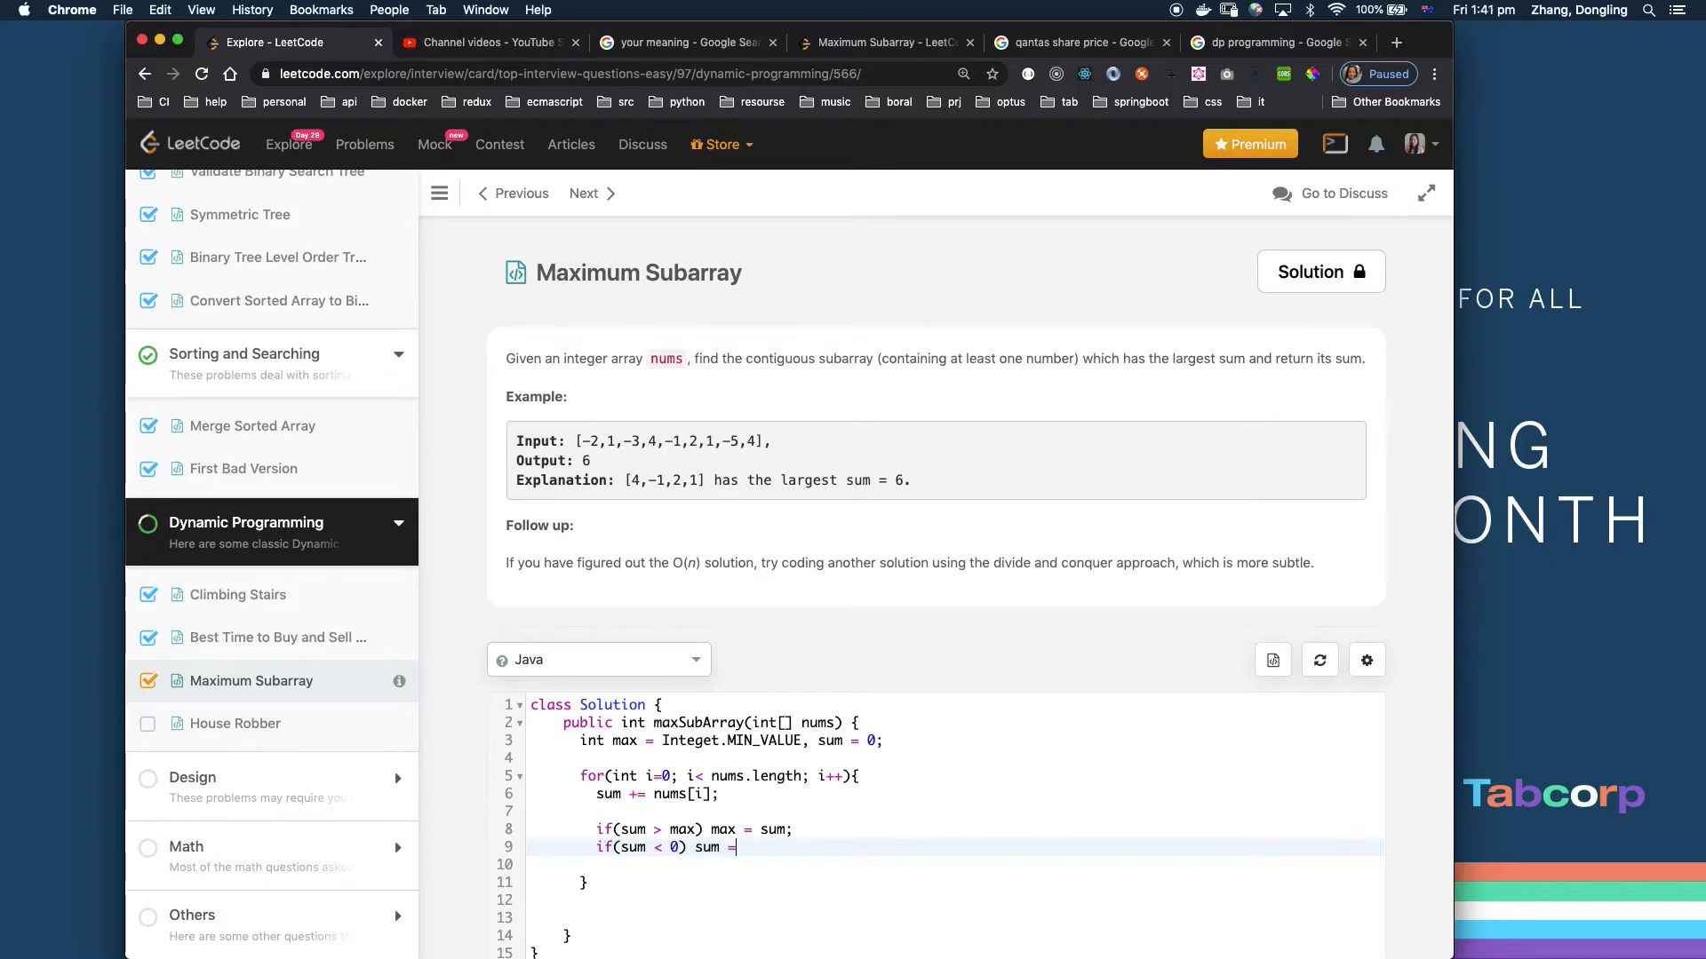
{"action": "type", "text": "0;"}
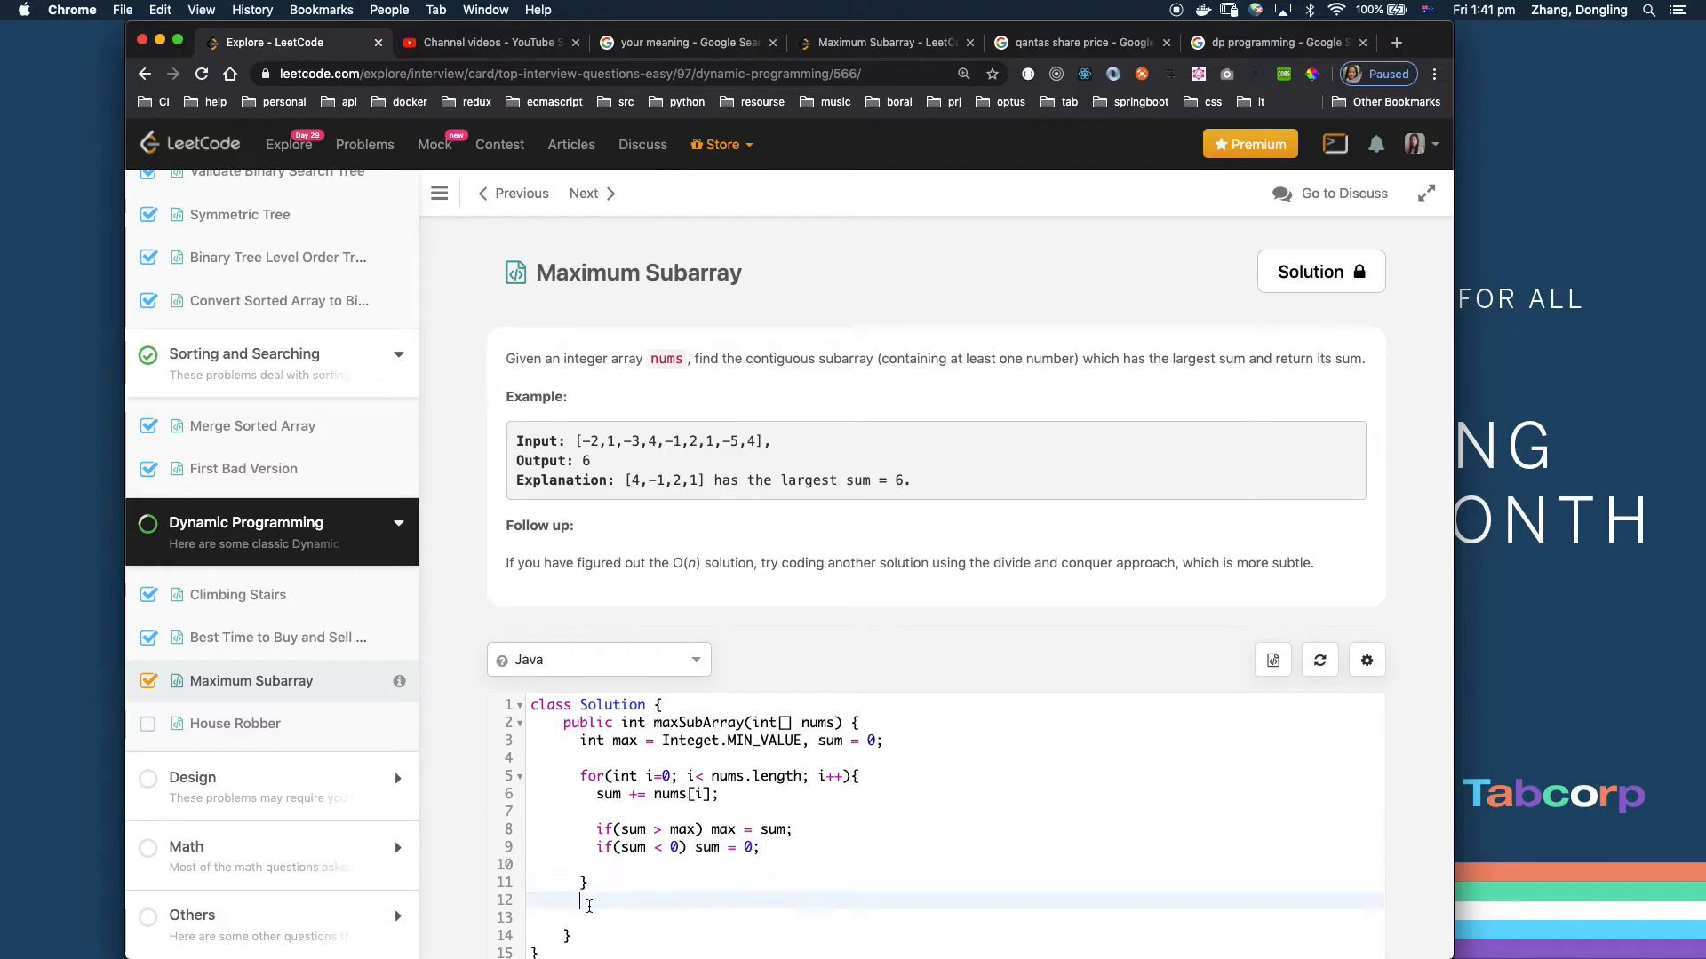
{"action": "type", "text": "return"}
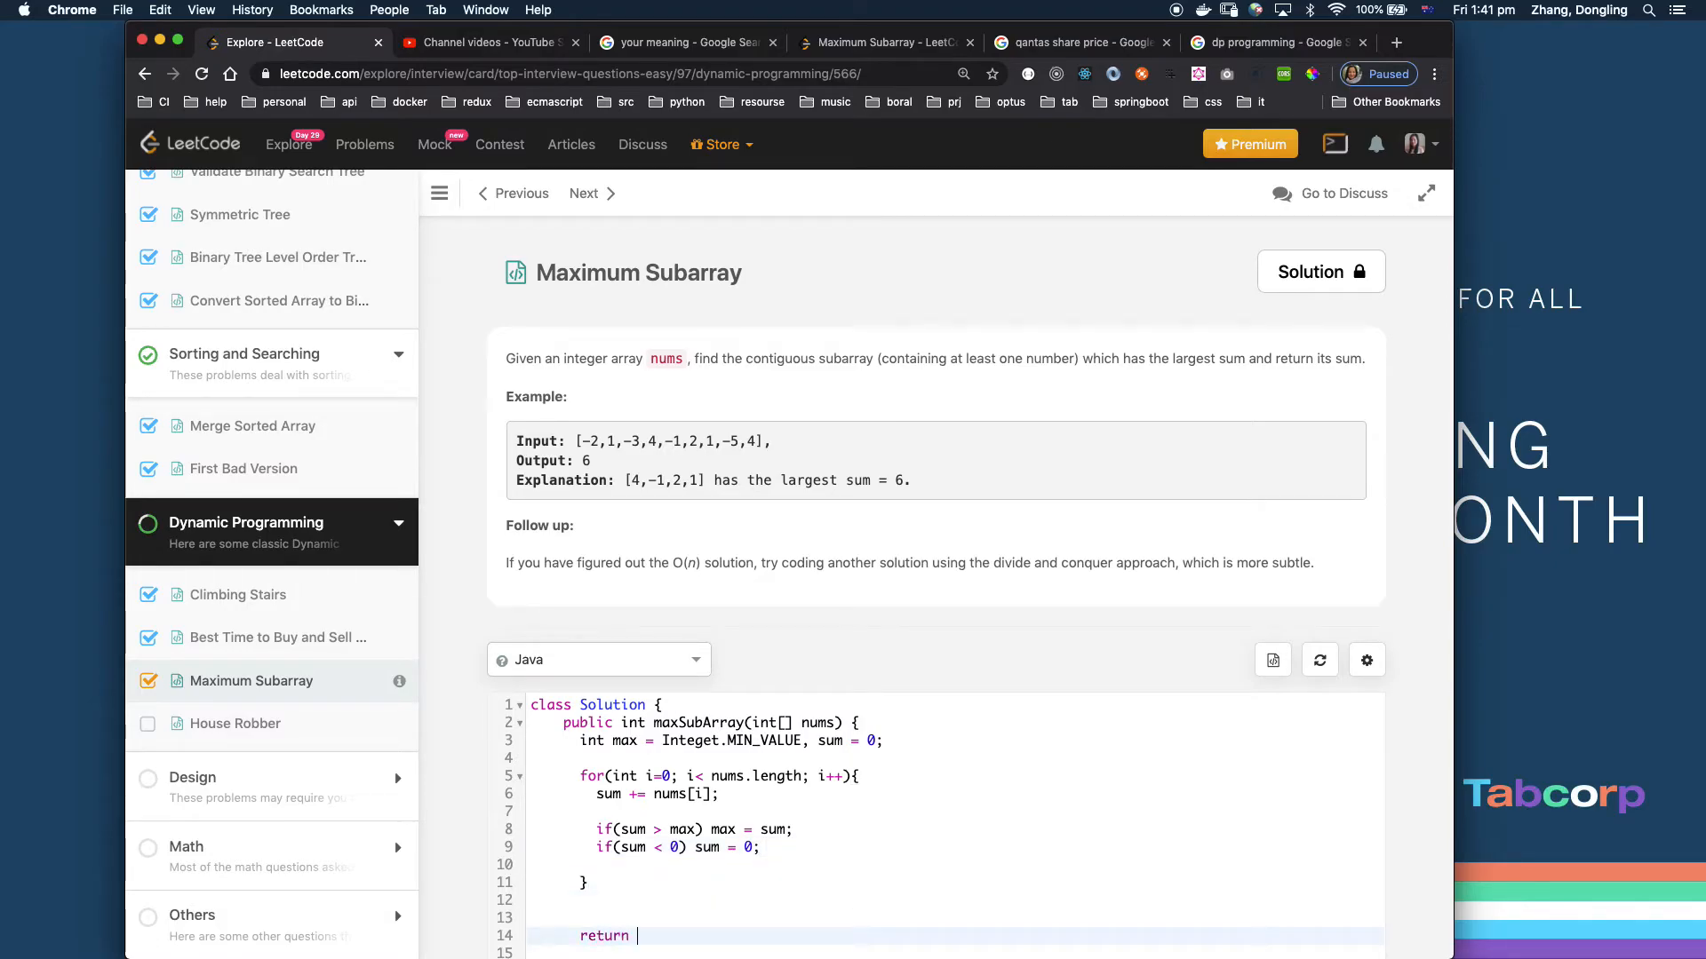
{"action": "type", "text": "sum;"}
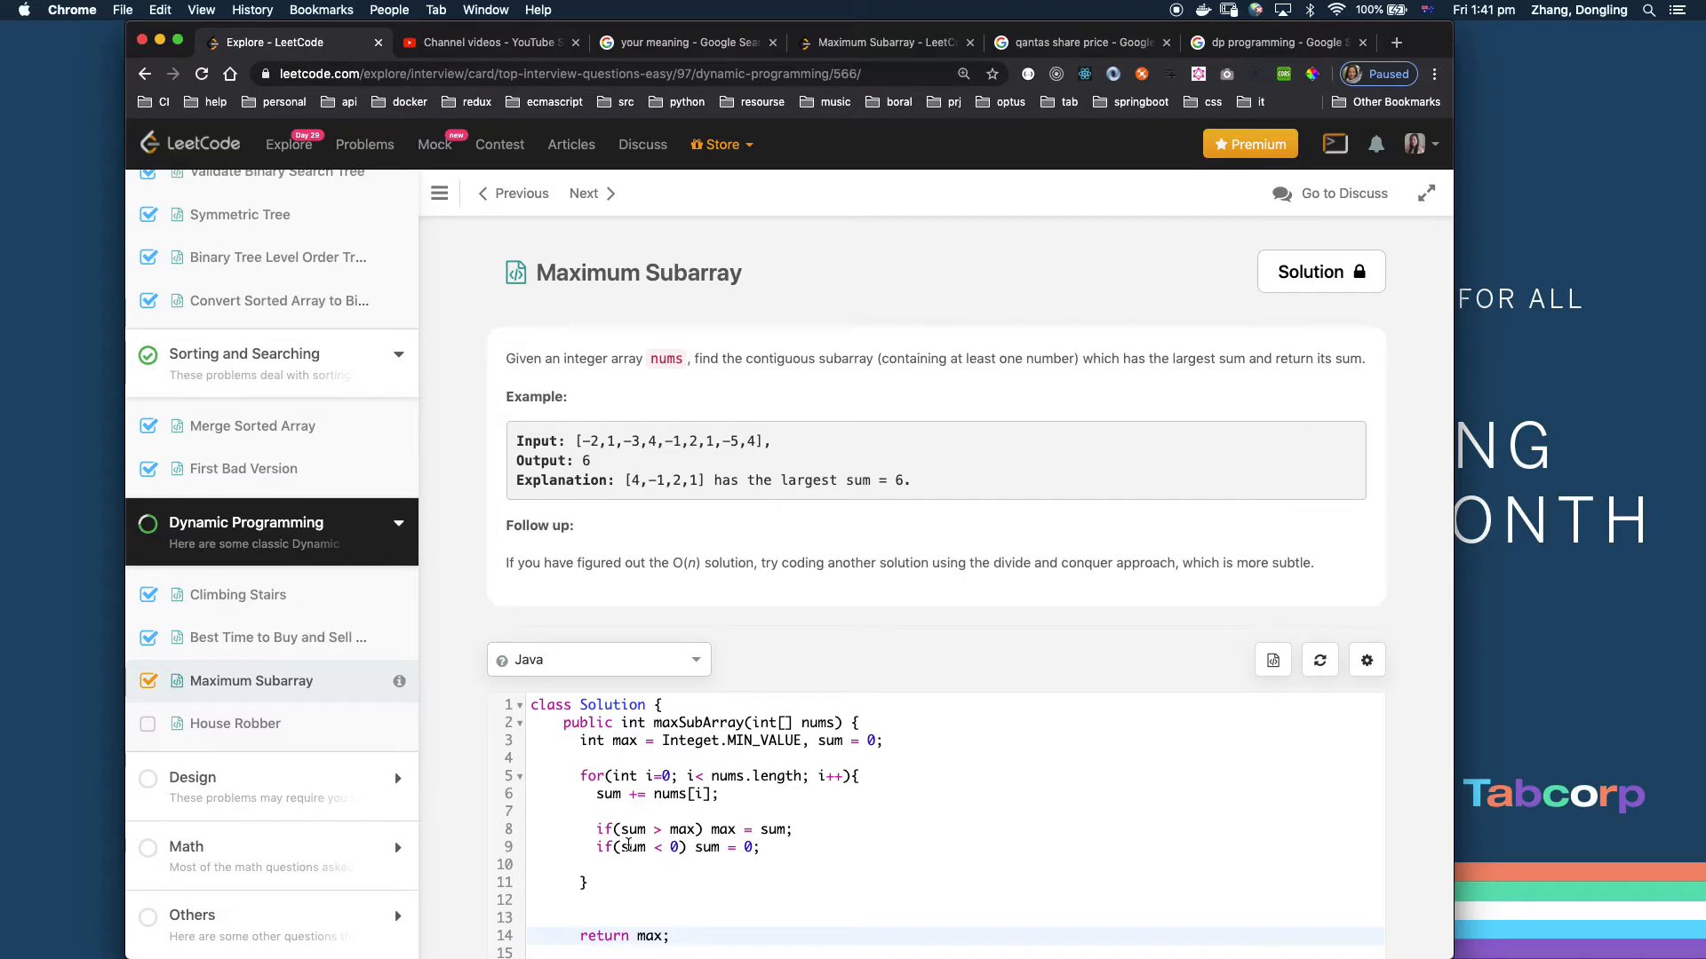
- Run the solution on the example input and view the result of 6 matching the expected 6
{"action": "scroll", "scroll_direction": "down", "scroll_amount": 3}
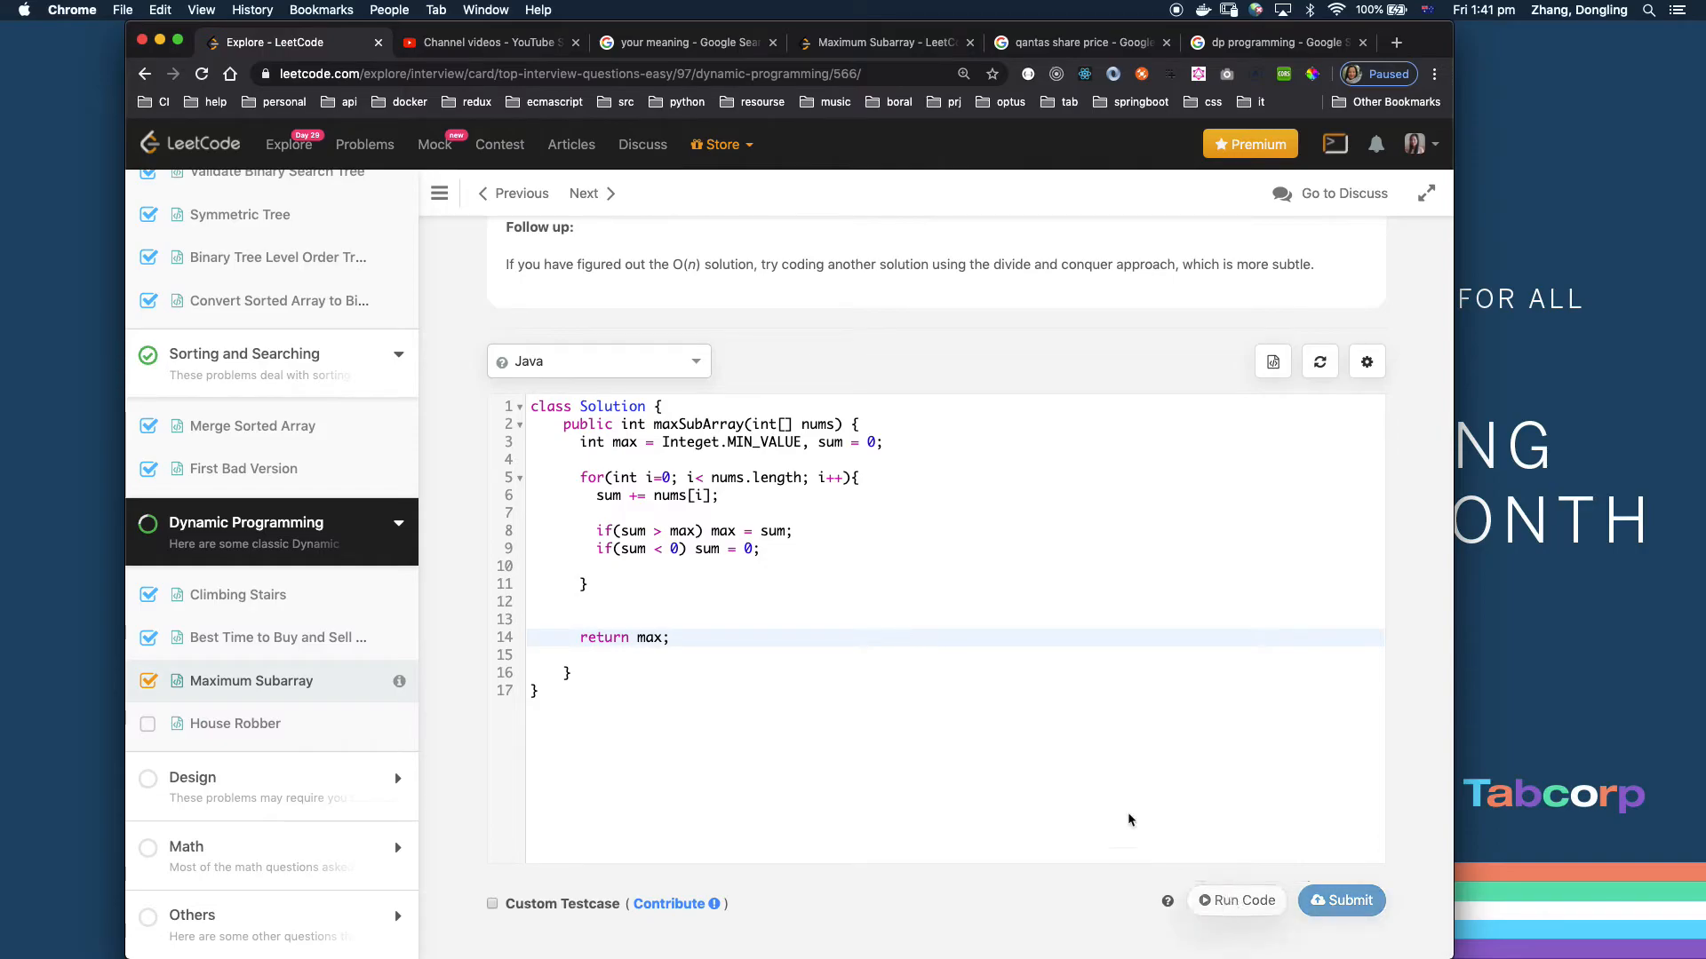
{"action": "mouse_move", "coordinate": [870, 675]}
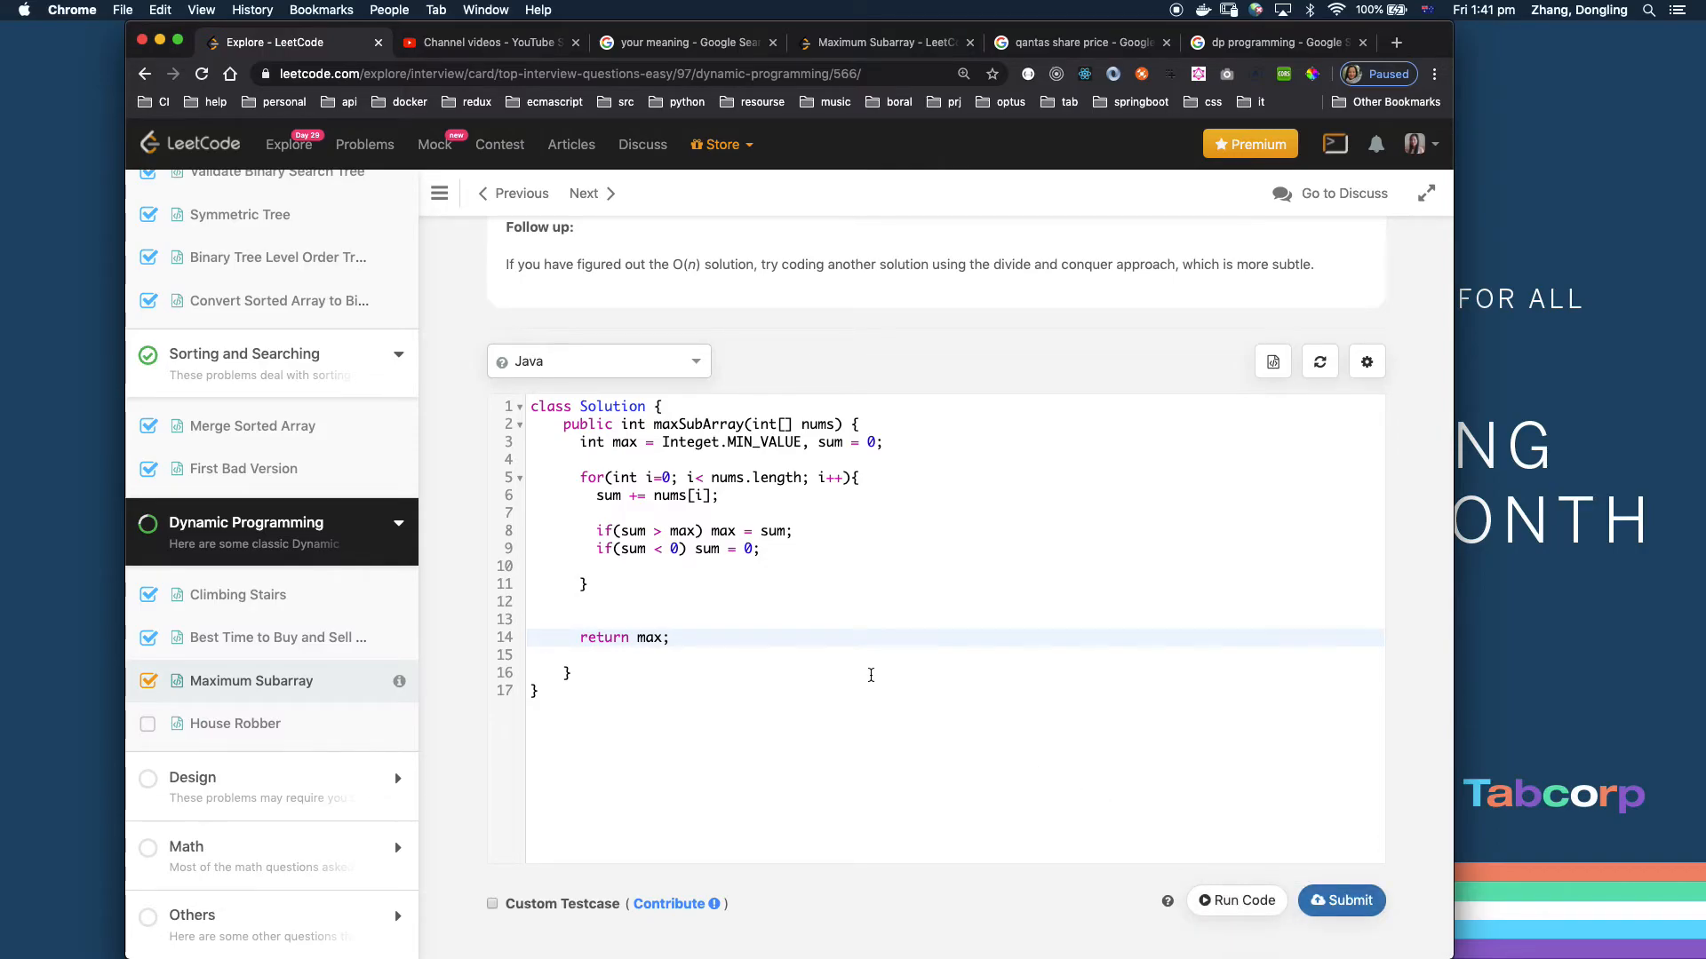
{"action": "left_click", "coordinate": [1237, 901]}
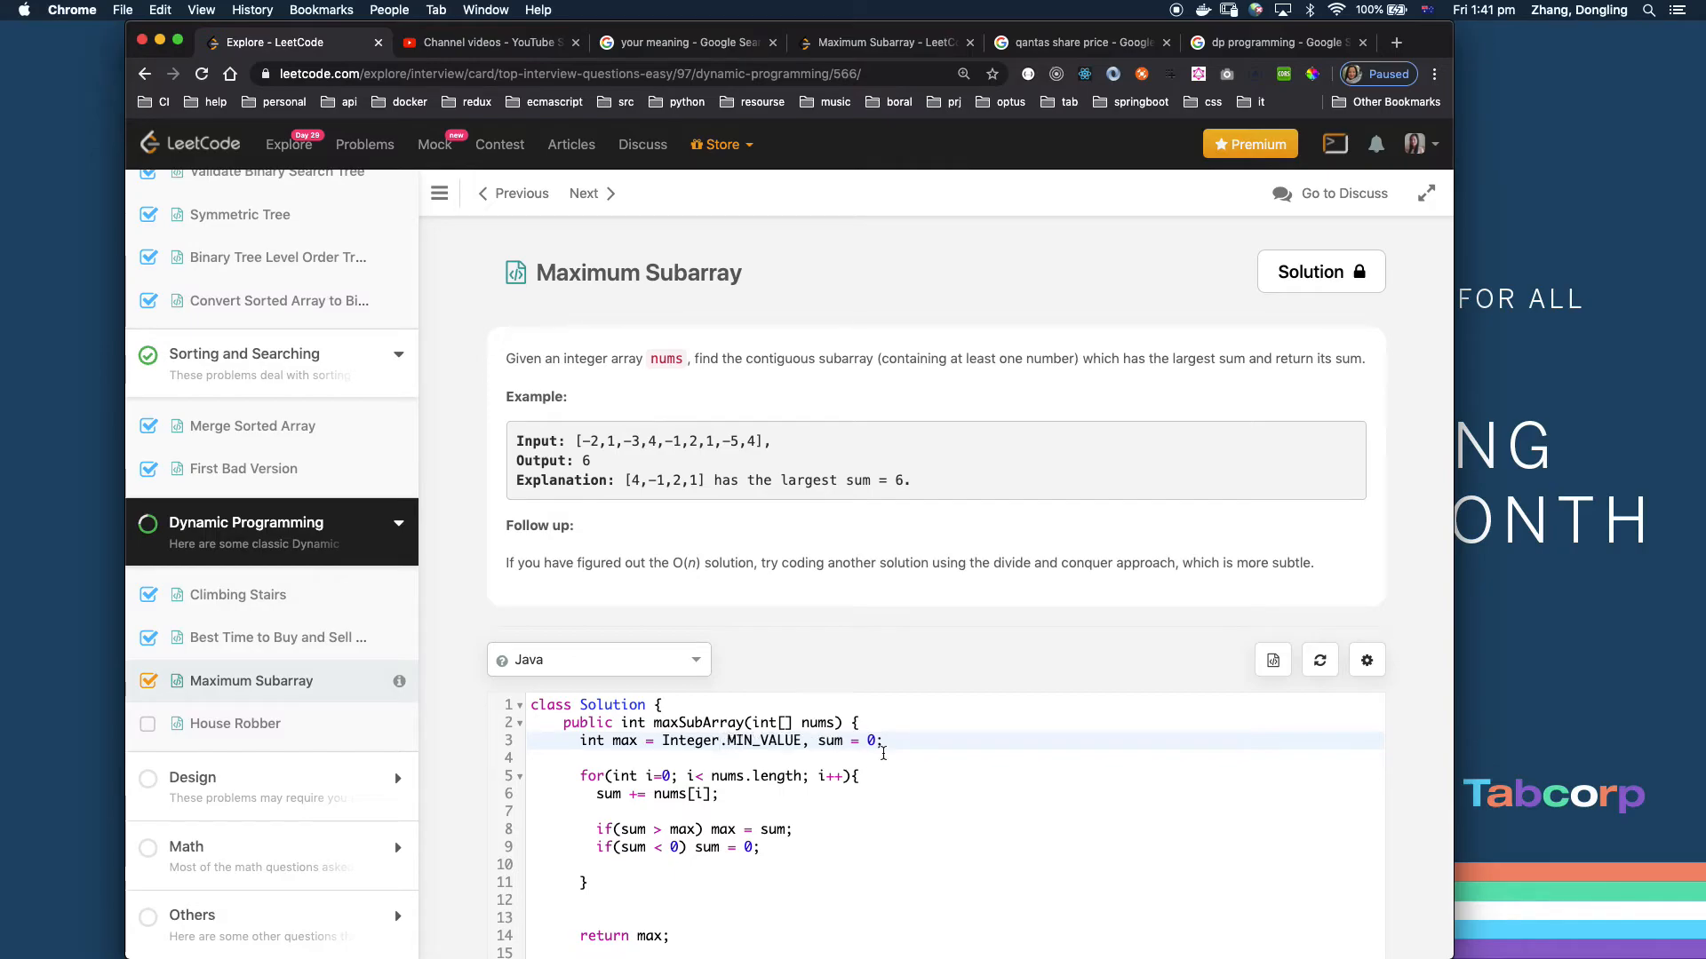
{"action": "scroll", "scroll_direction": "down", "scroll_amount": 3}
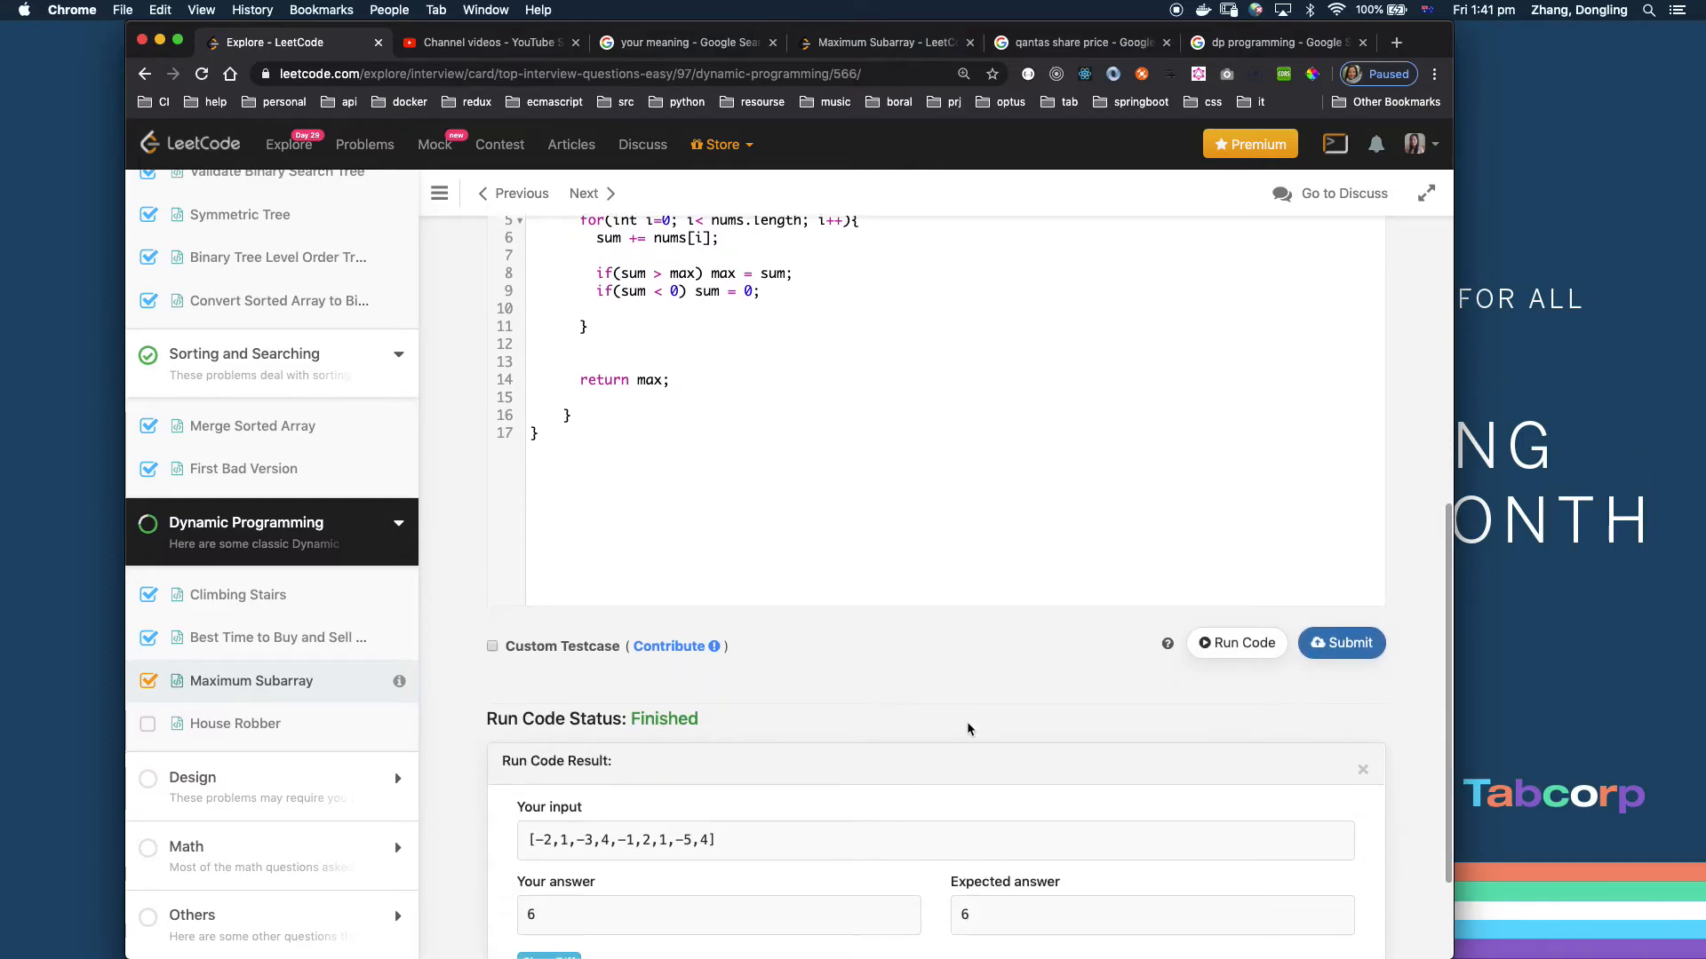
{"action": "left_click", "coordinate": [1341, 643]}
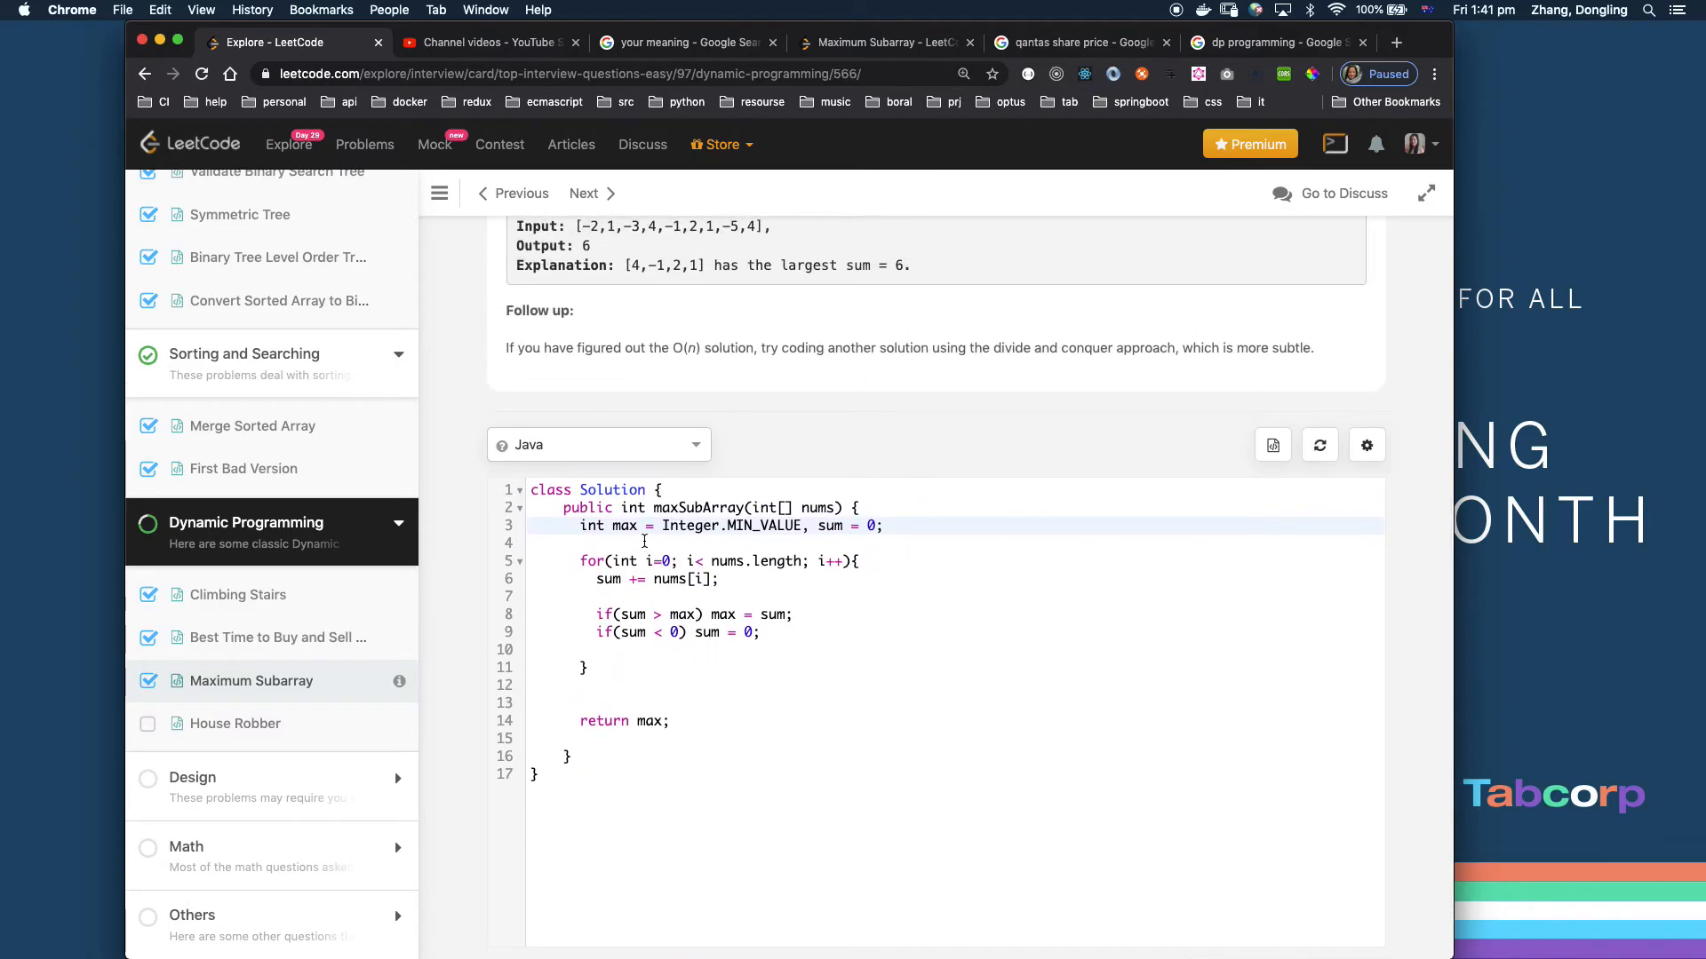
{"action": "mouse_move", "coordinate": [735, 651]}
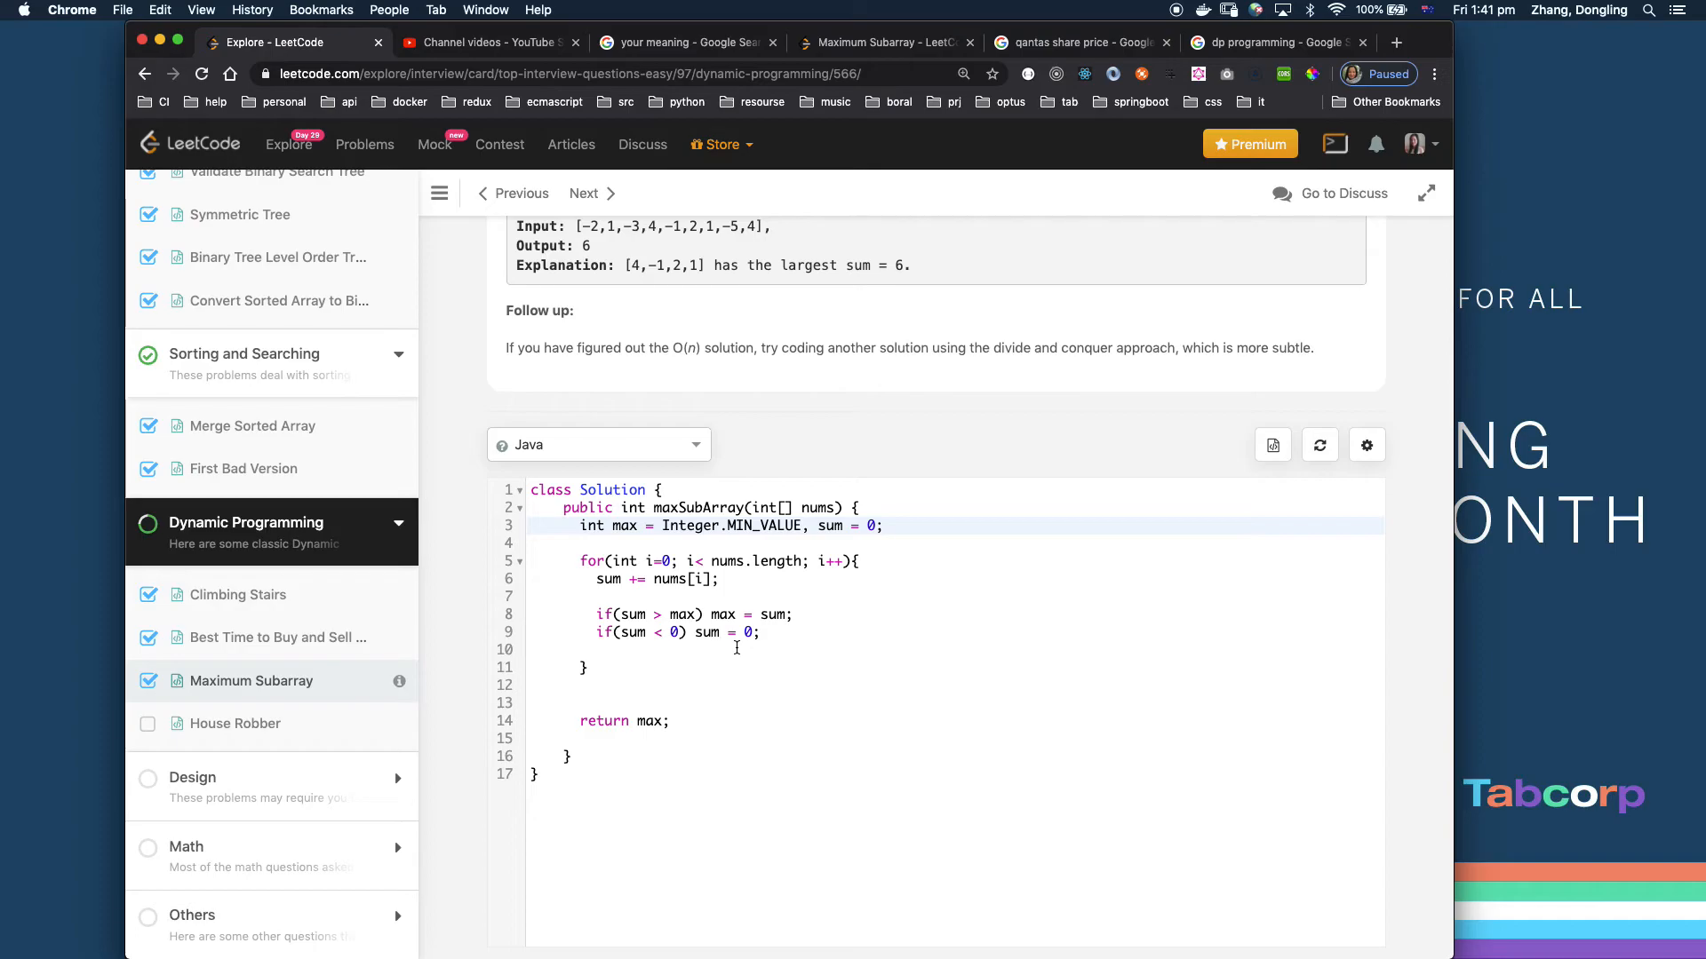
{"action": "double_click", "coordinate": [650, 721]}
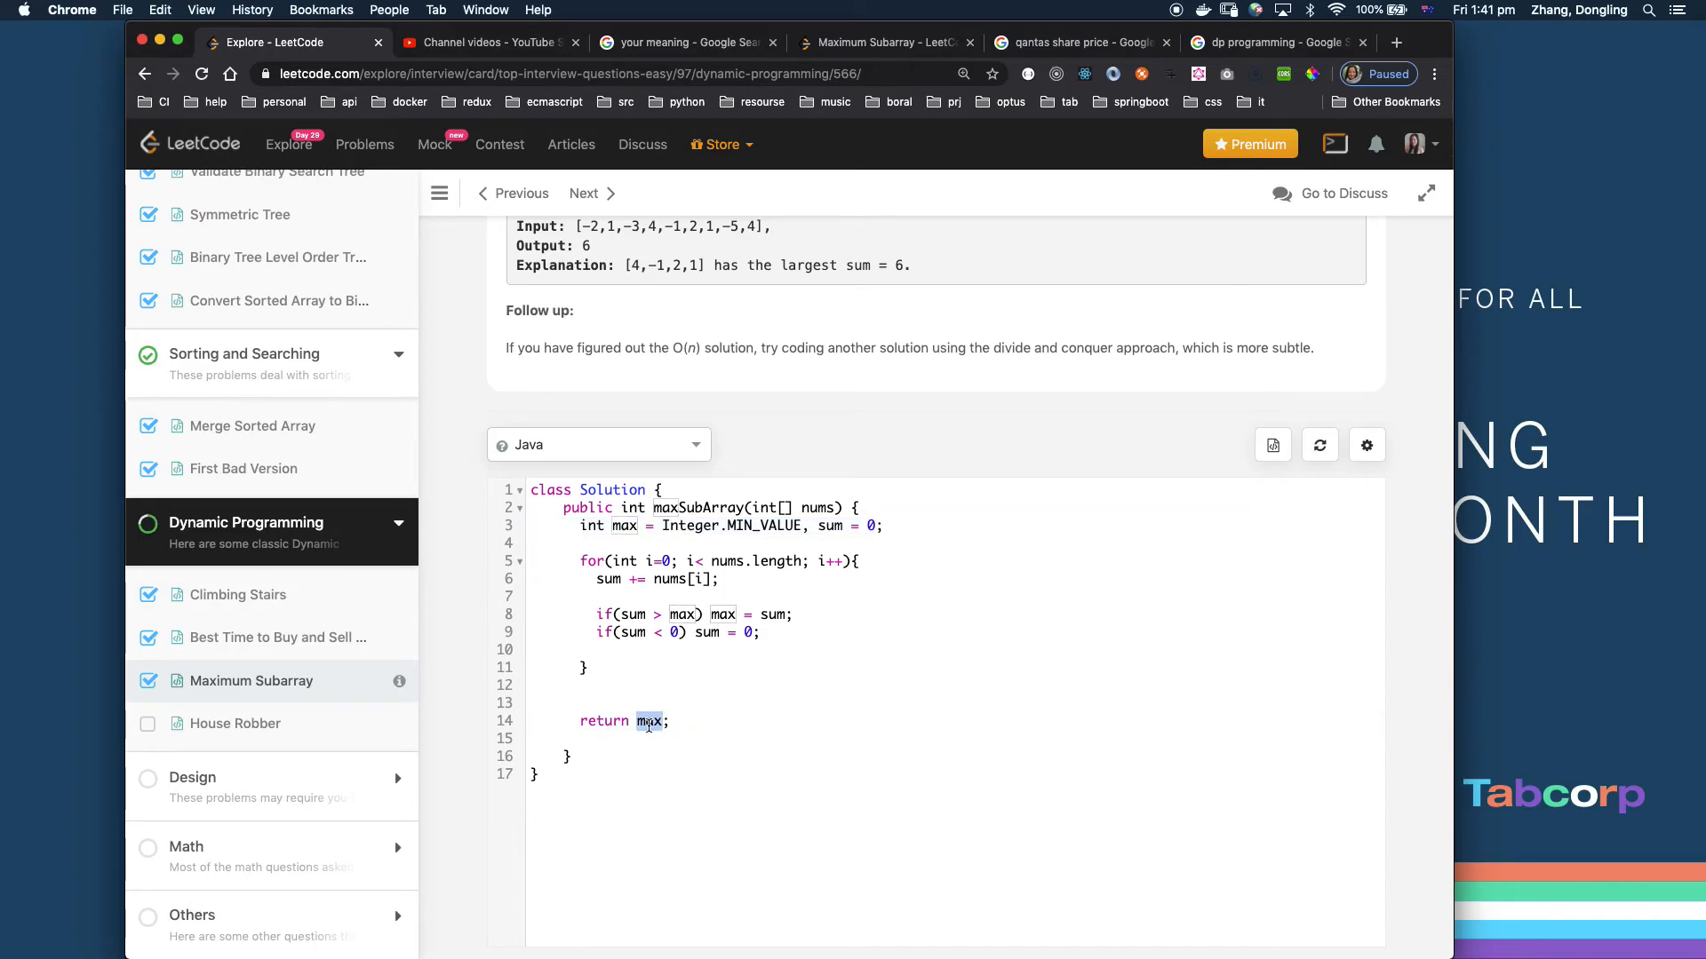
{"action": "double_click", "coordinate": [650, 721]}
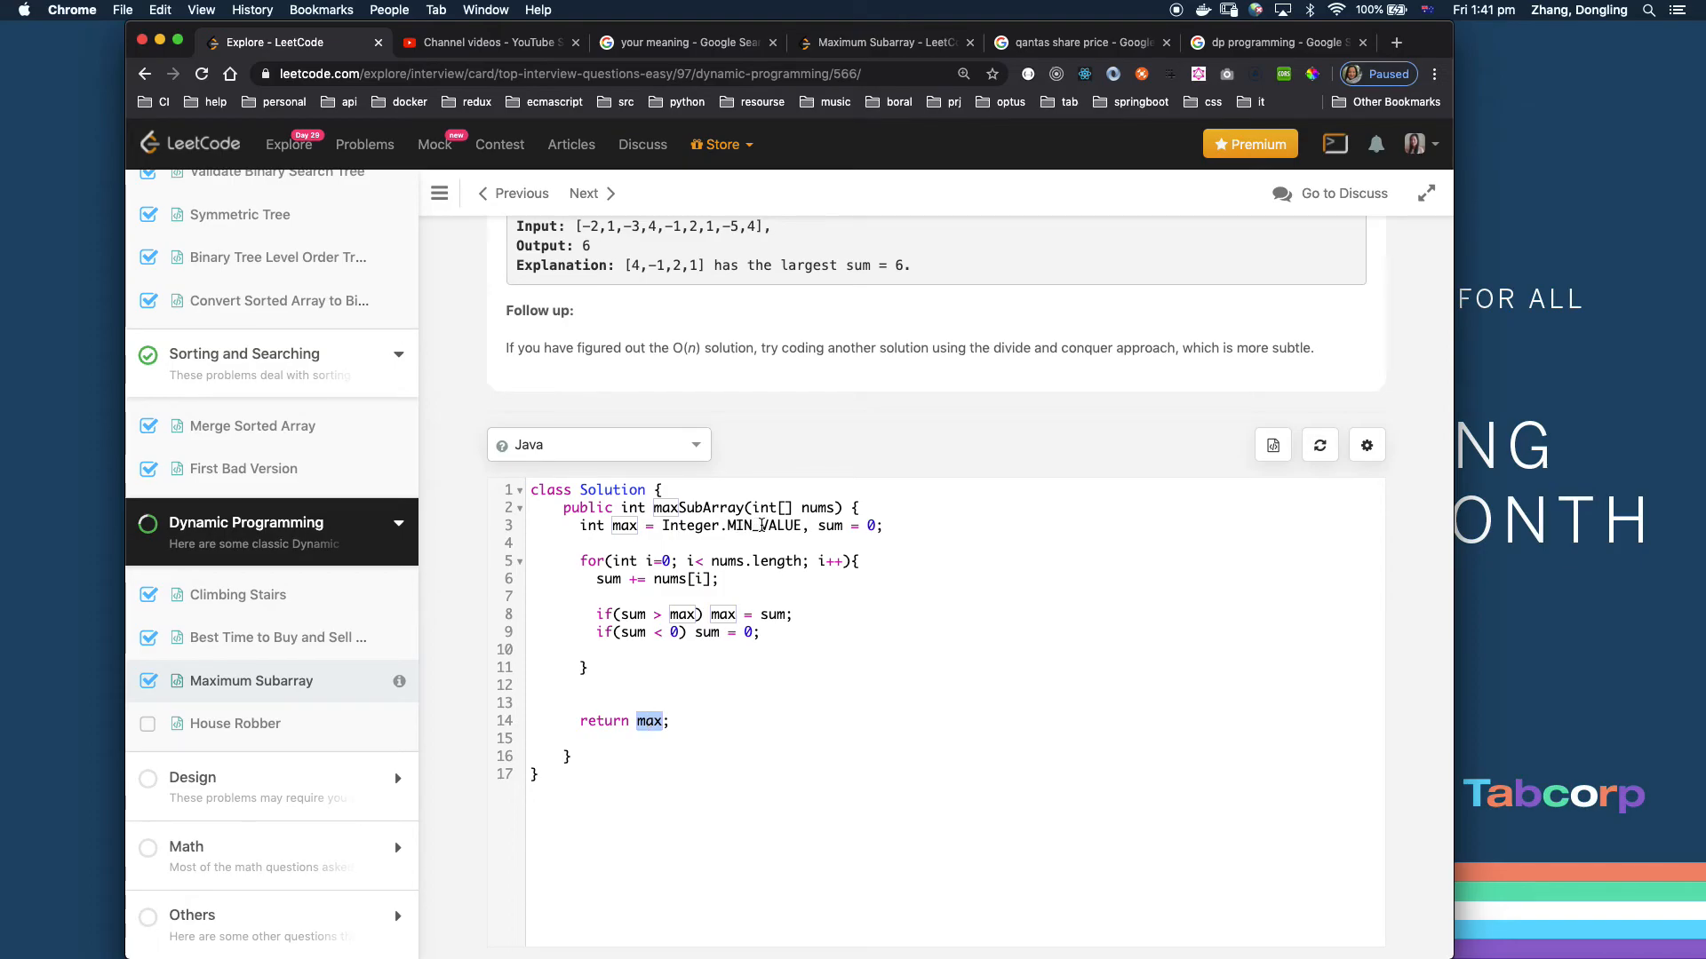